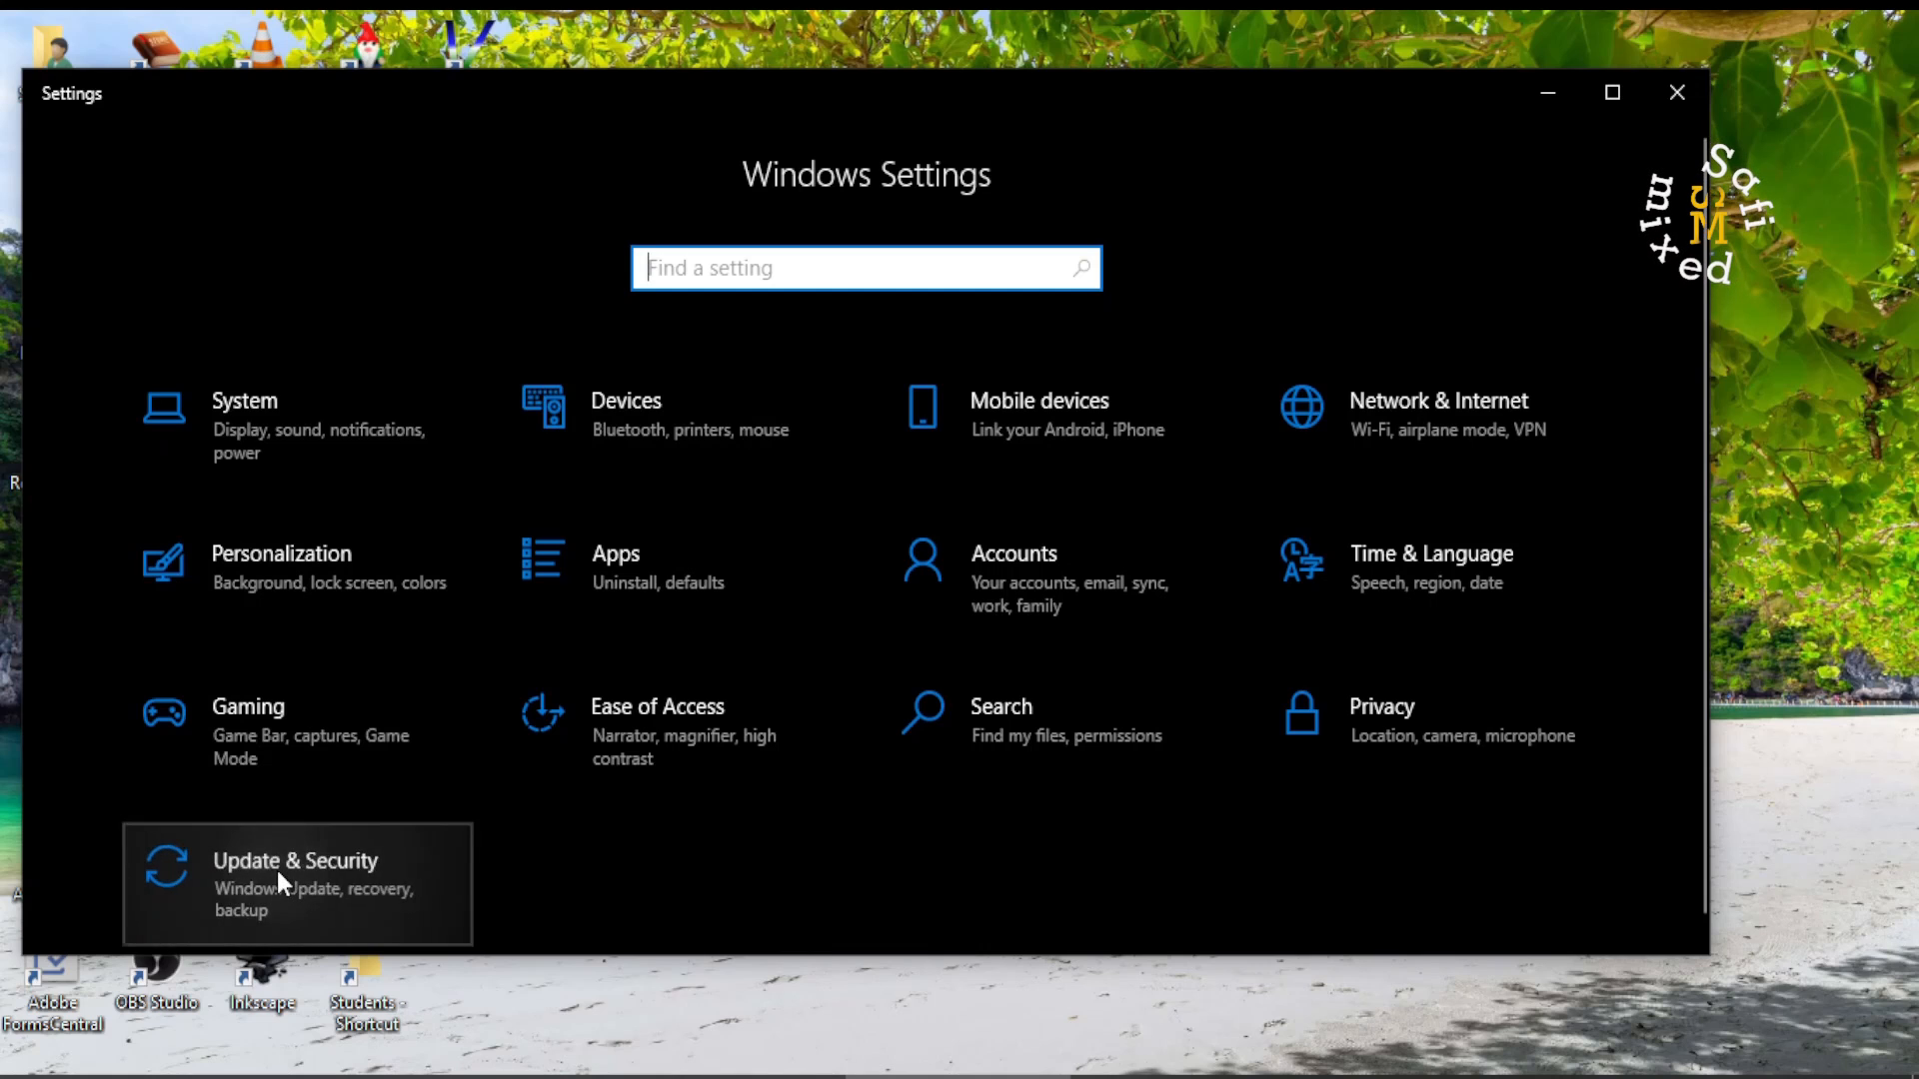
Open Update & Security from Windows Settings.
left_click(294, 883)
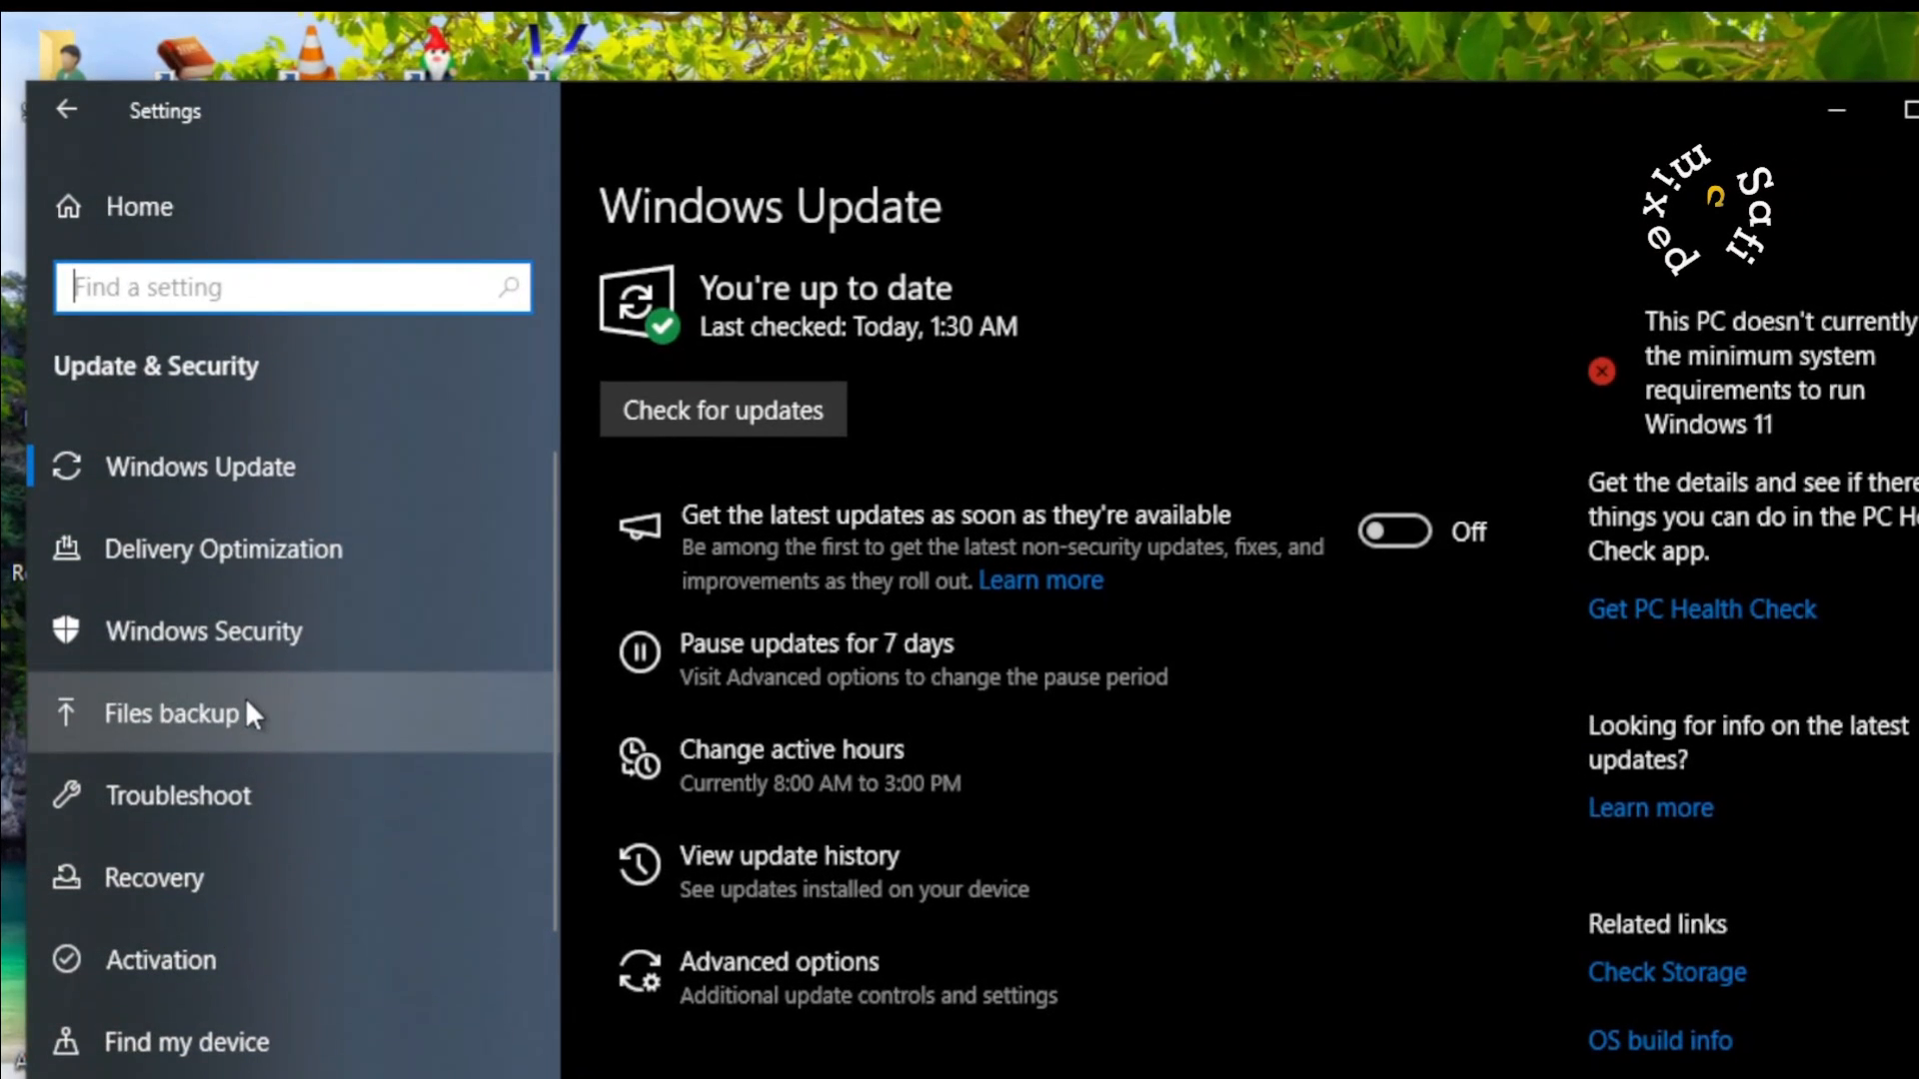
mouse_move(237, 726)
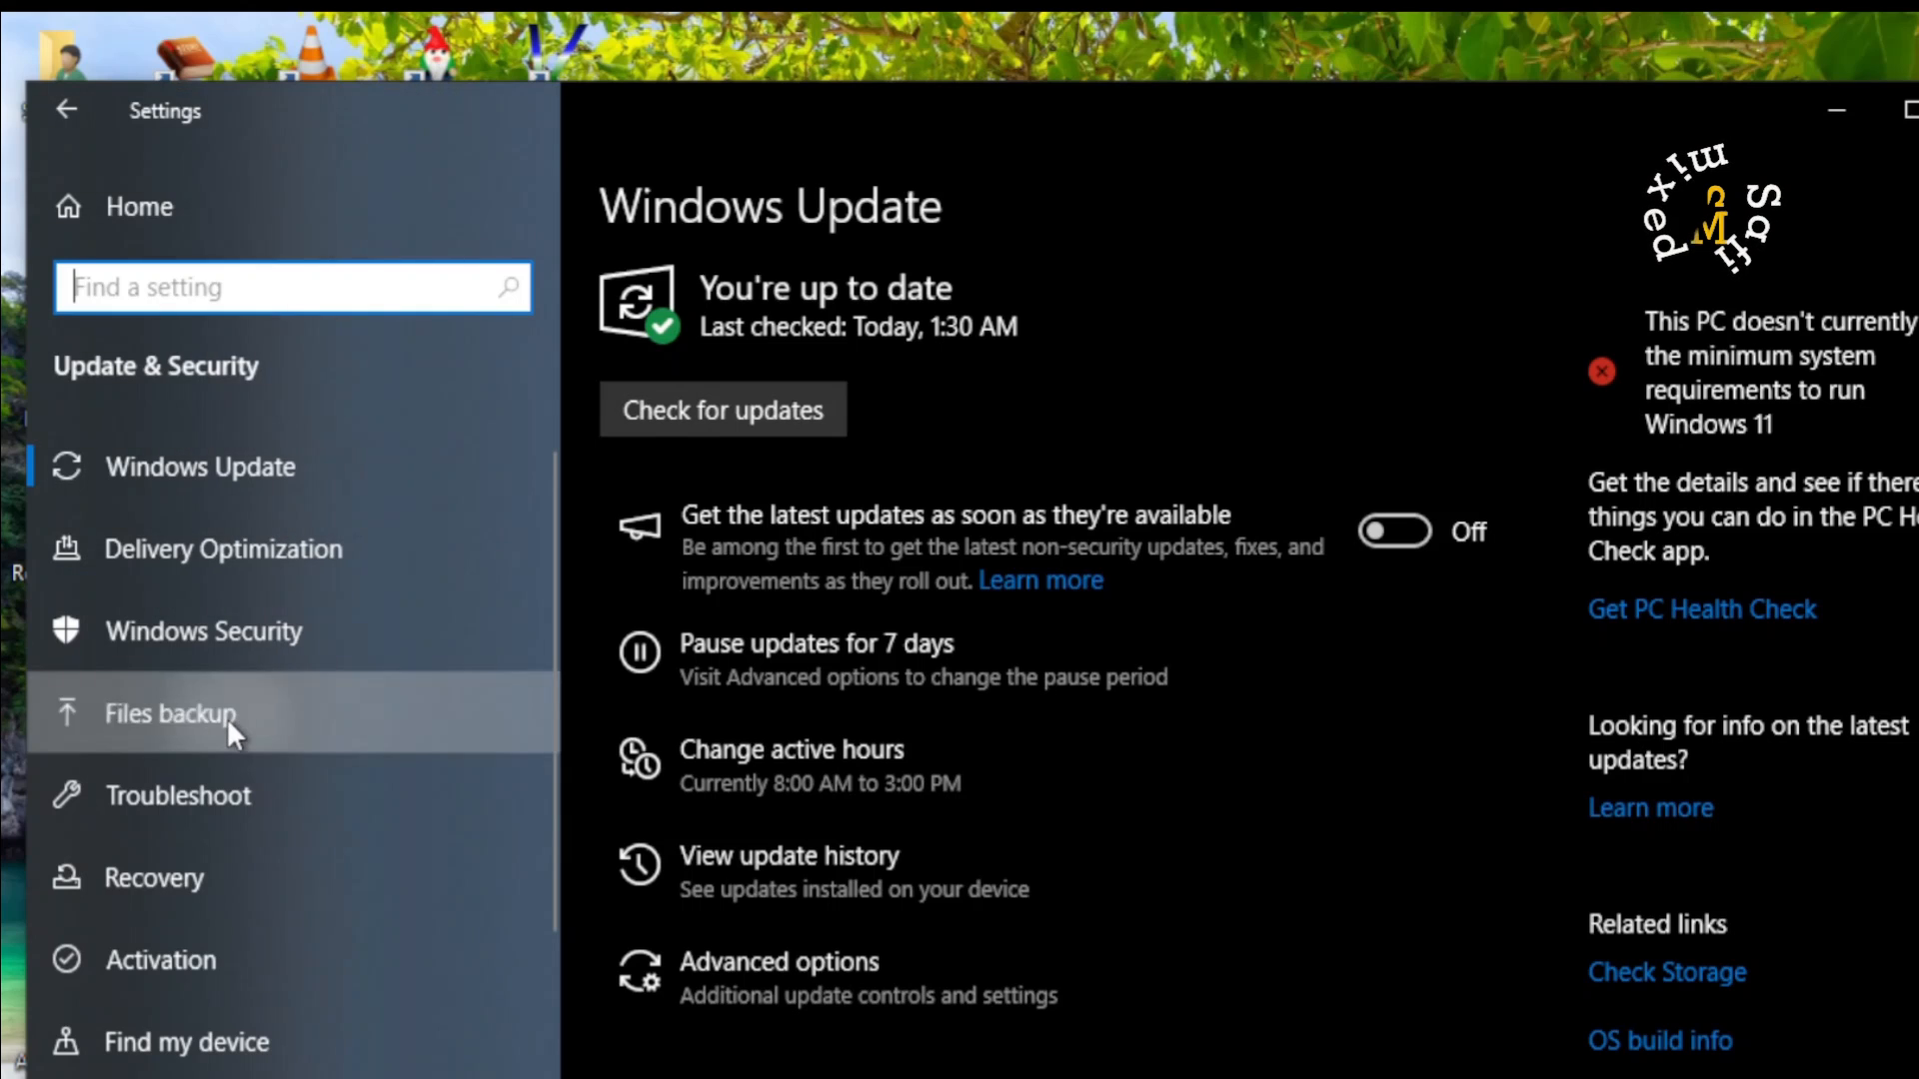
Show the Files backup page with File History and the Windows 7 backup link.
left_click(170, 714)
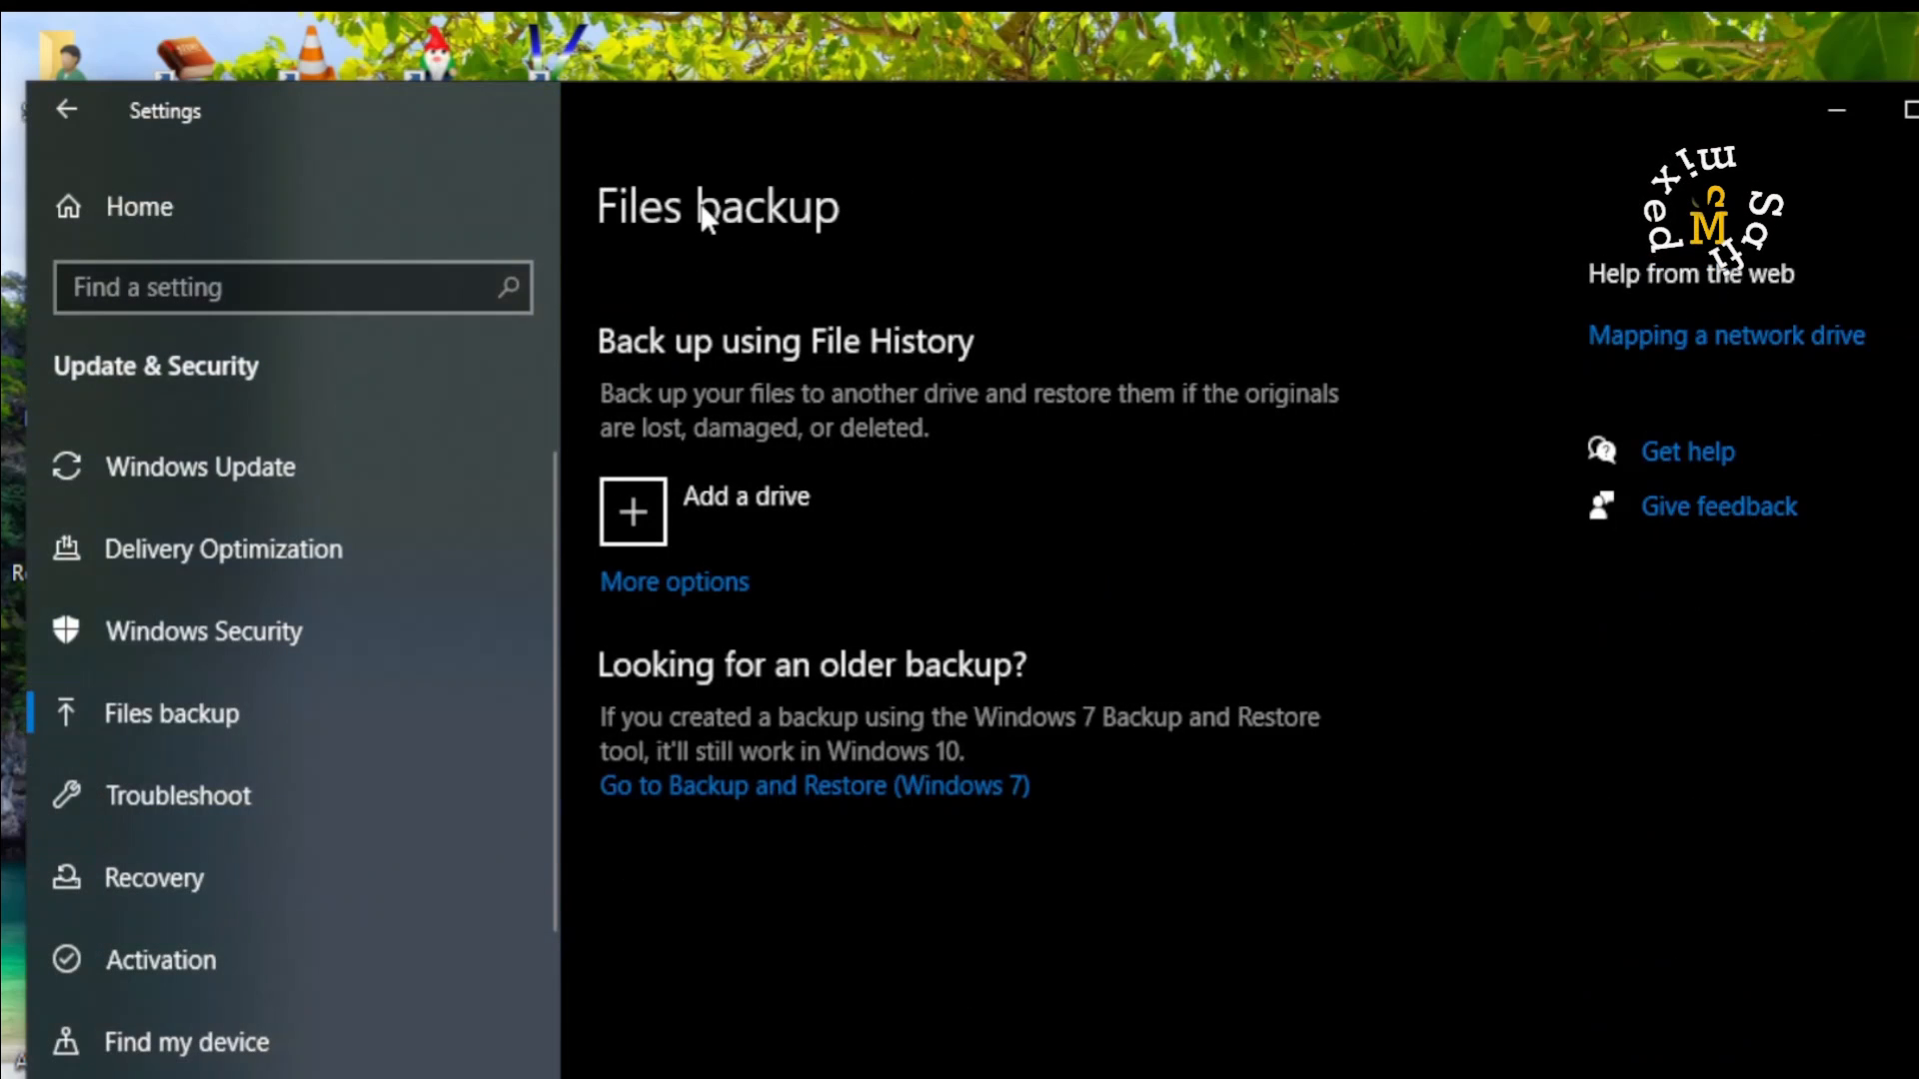
mouse_move(985, 328)
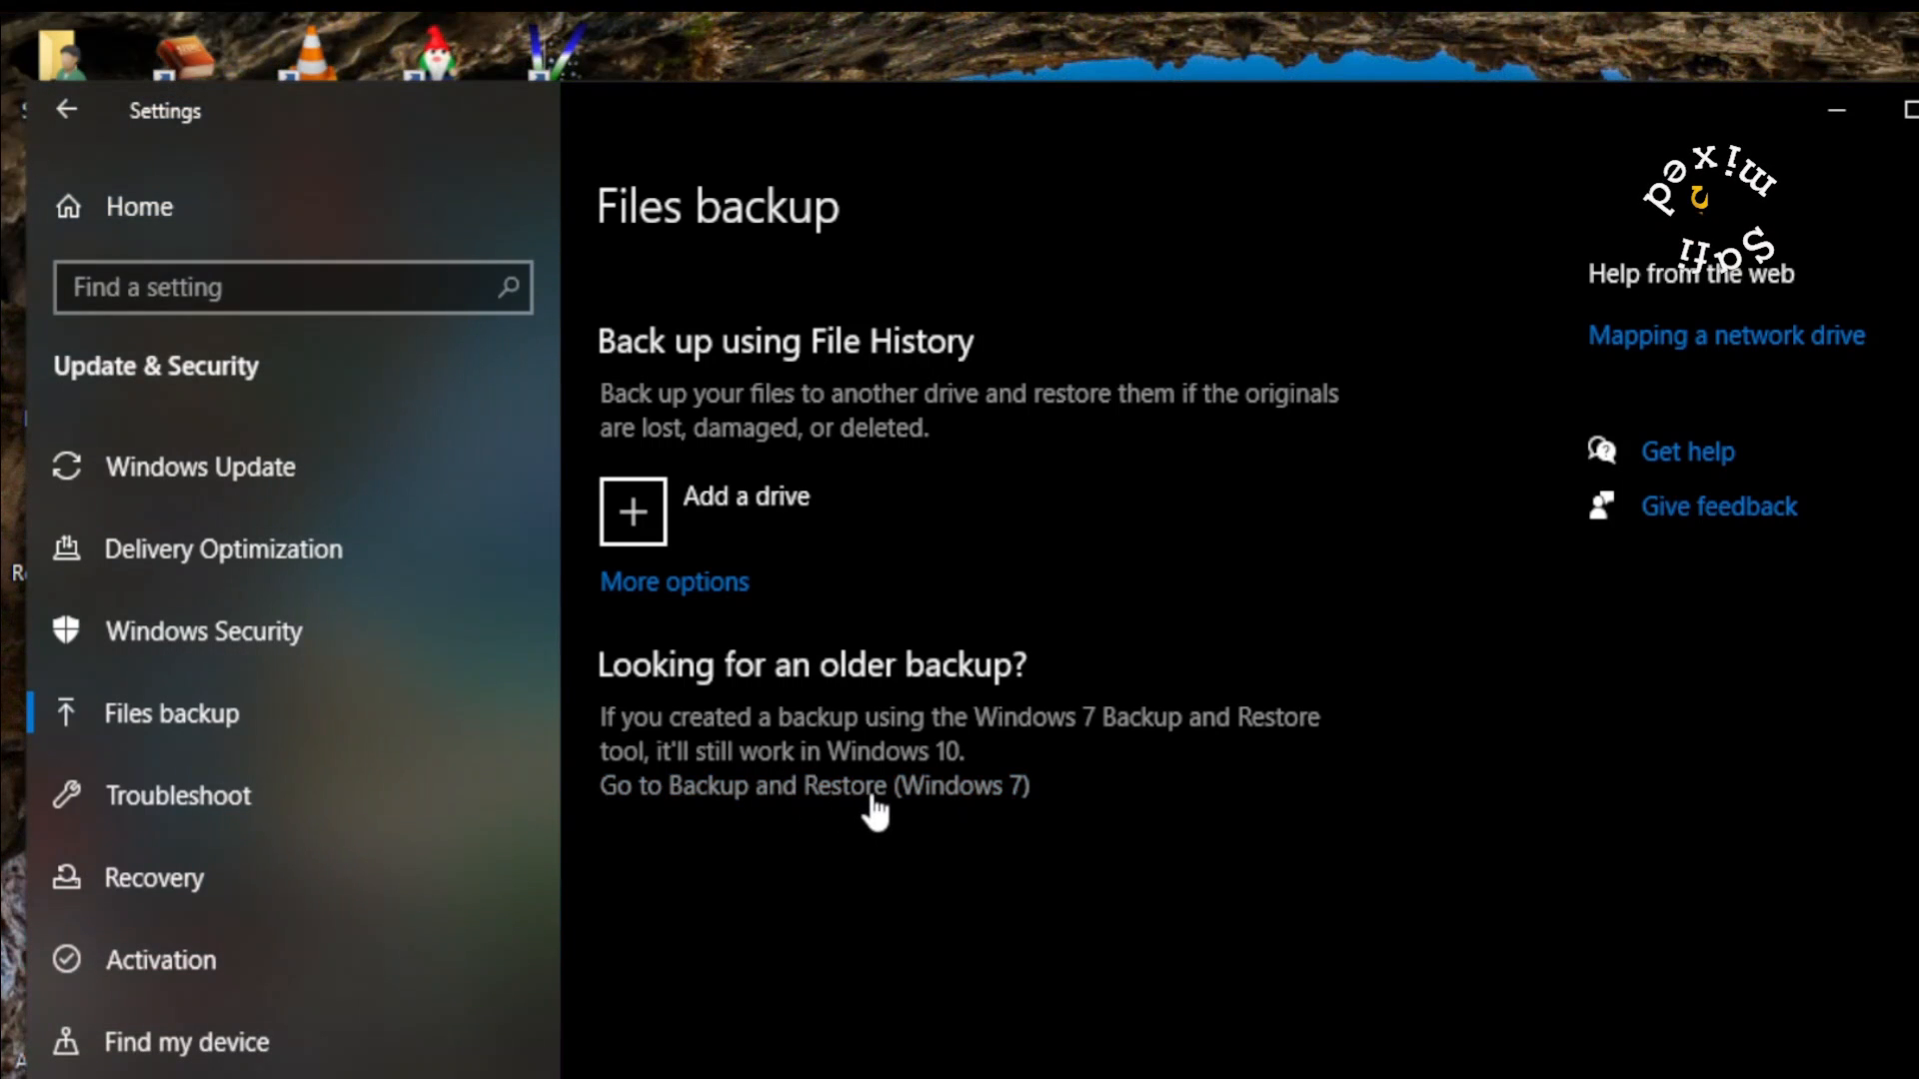
mouse_move(678, 820)
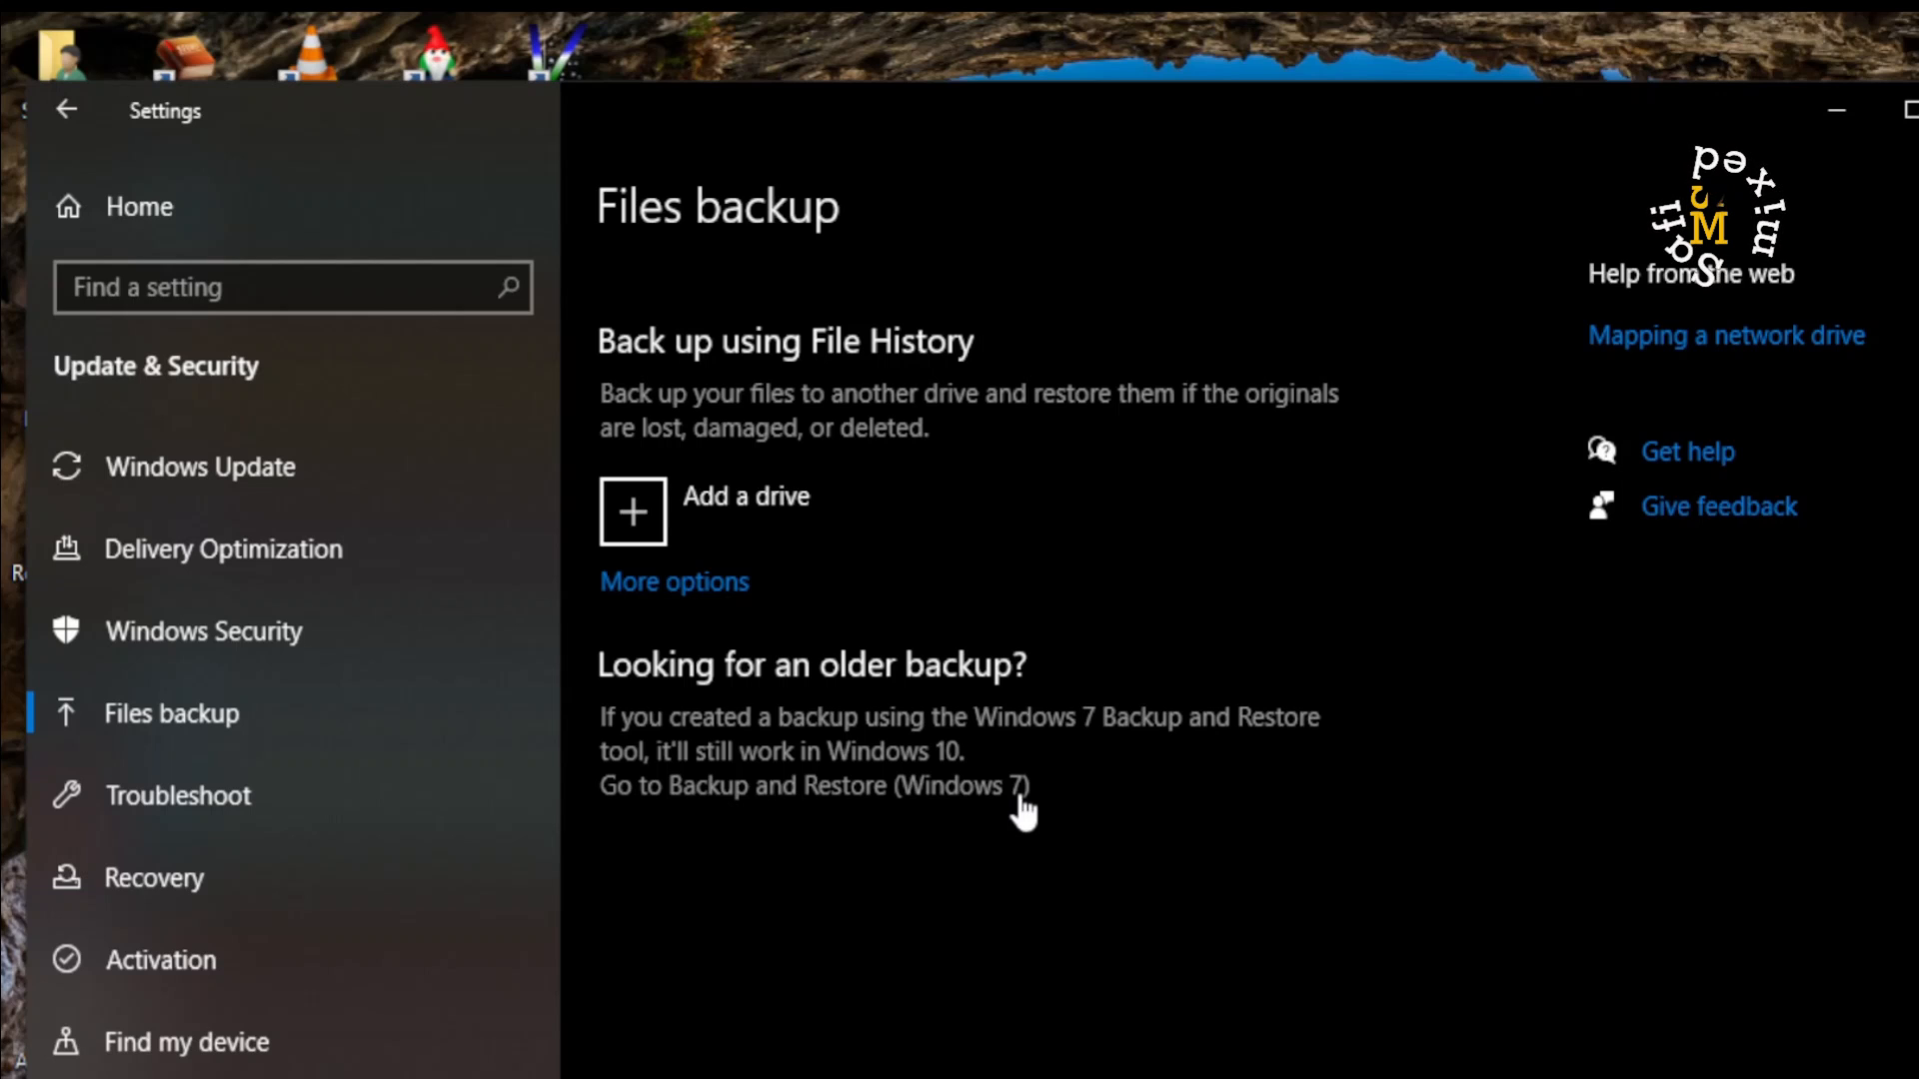
mouse_move(892, 820)
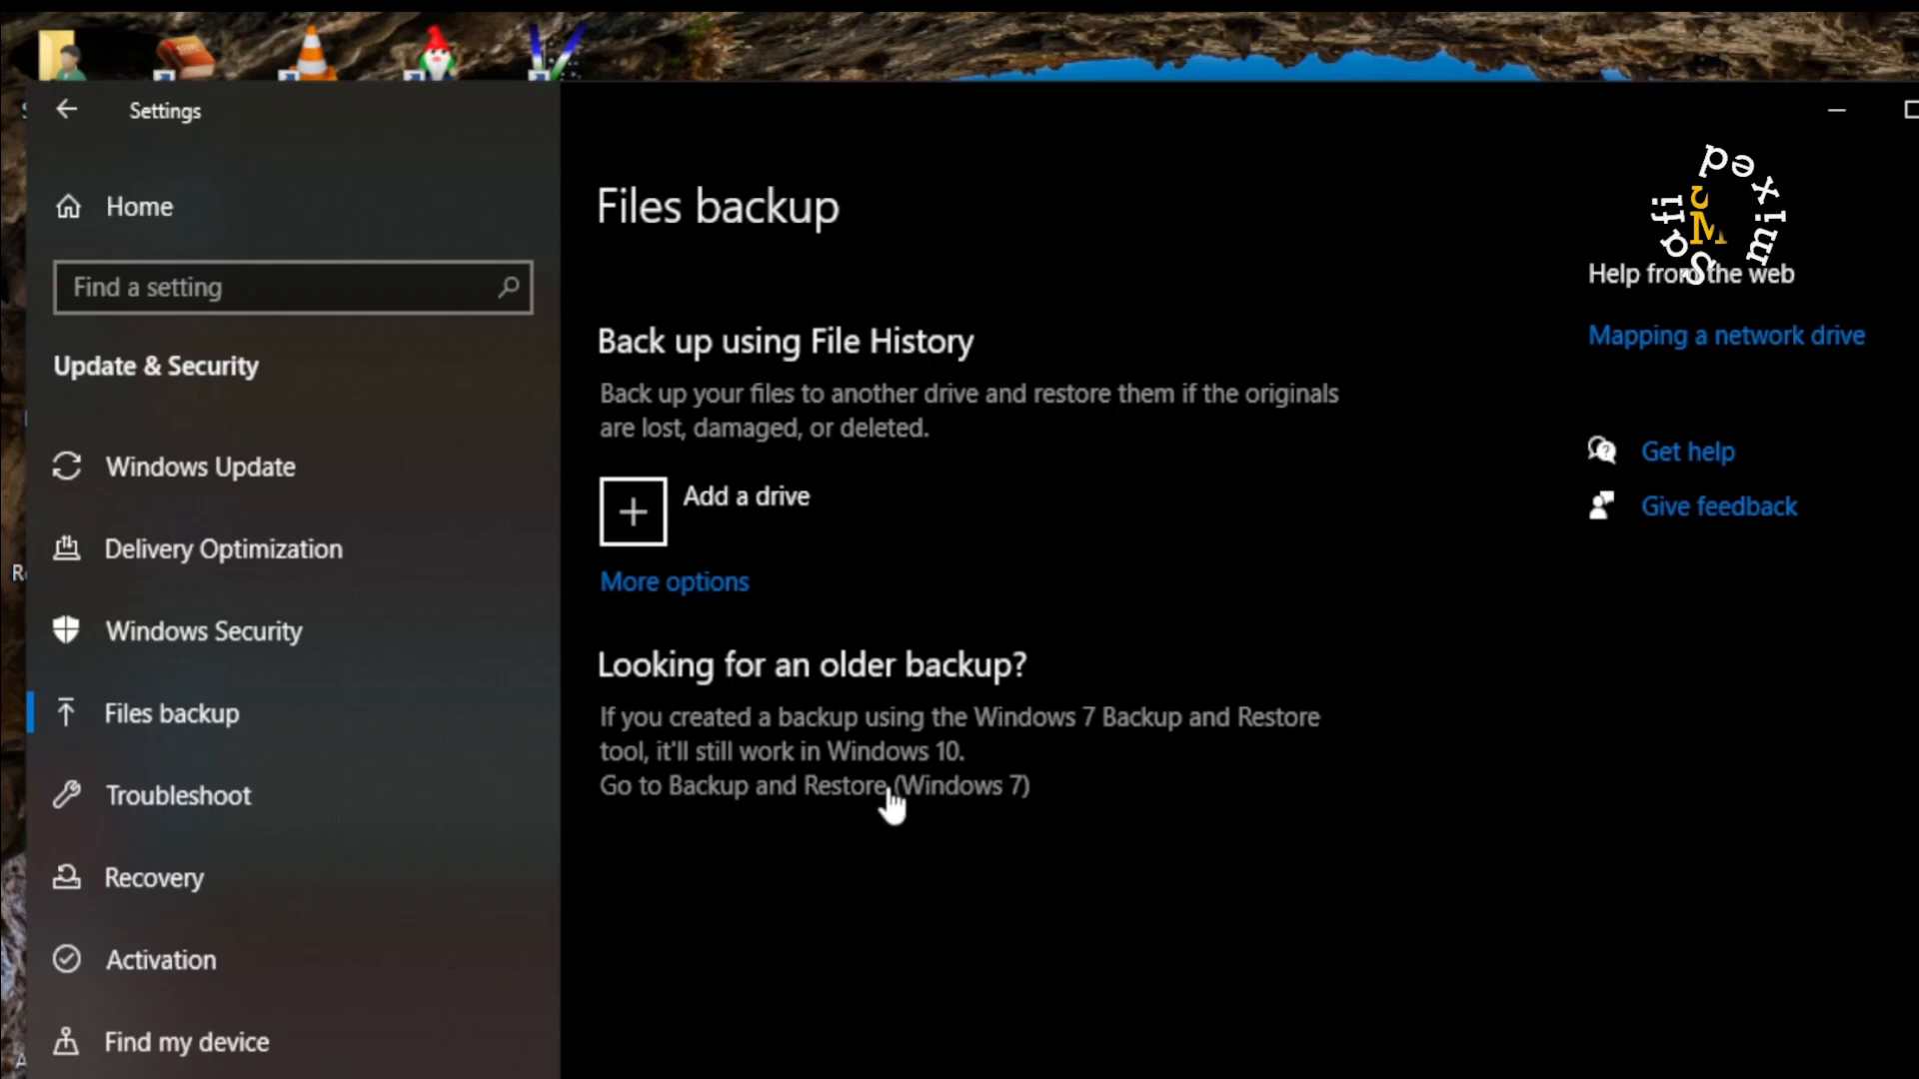
mouse_move(916, 814)
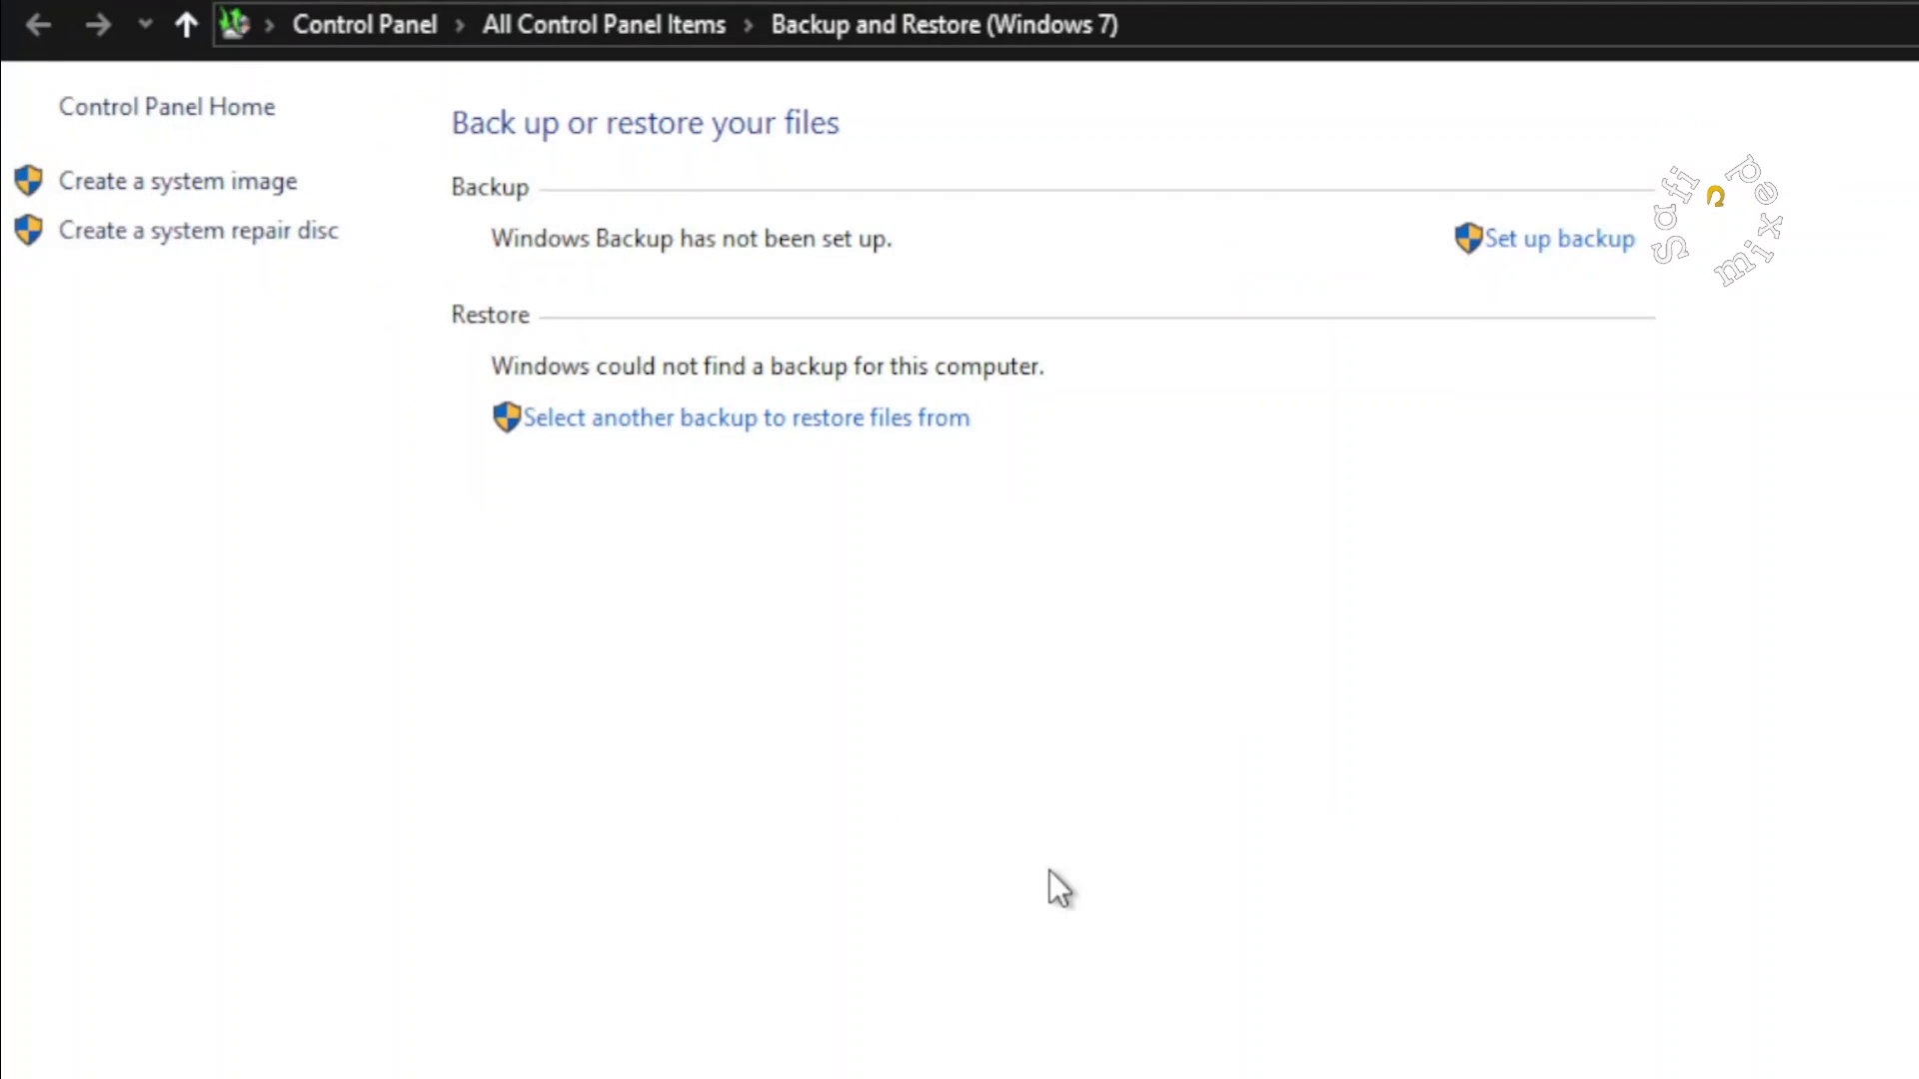
mouse_move(290, 476)
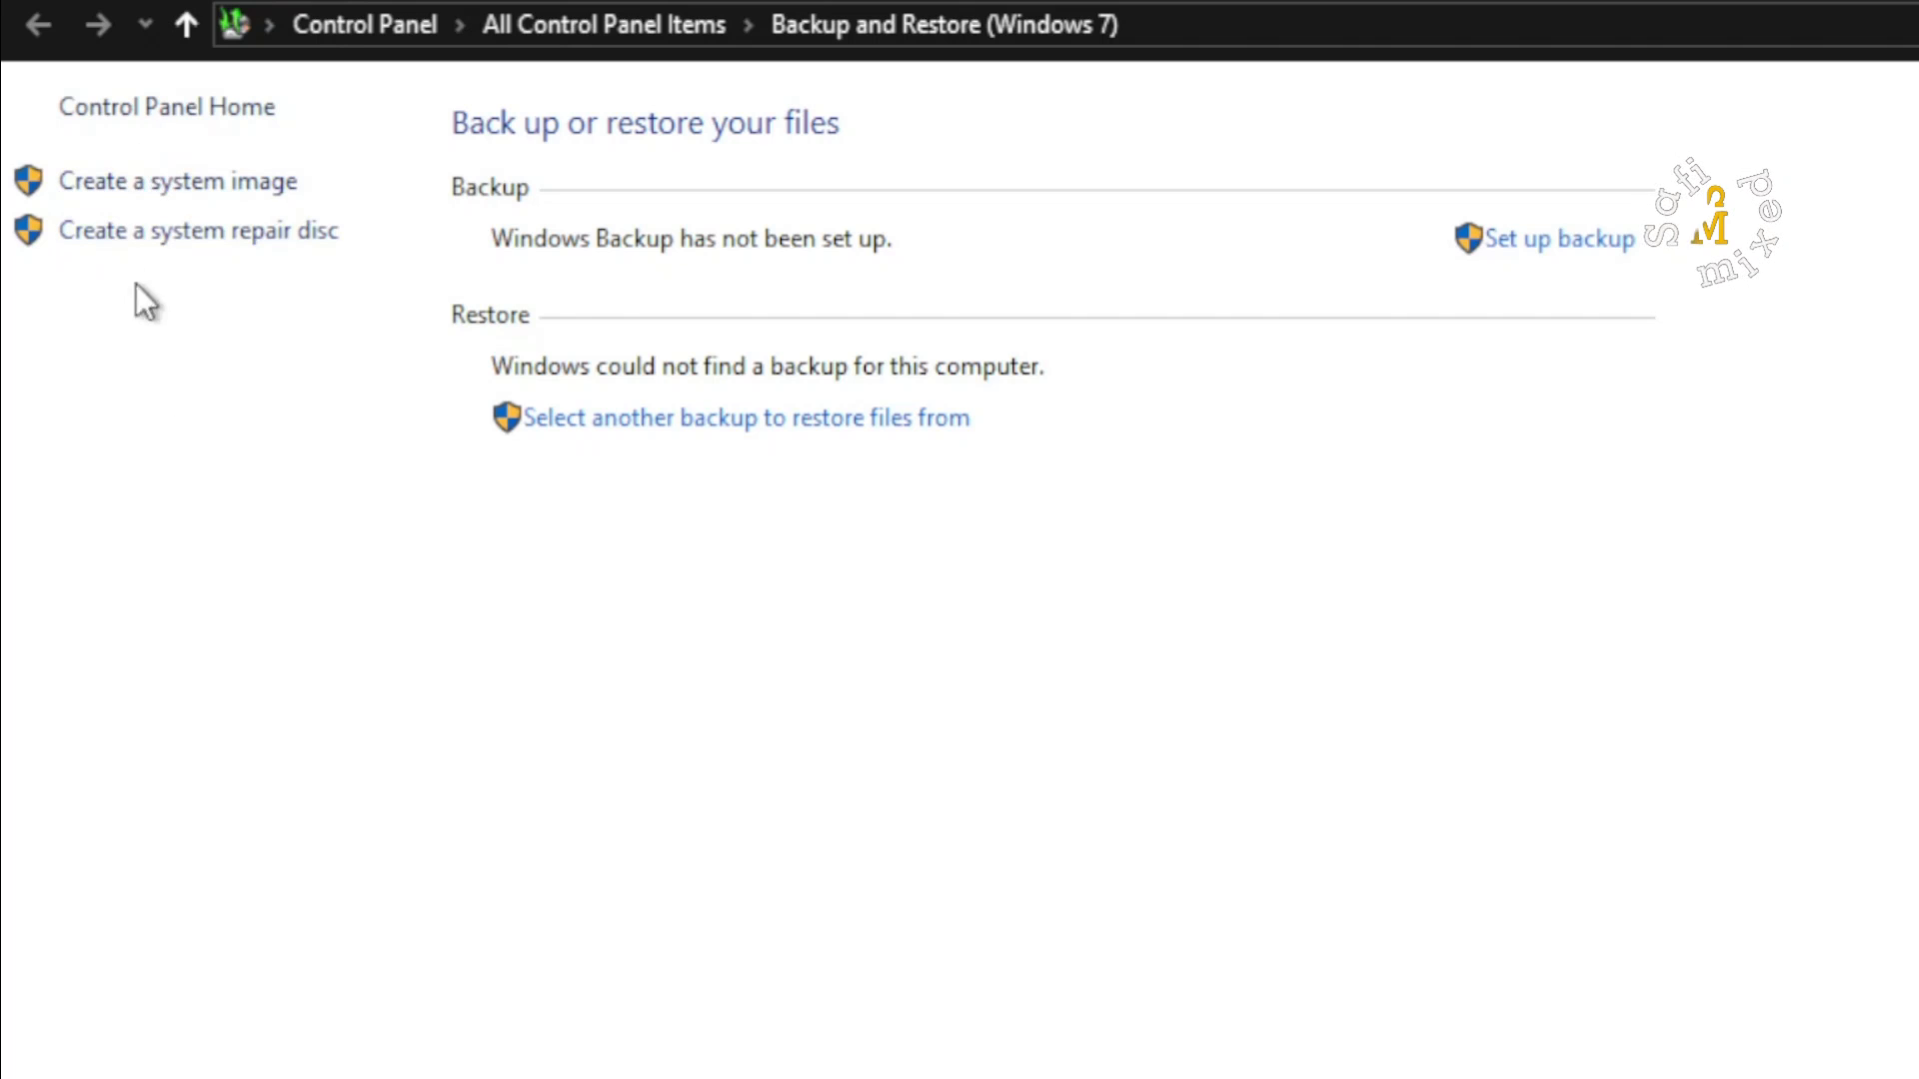
mouse_move(237, 218)
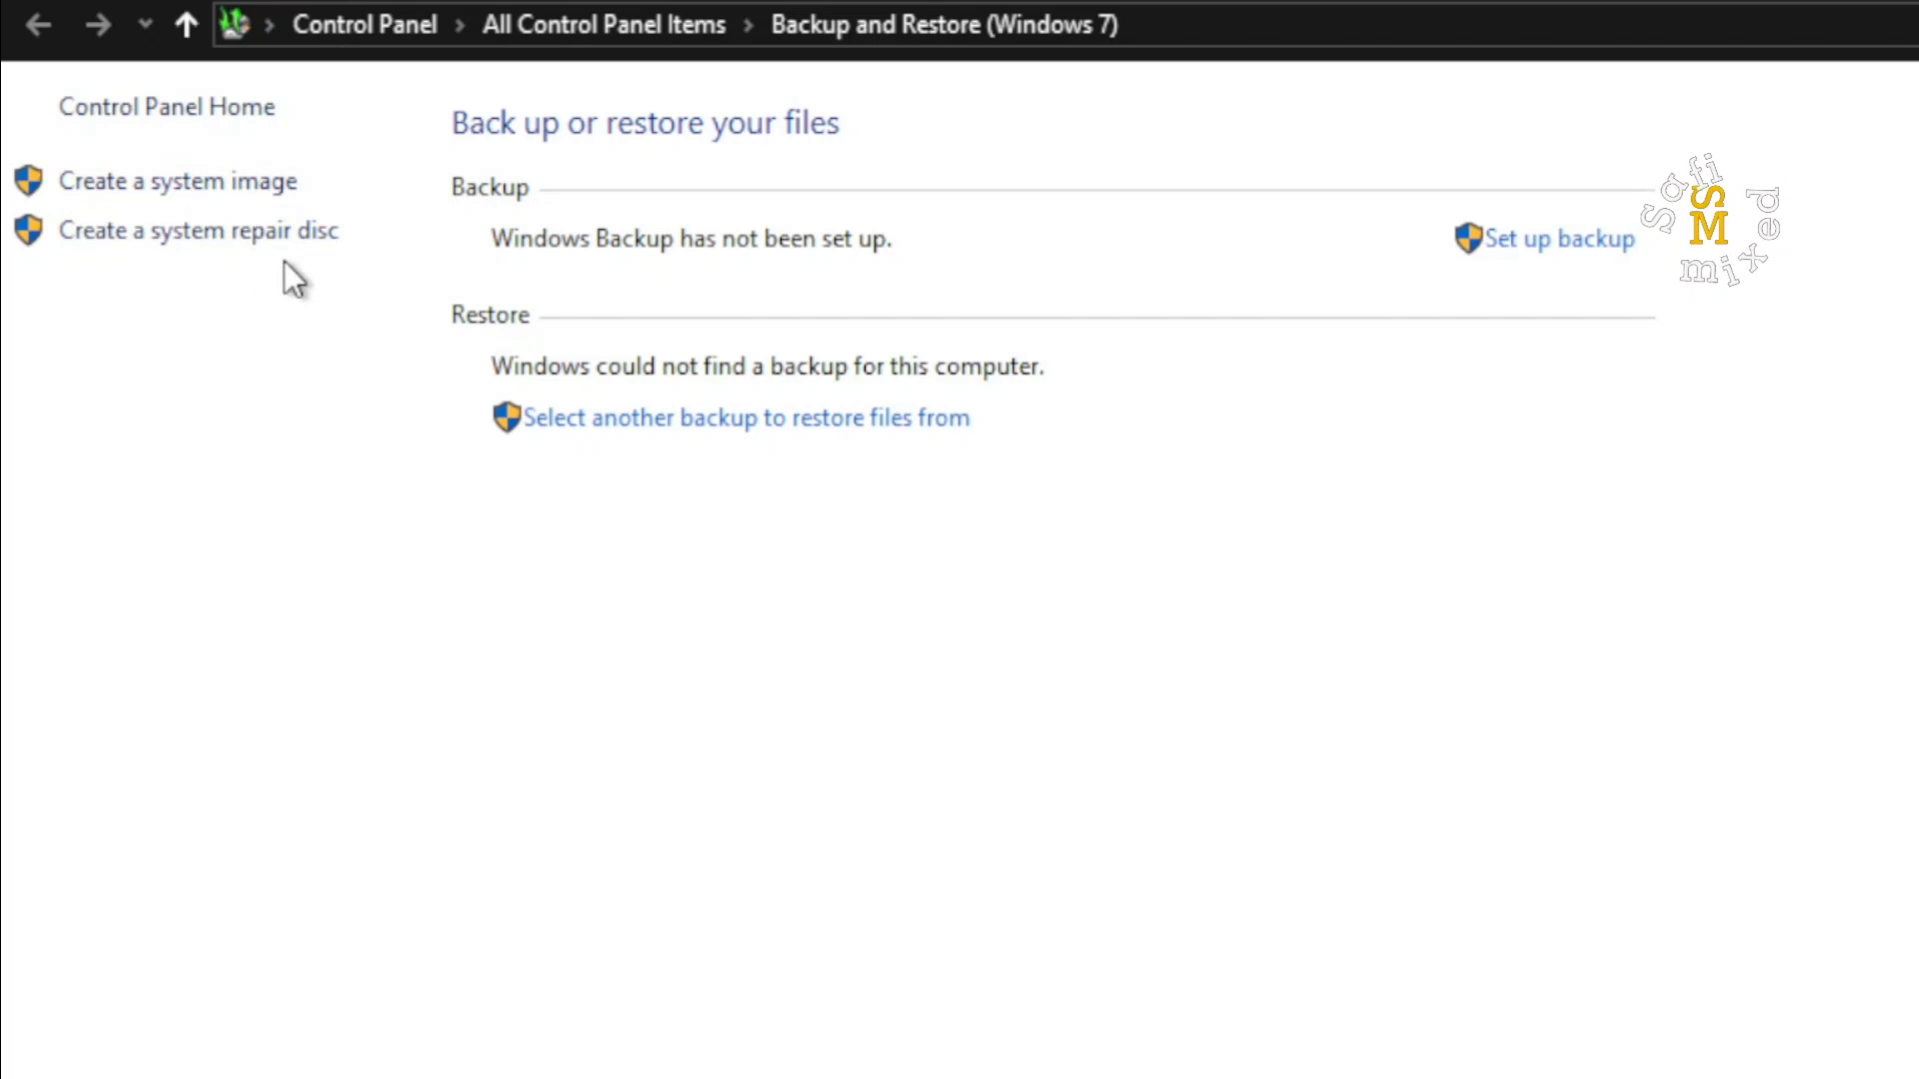
mouse_move(190, 196)
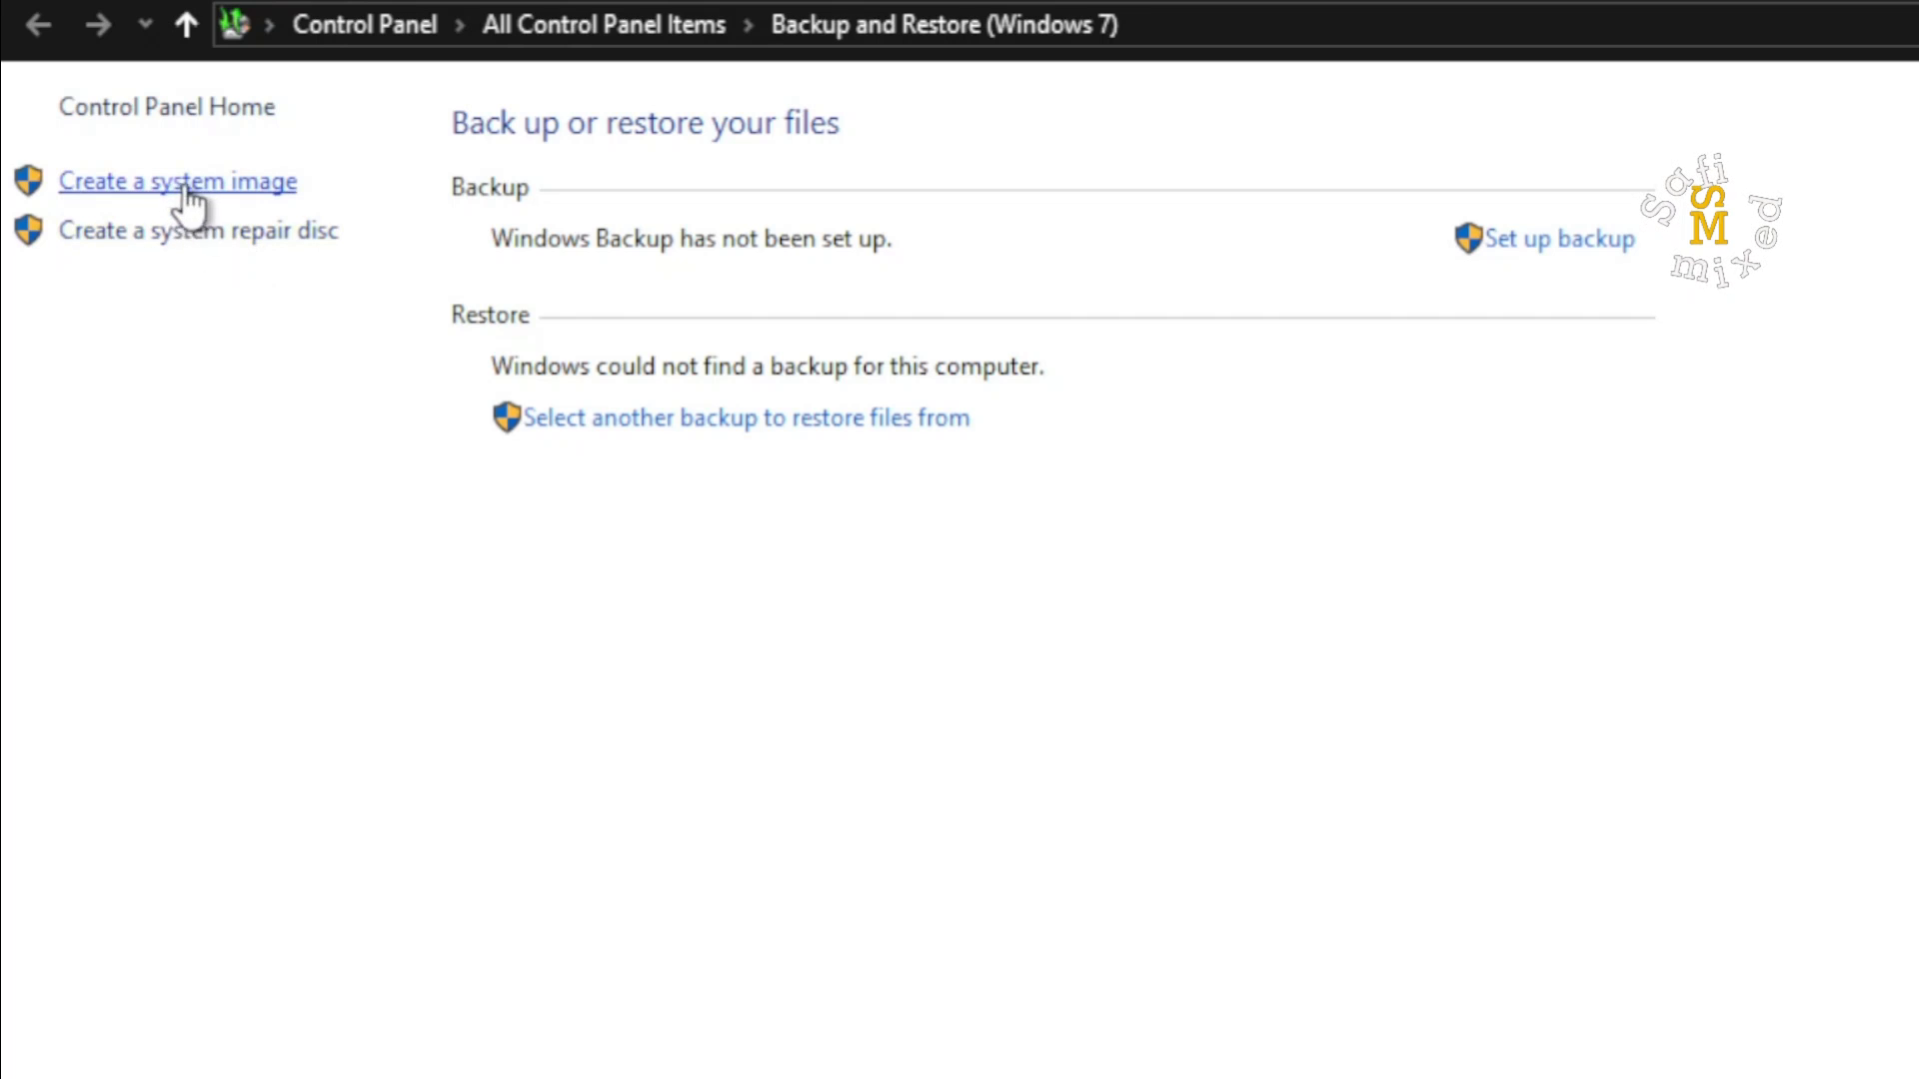
mouse_move(258, 208)
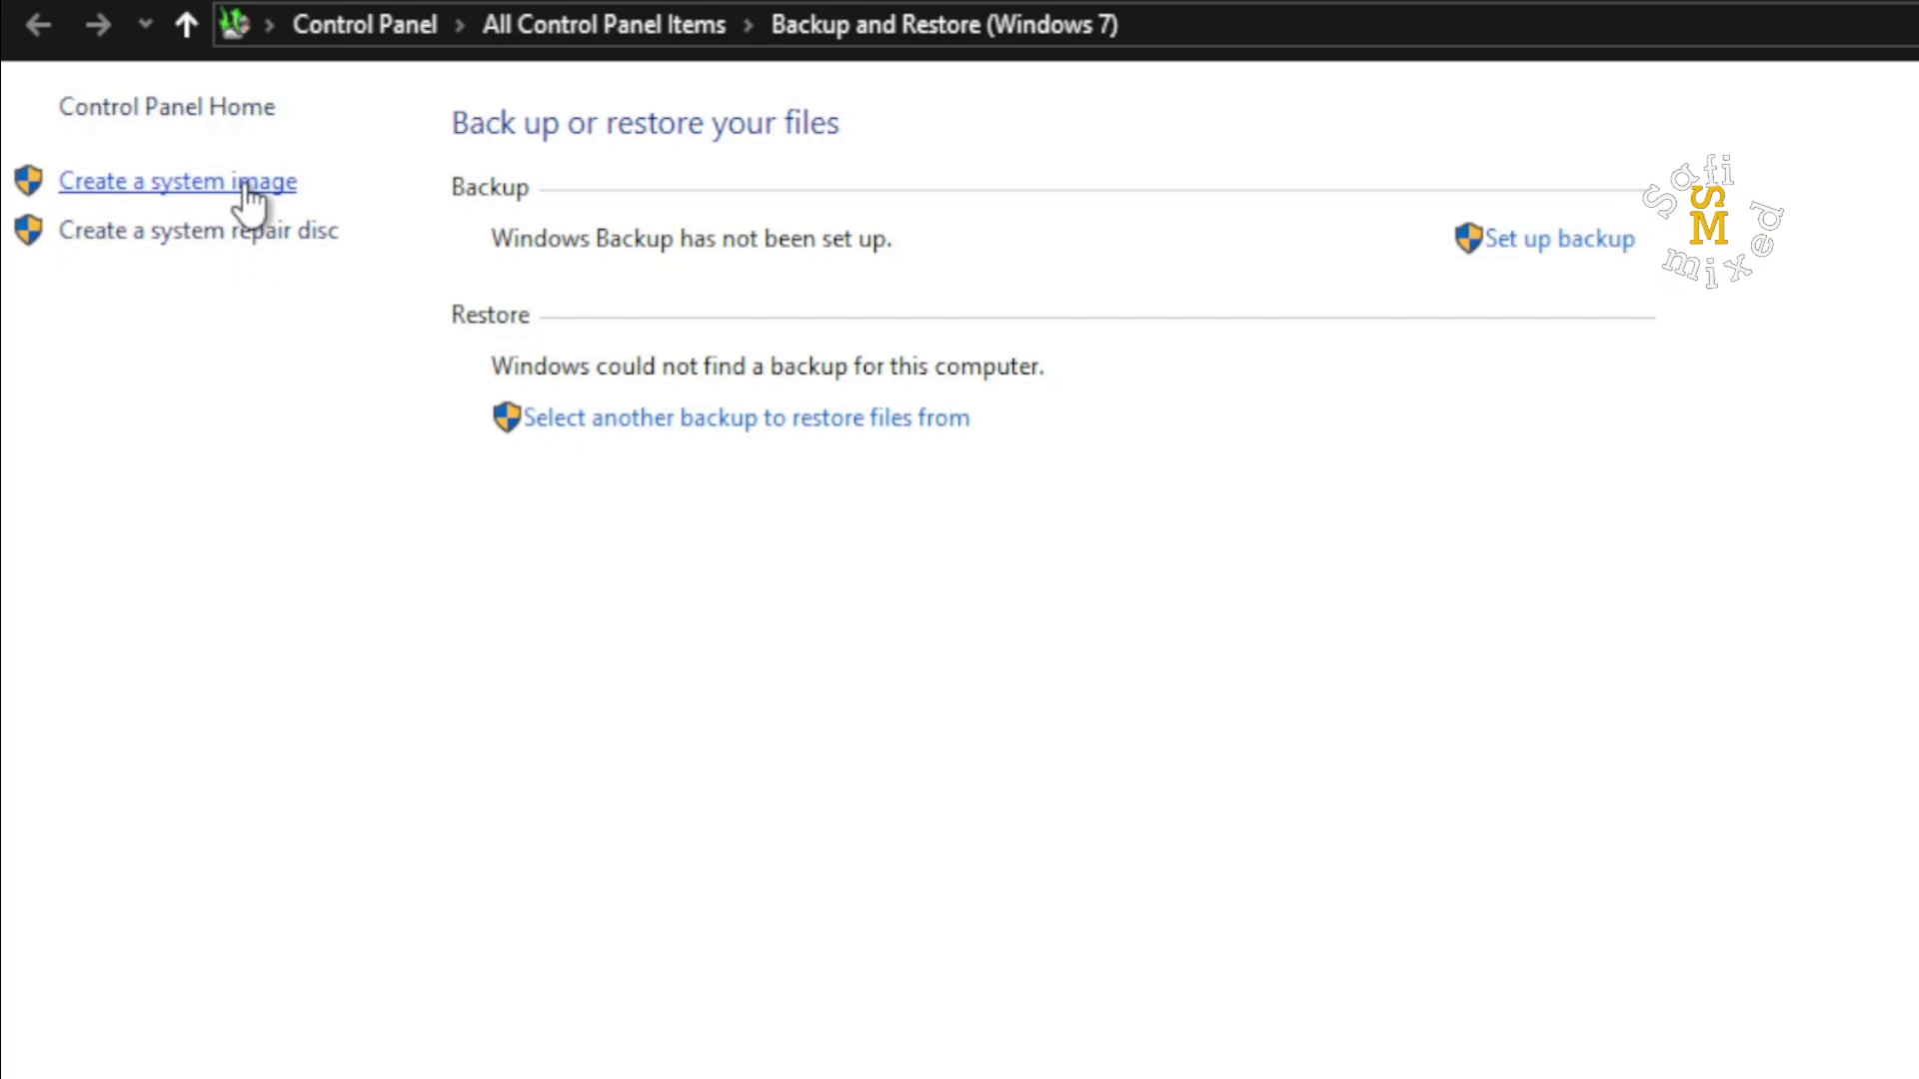
Start the system image wizard and list hard-disk destinations, including My Passport (I:).
left_click(177, 181)
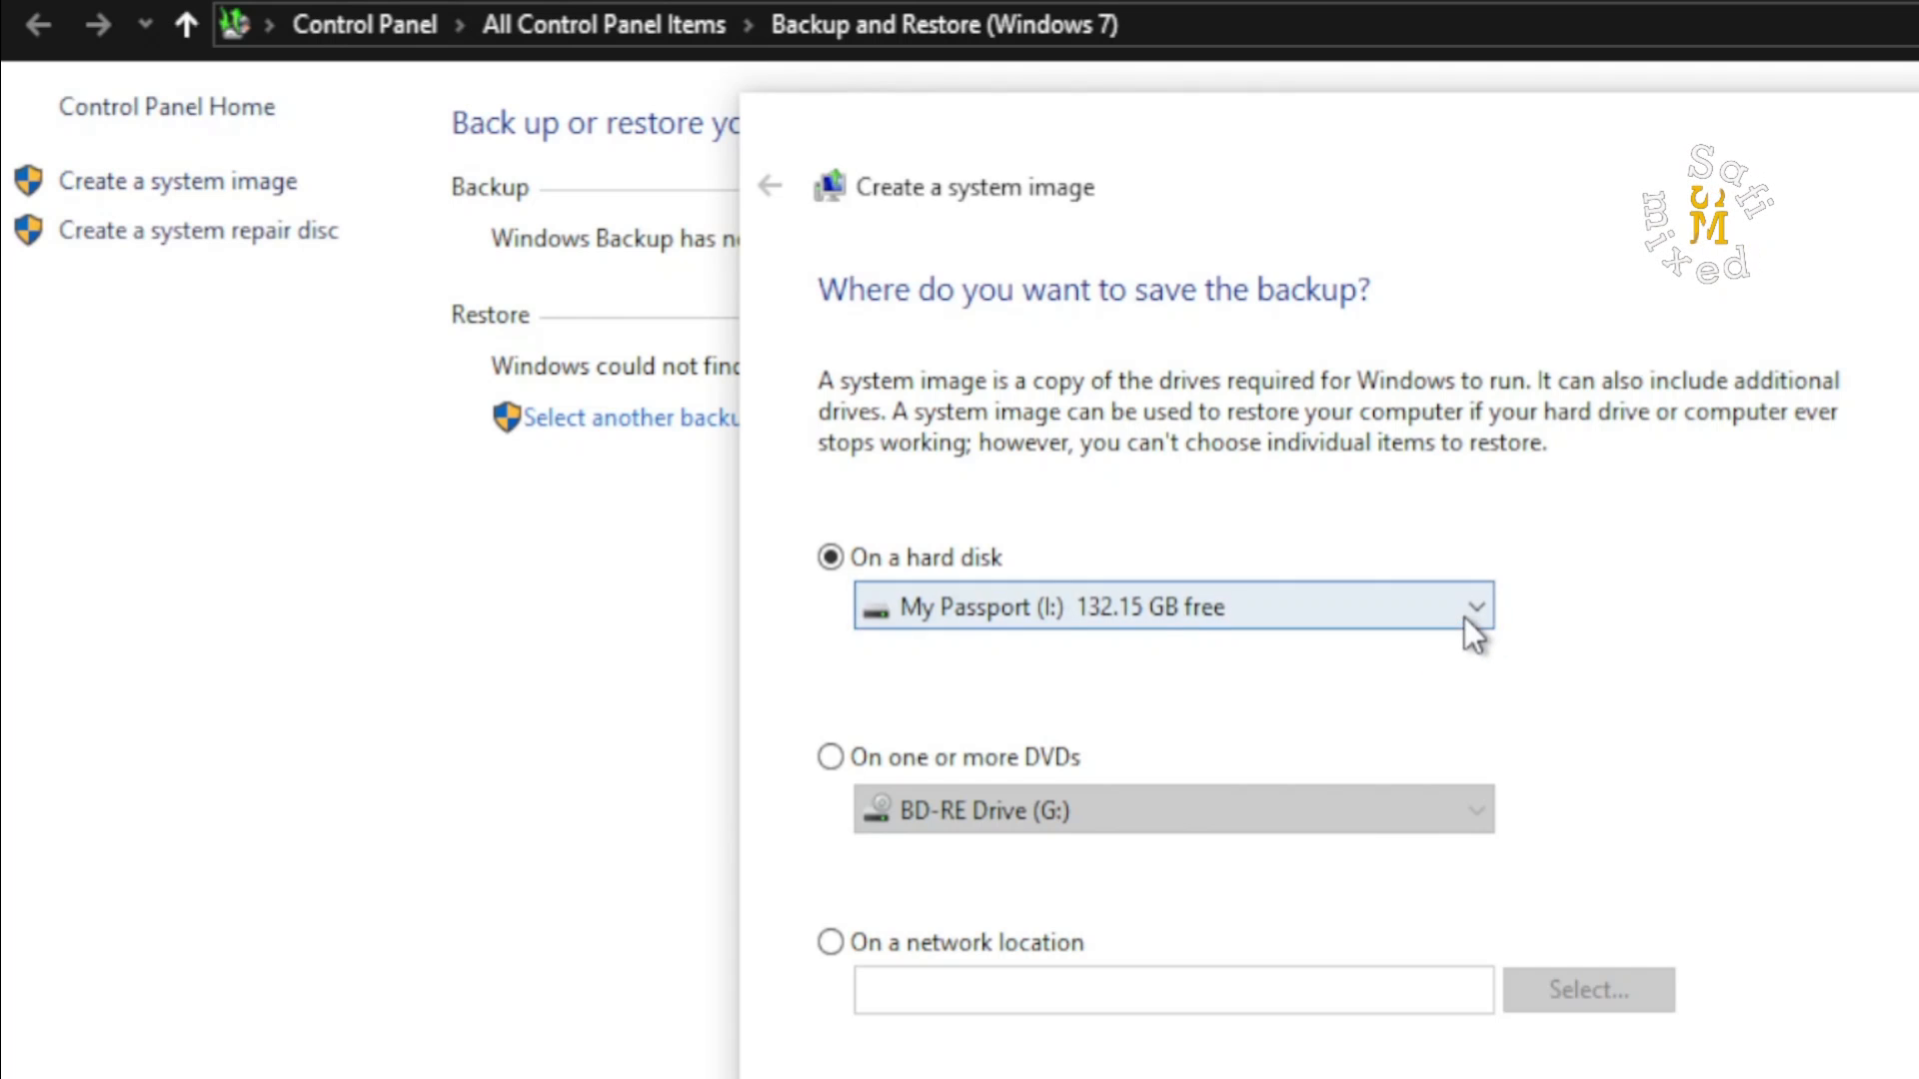
left_click(1476, 606)
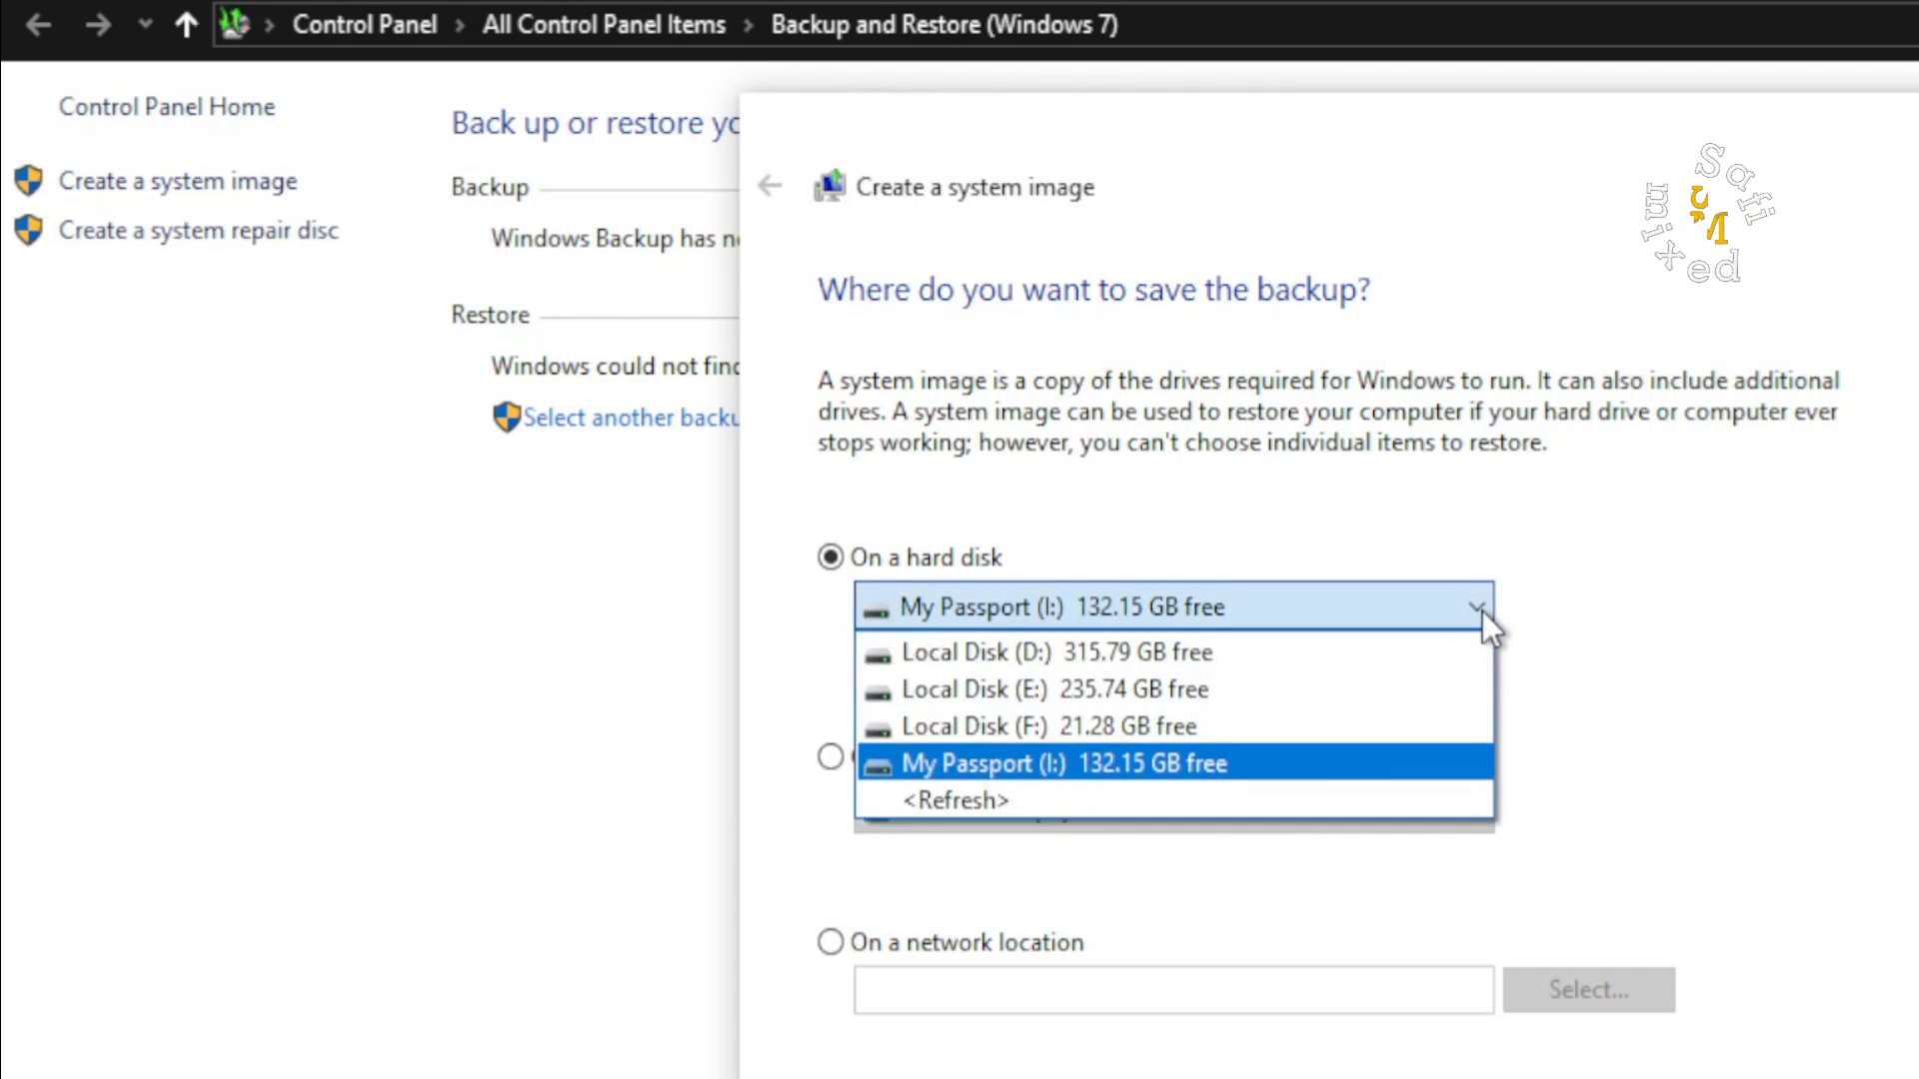
mouse_move(1129, 691)
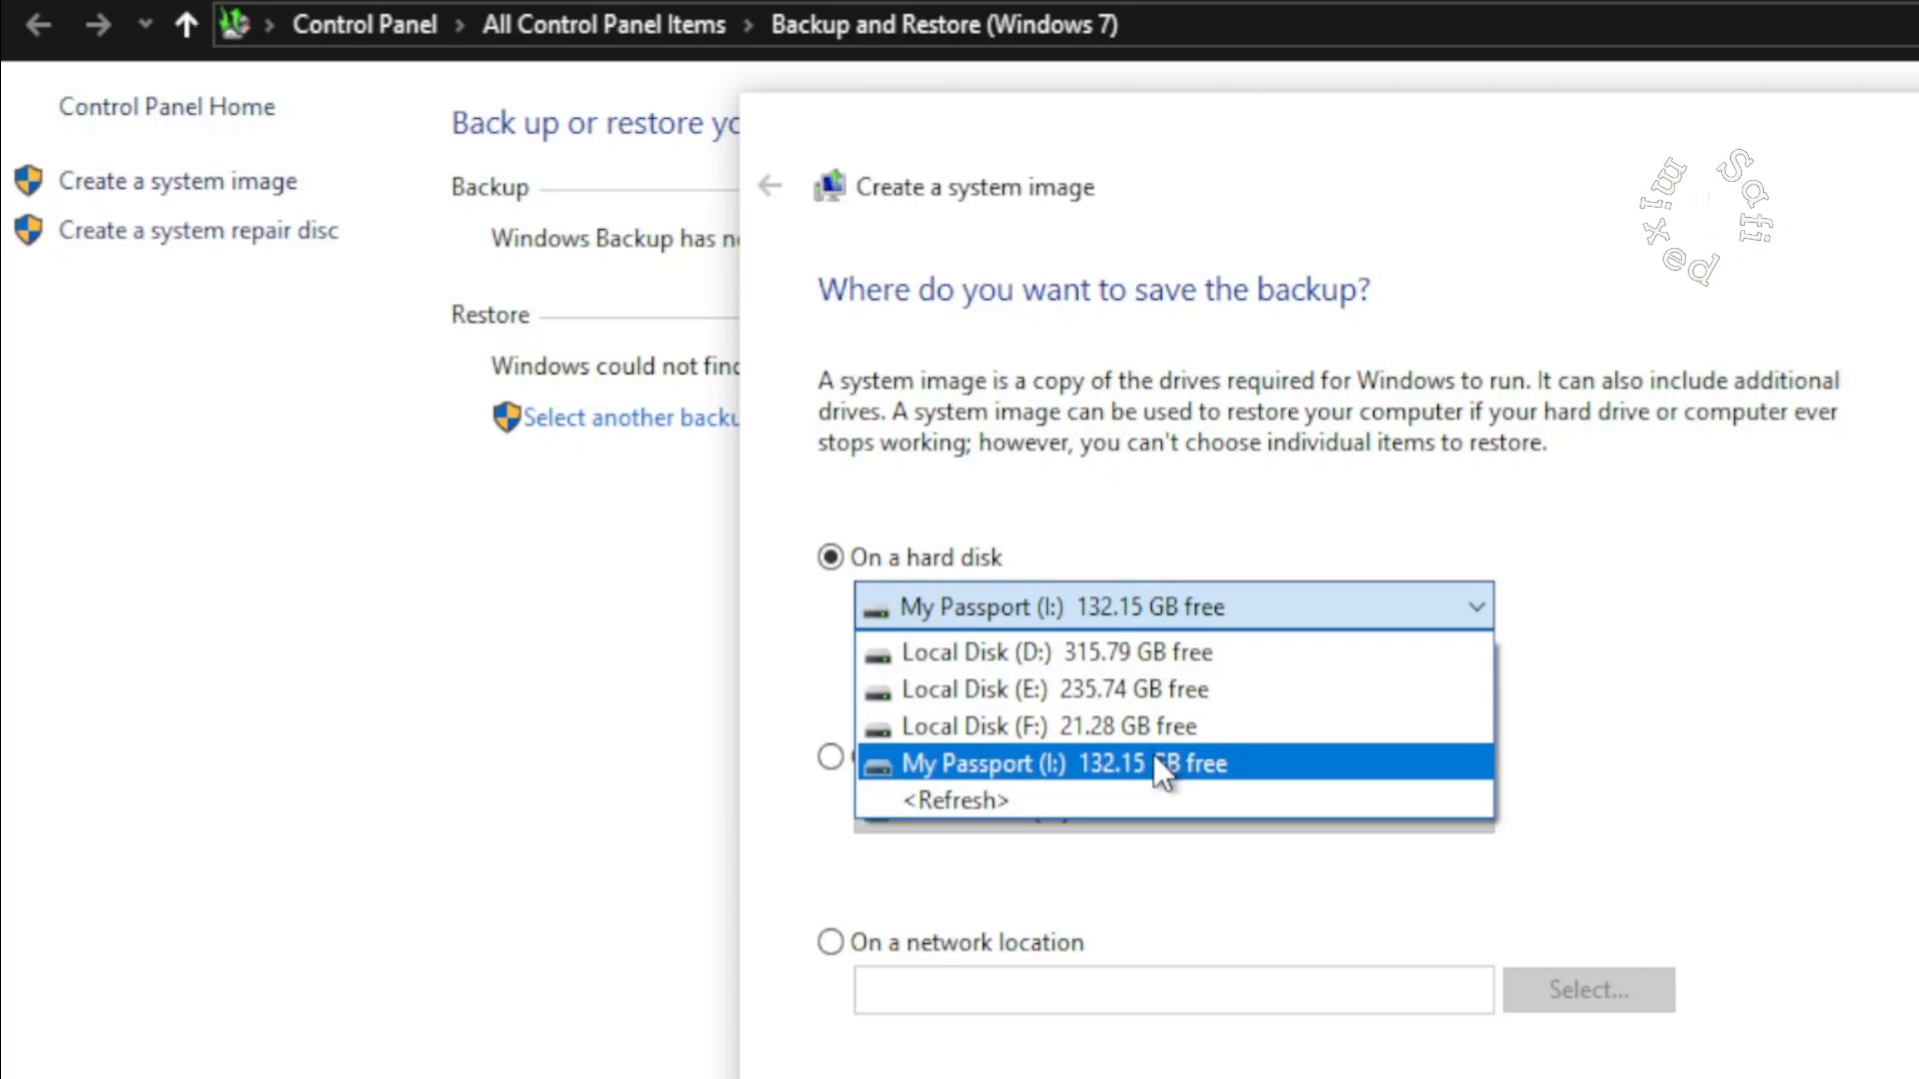
mouse_move(1130, 782)
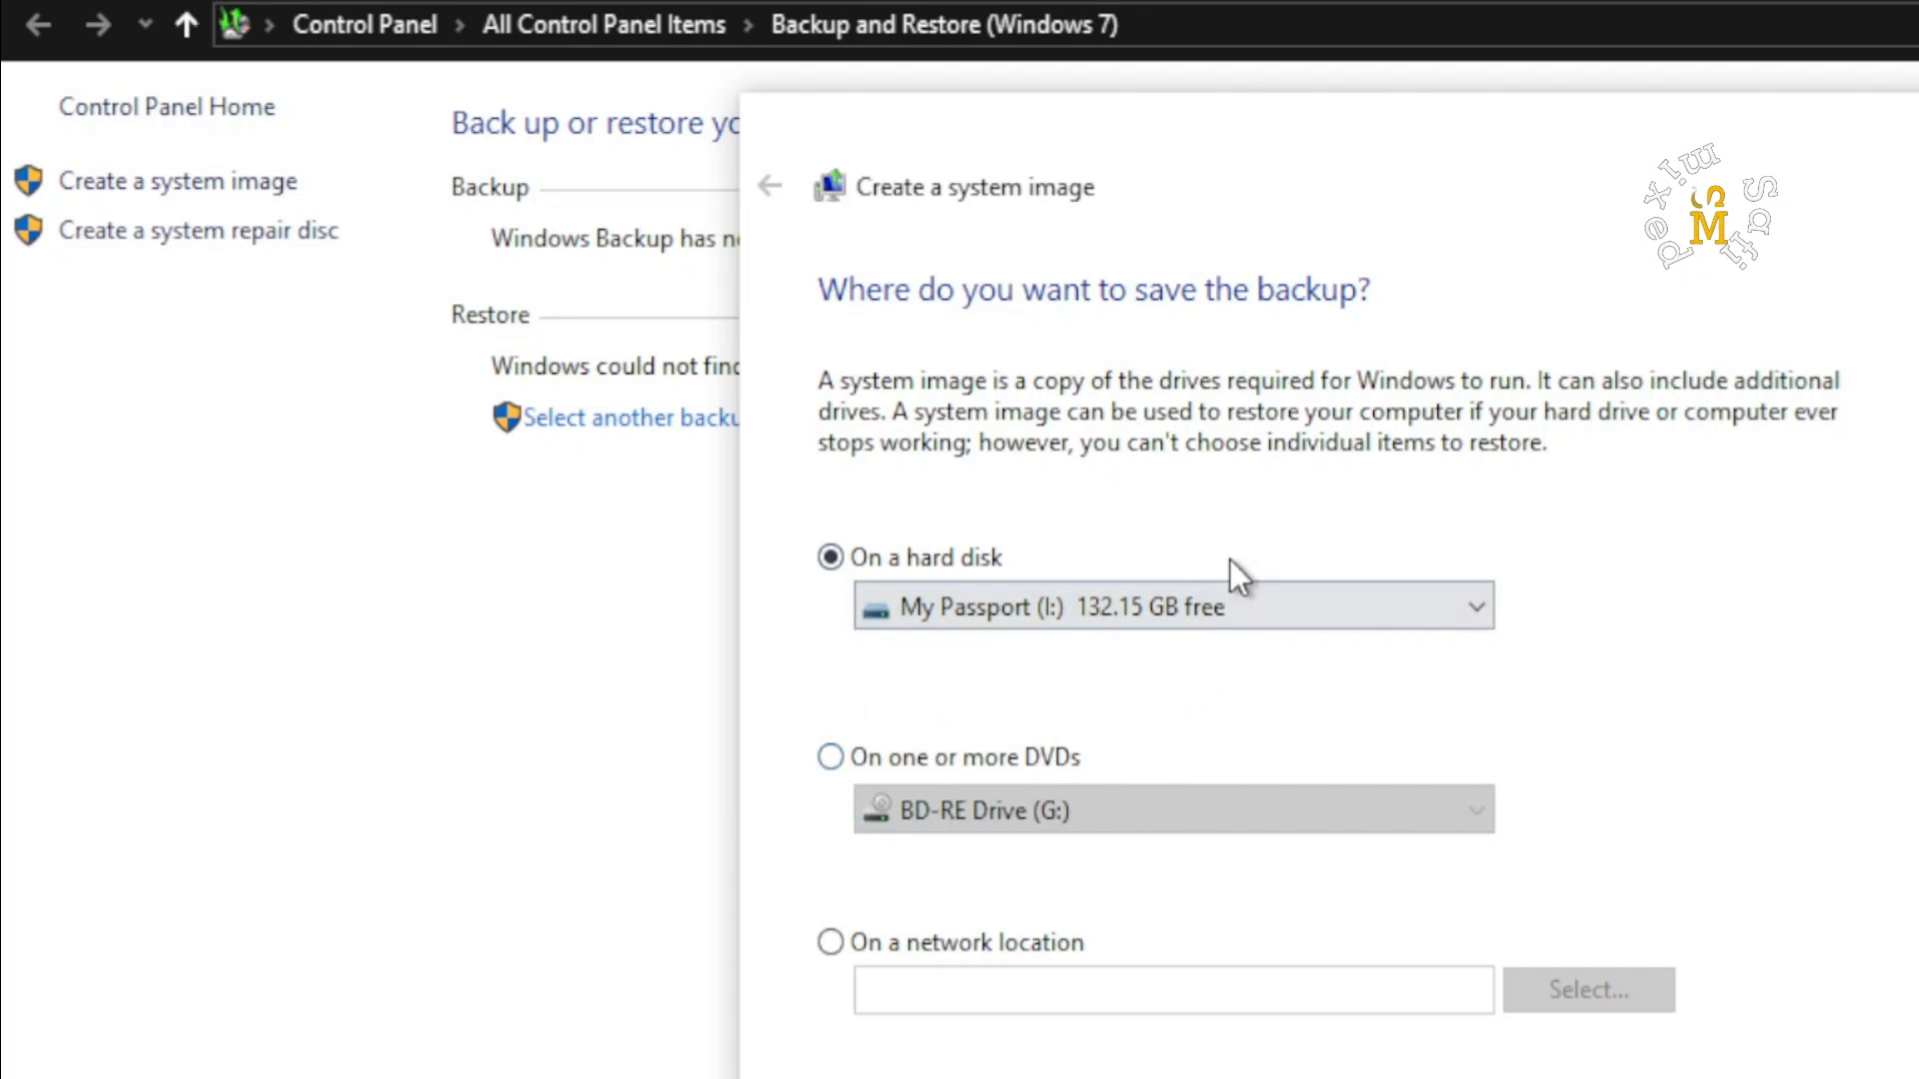
mouse_move(1103, 743)
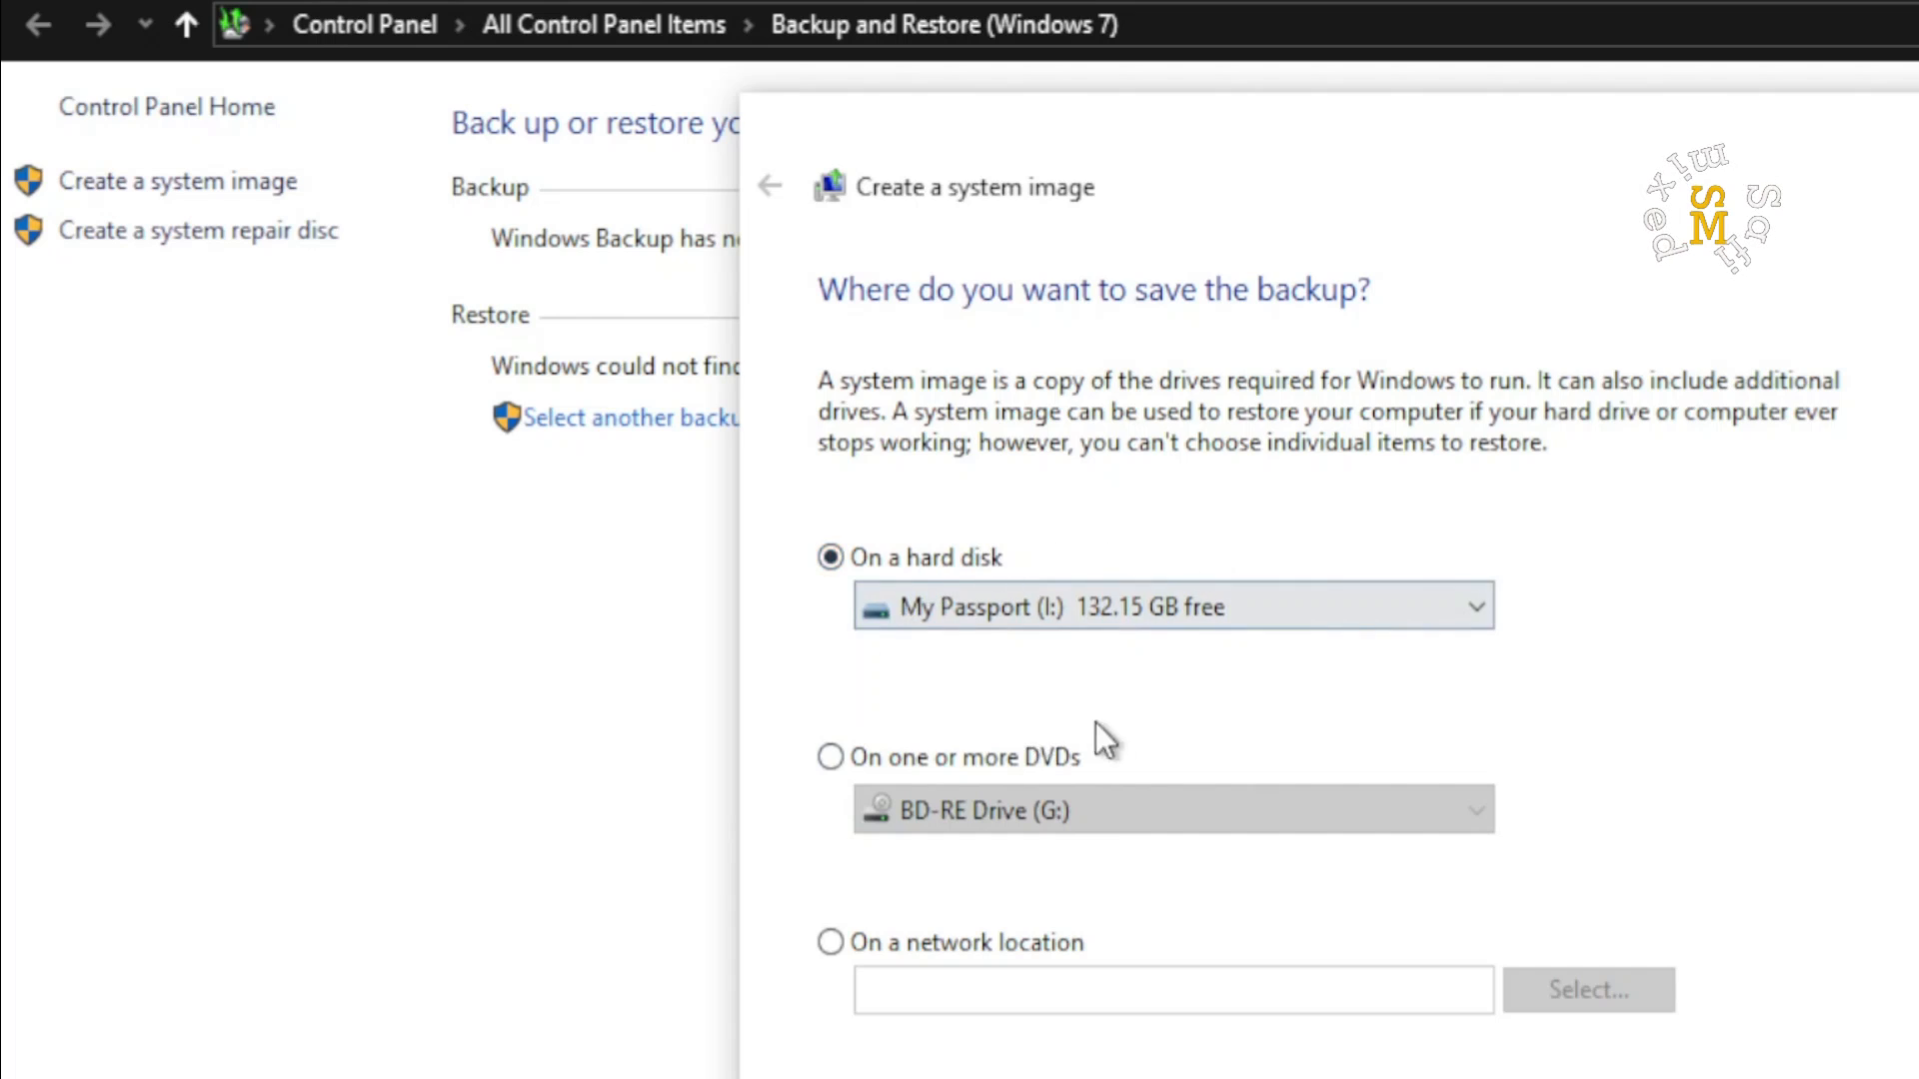
mouse_move(803, 832)
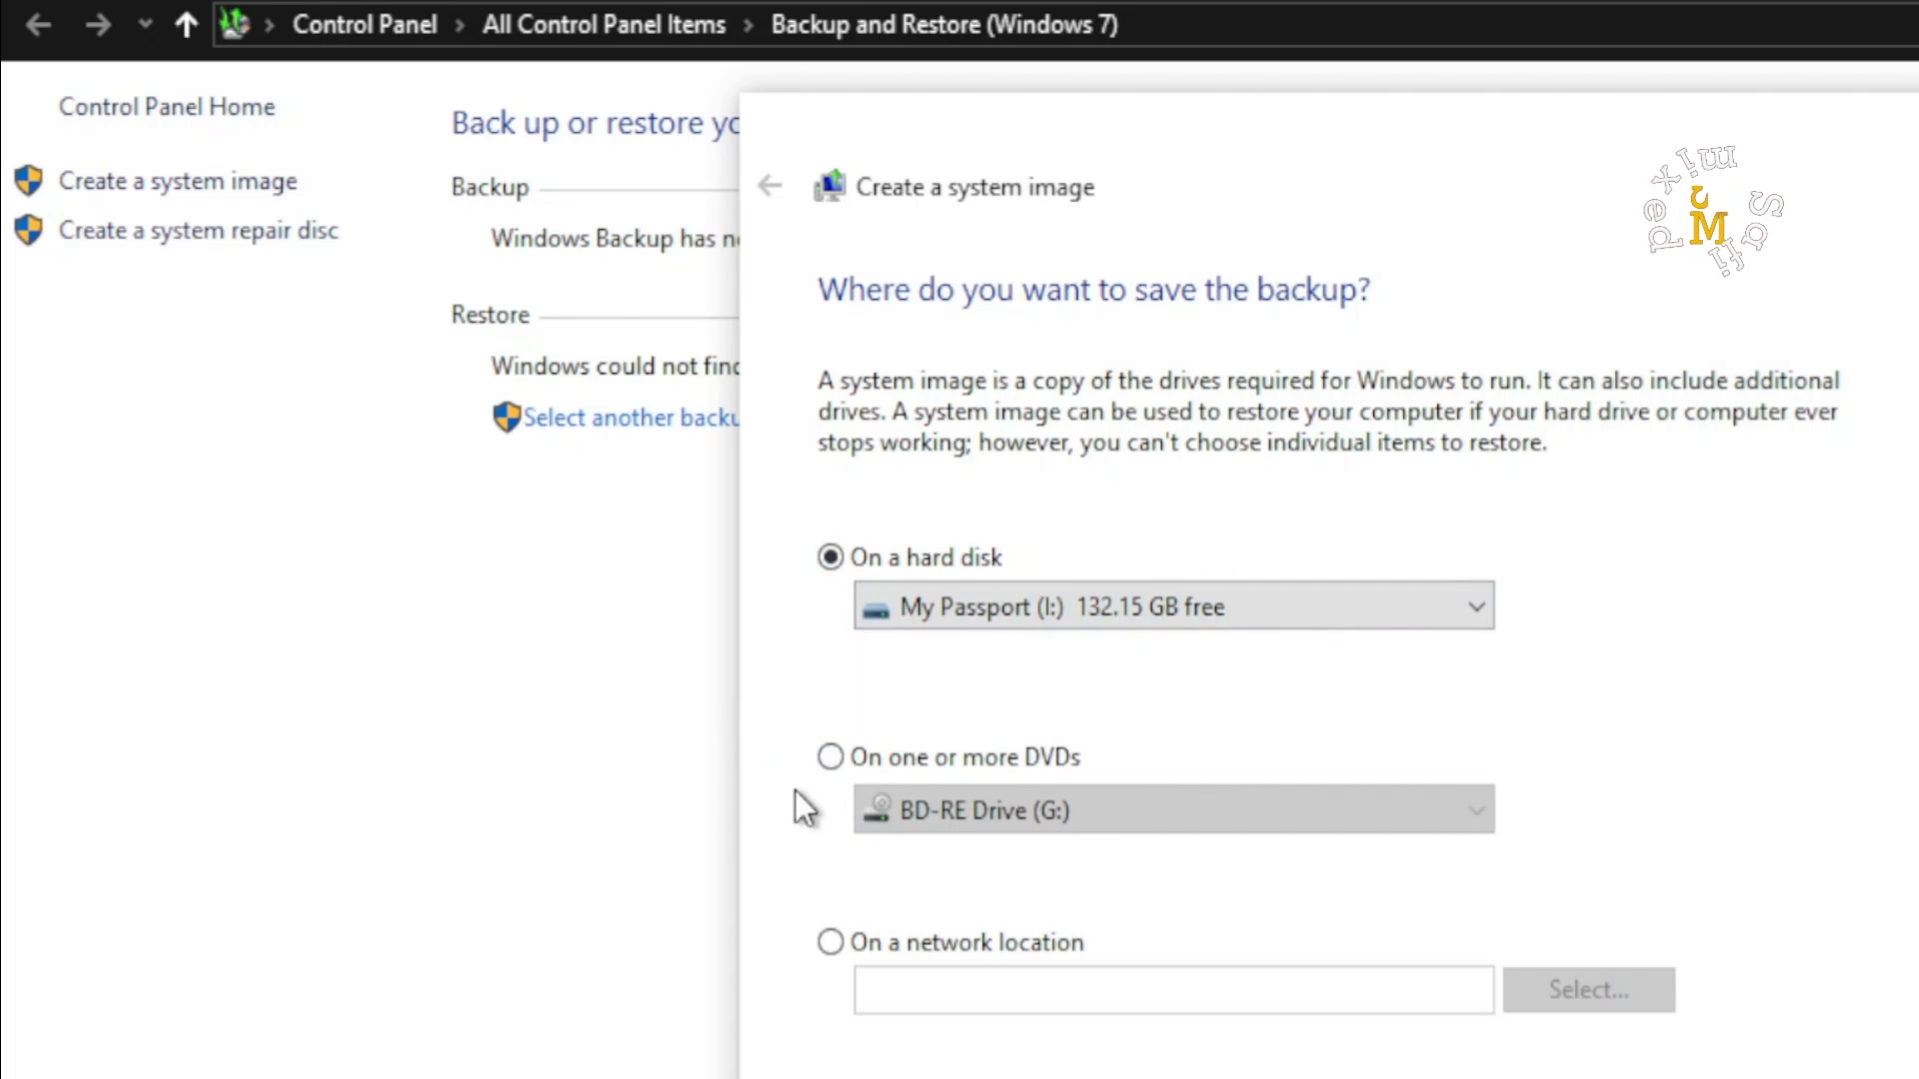
mouse_move(1083, 807)
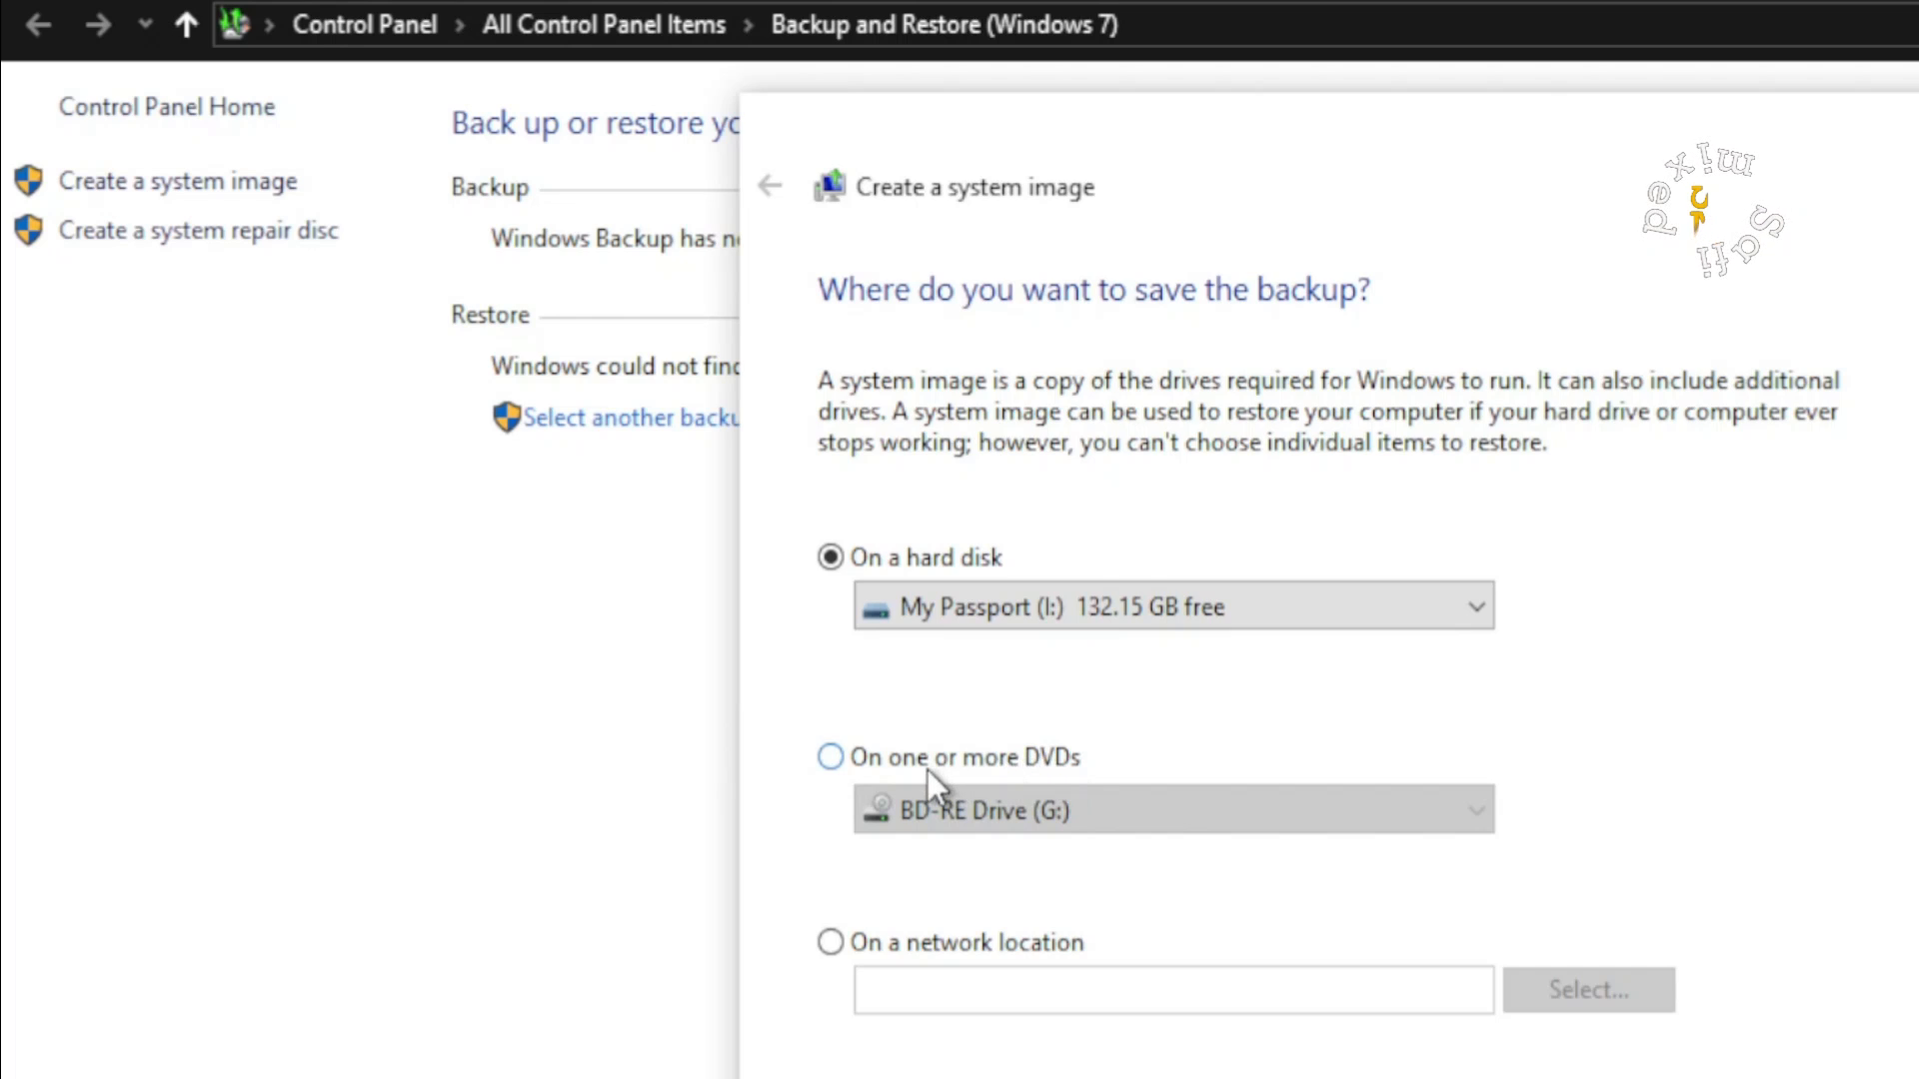
mouse_move(845, 996)
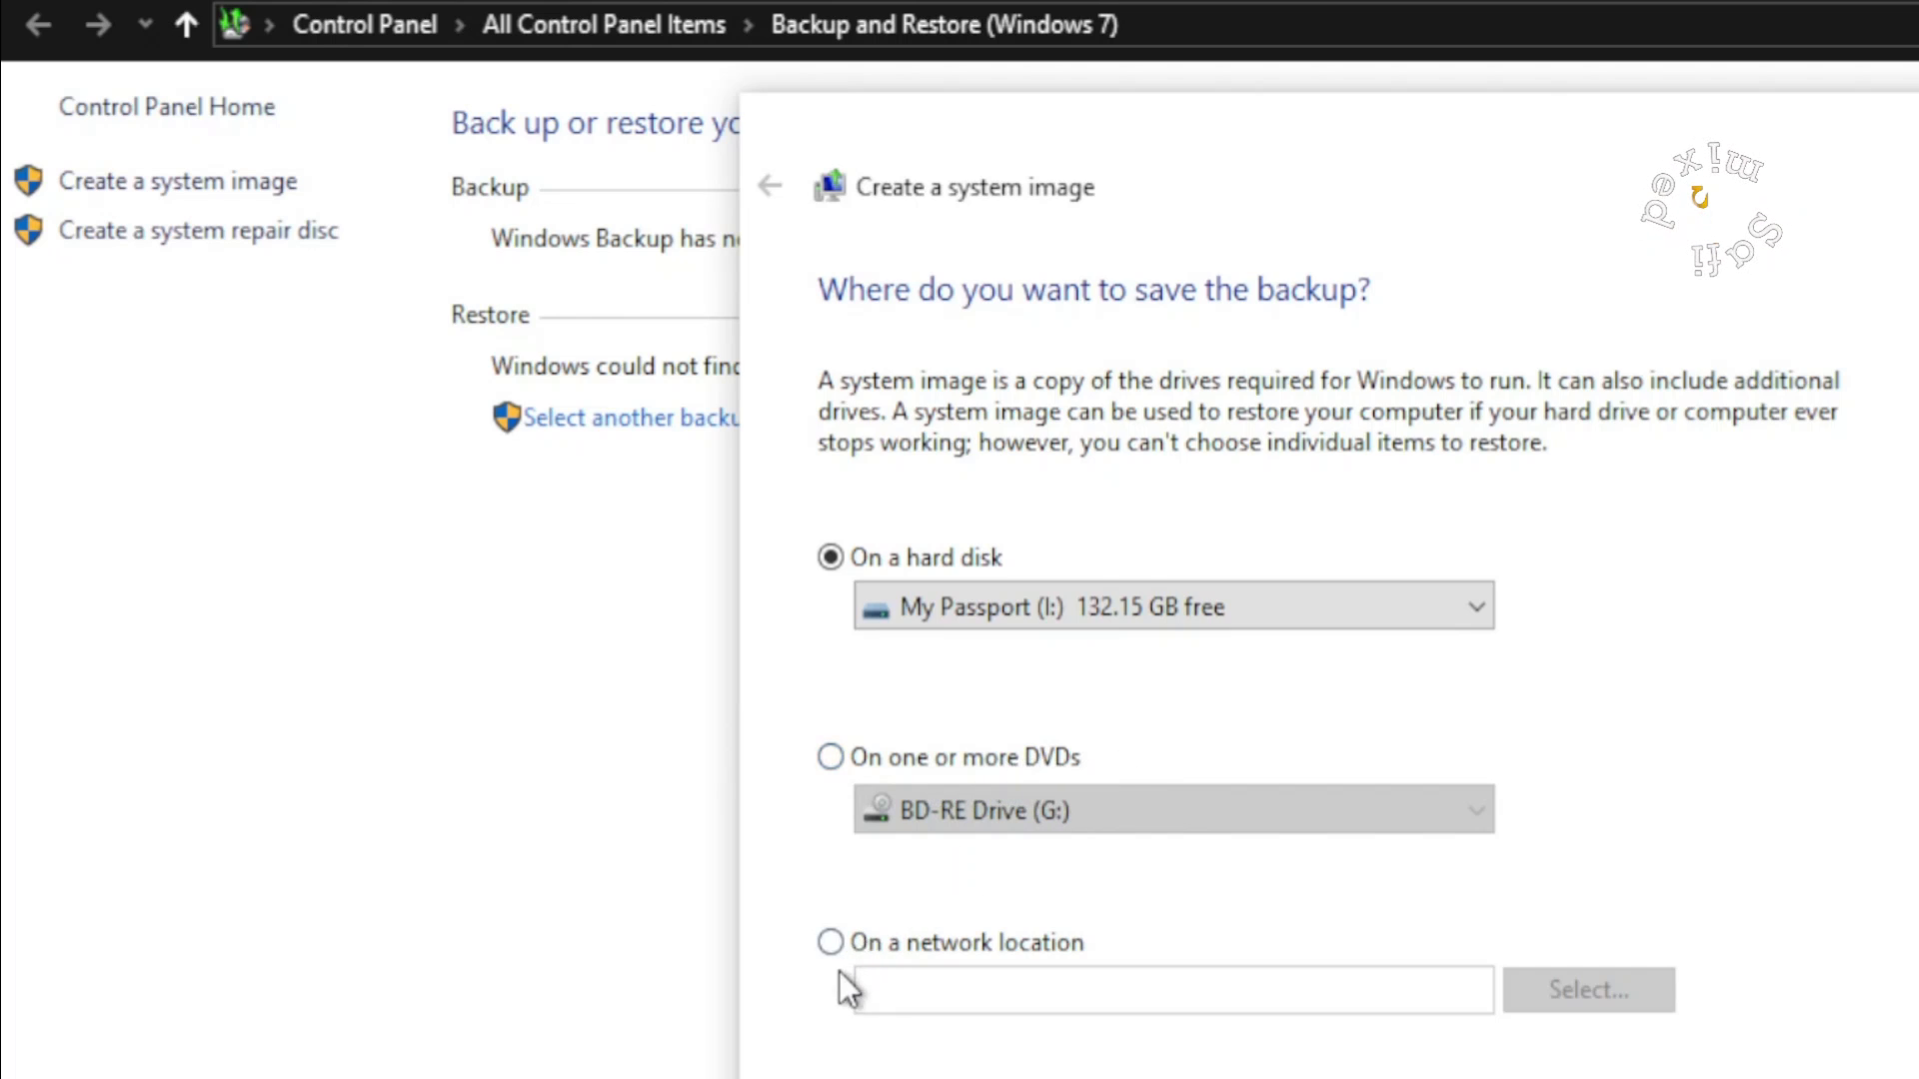
mouse_move(1085, 998)
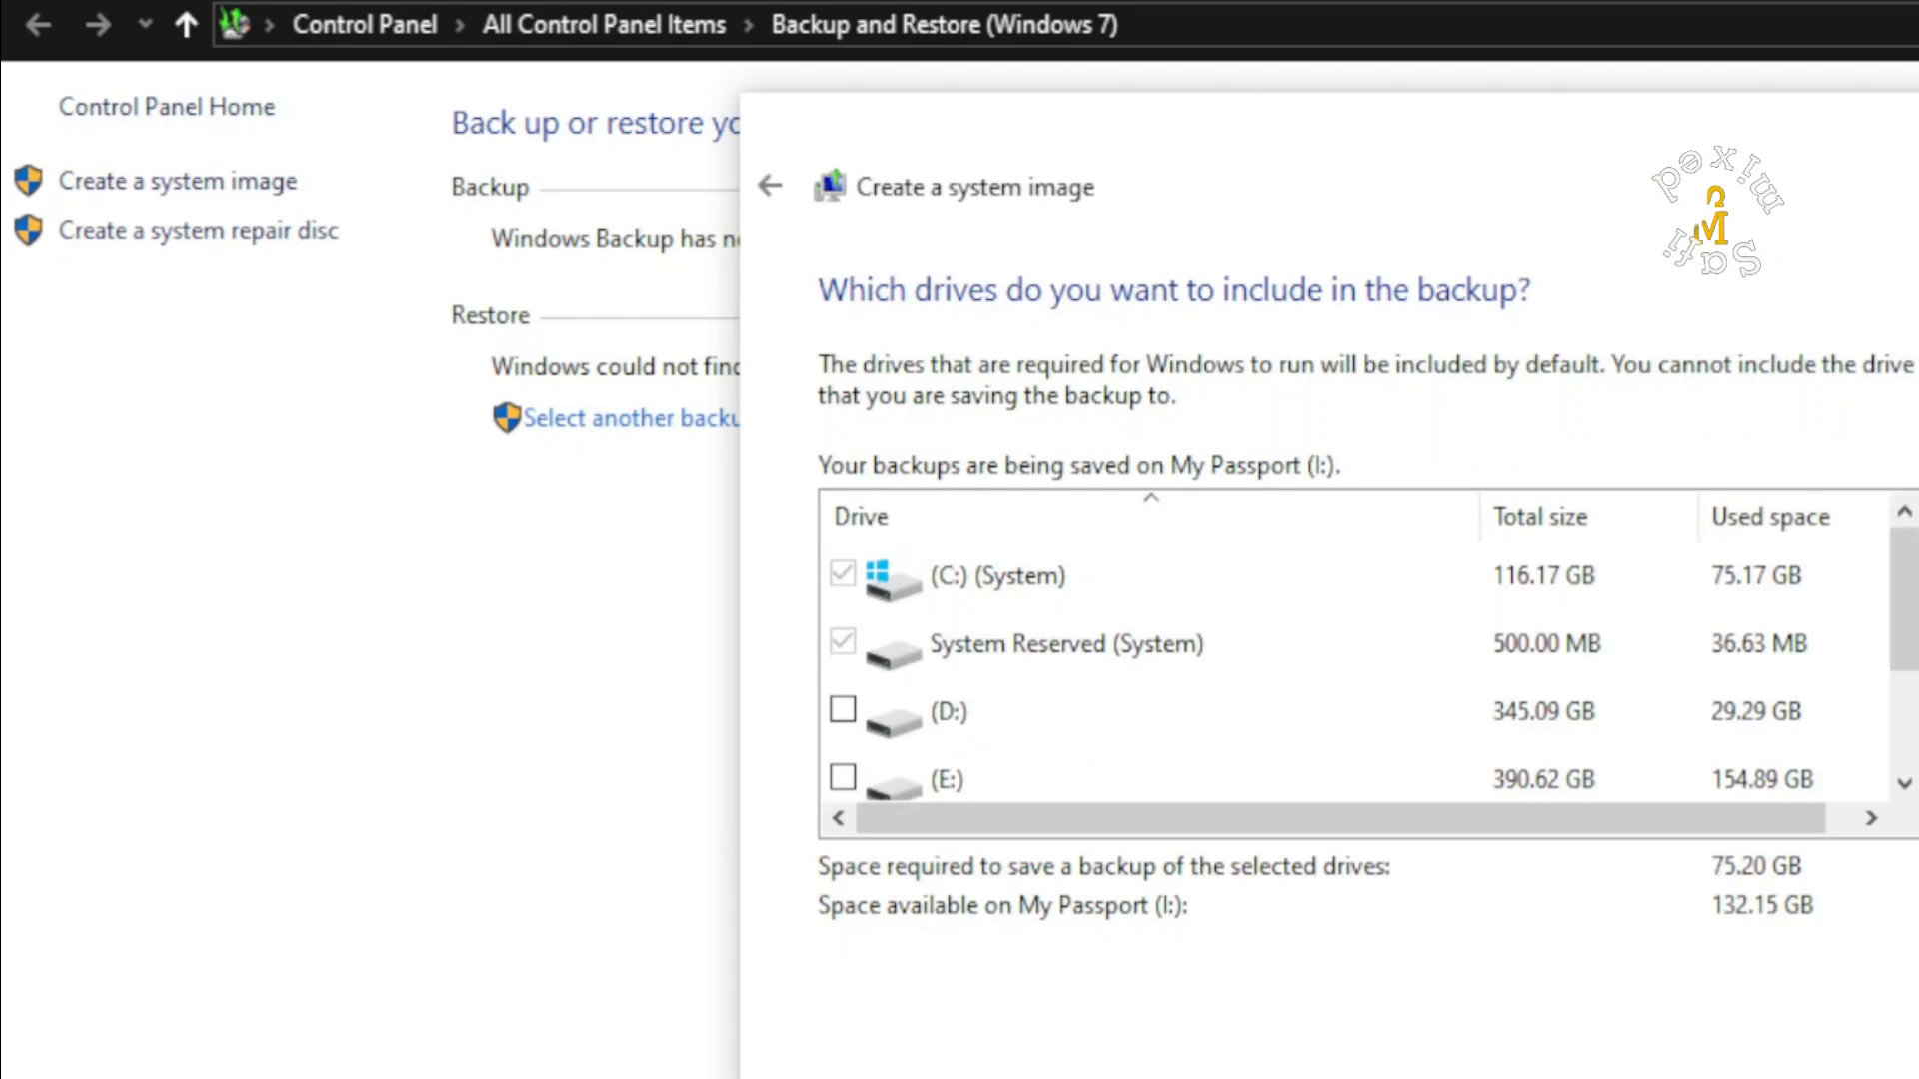
mouse_move(1484, 336)
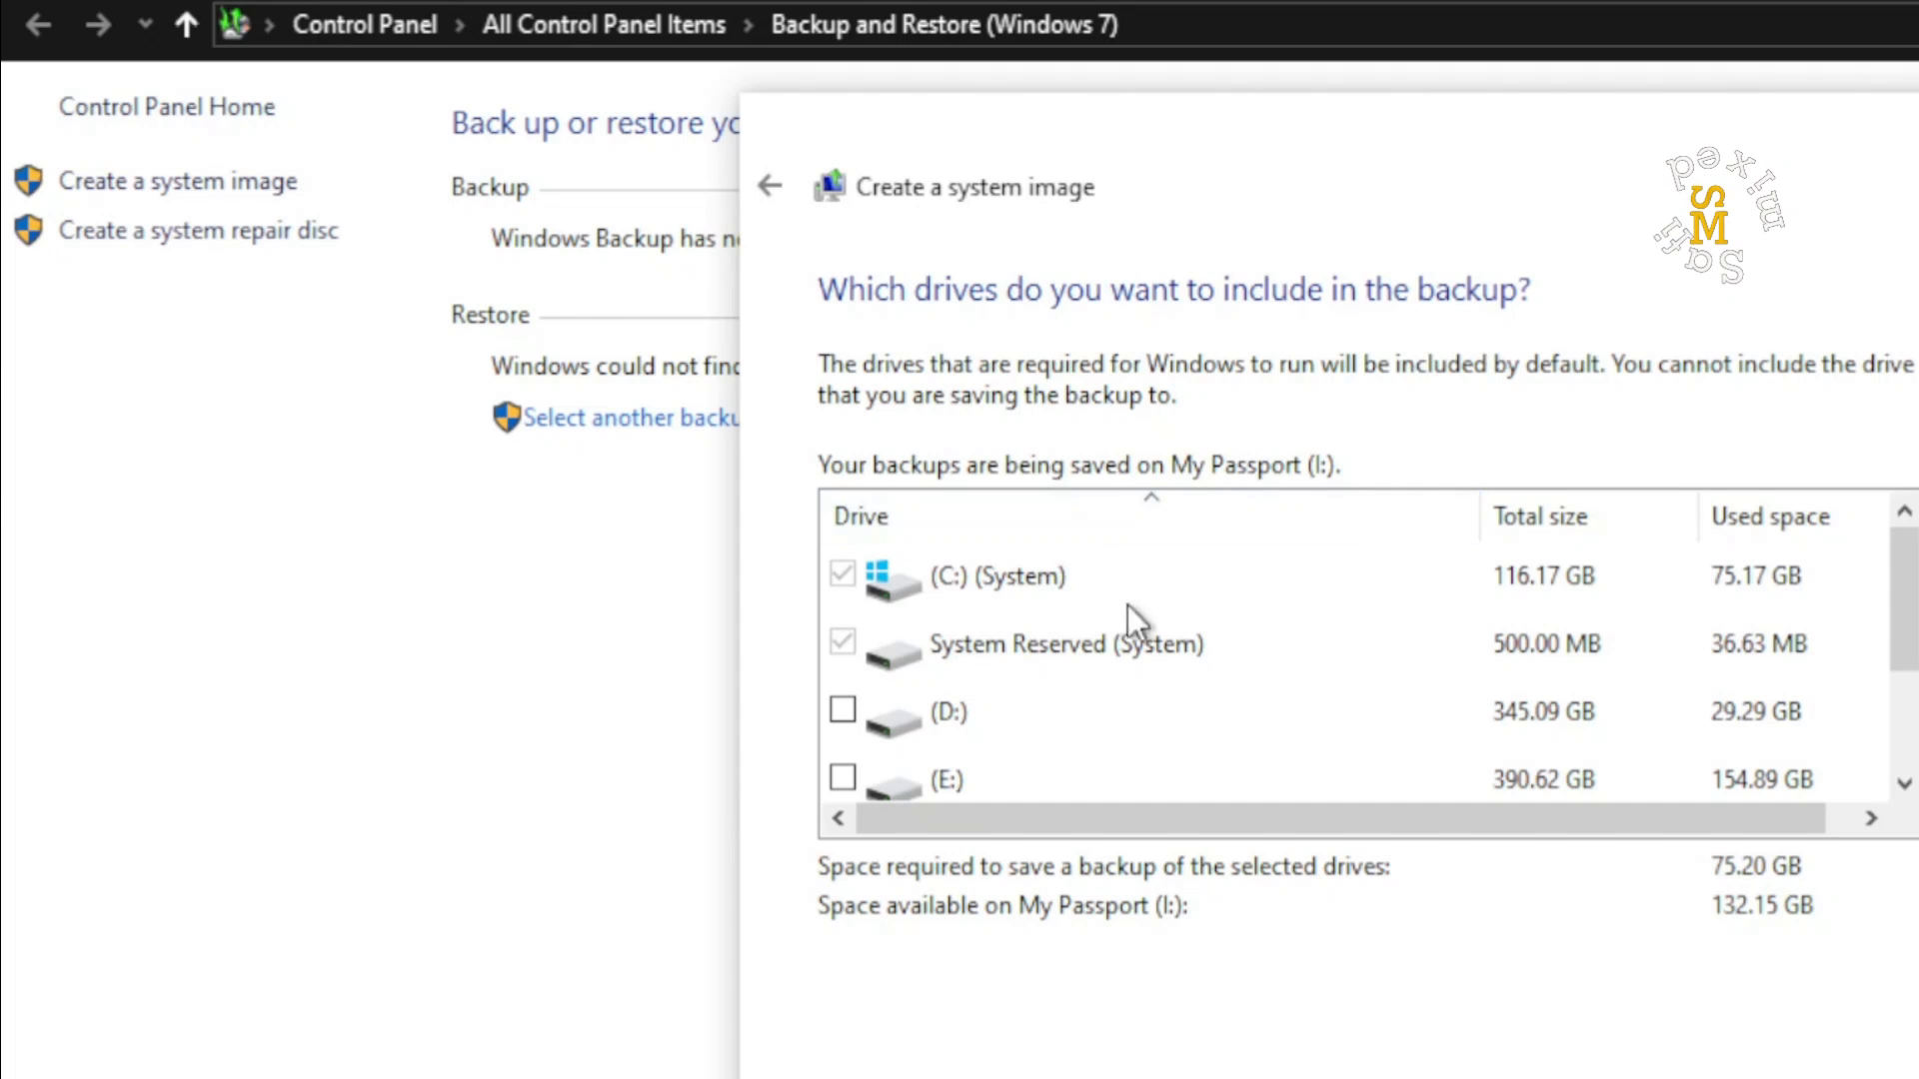
mouse_move(1011, 588)
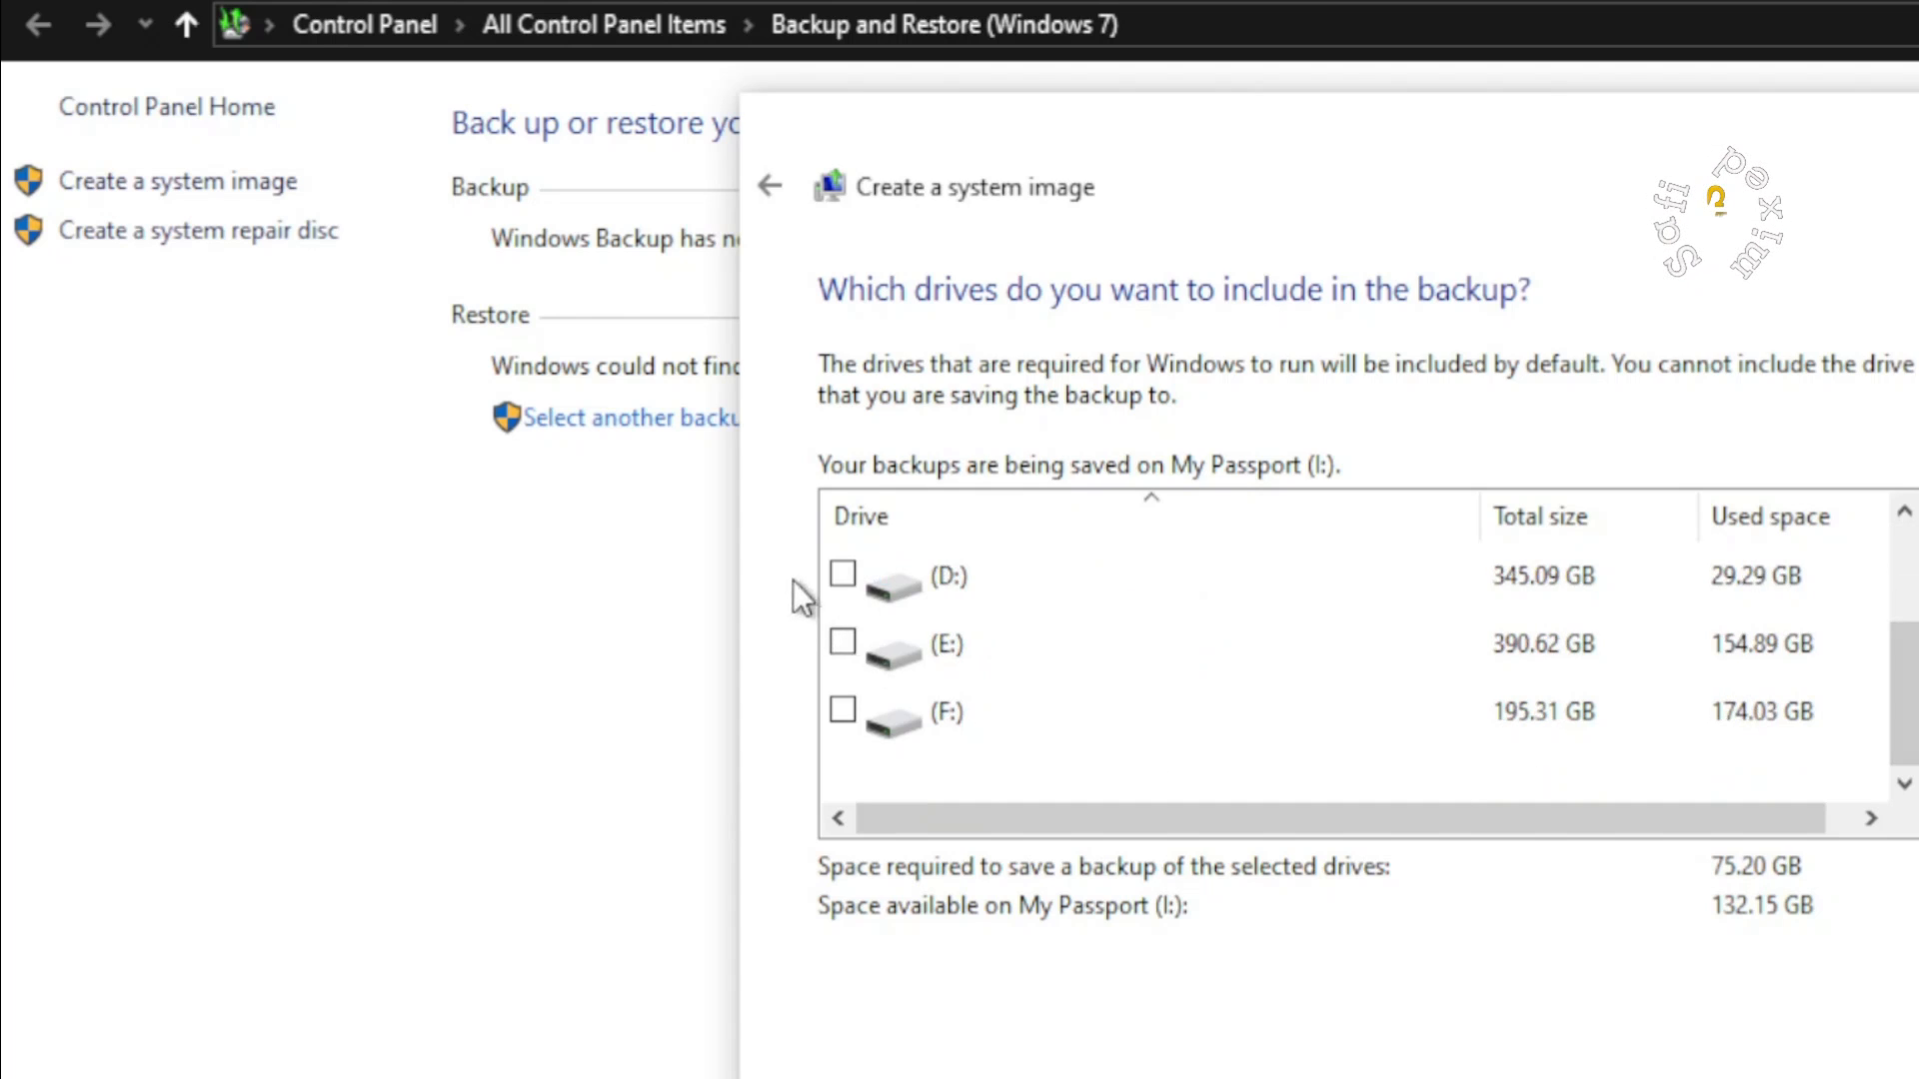
mouse_move(1570, 839)
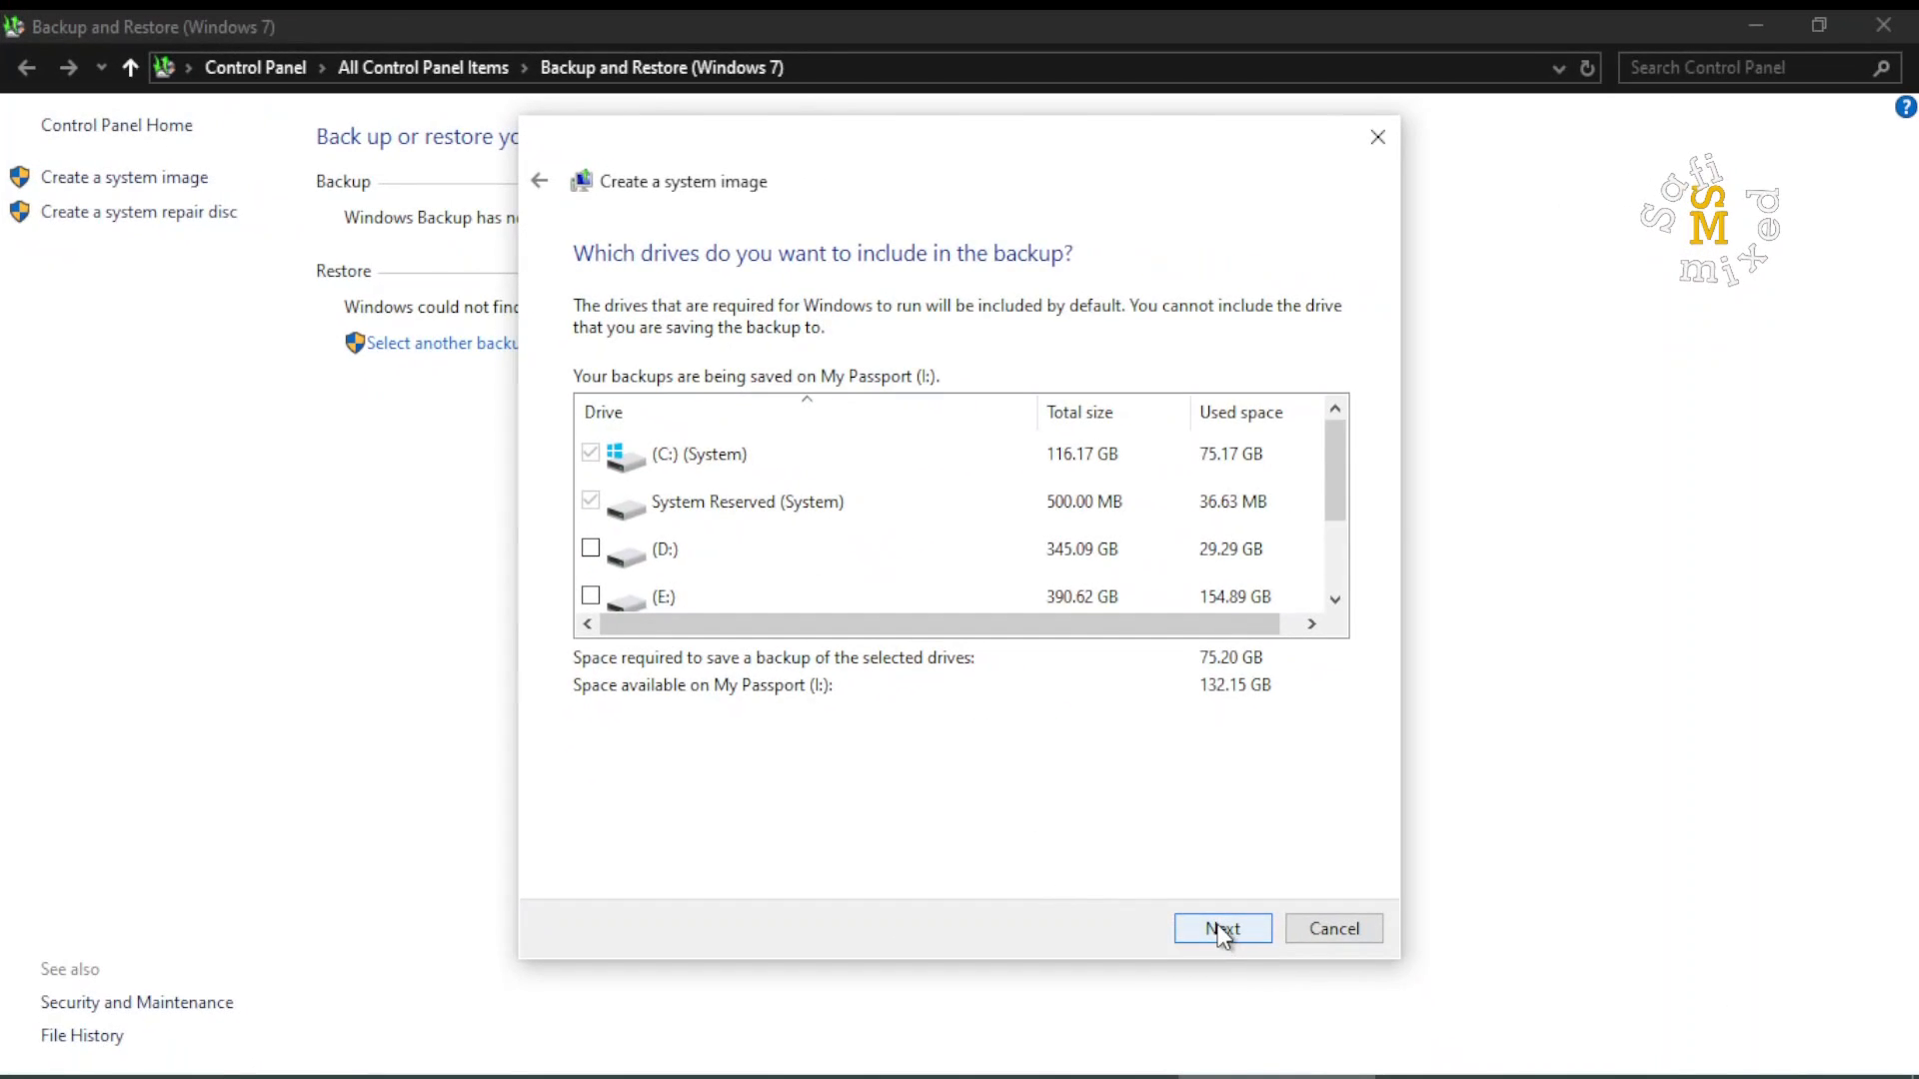
left_click(1221, 928)
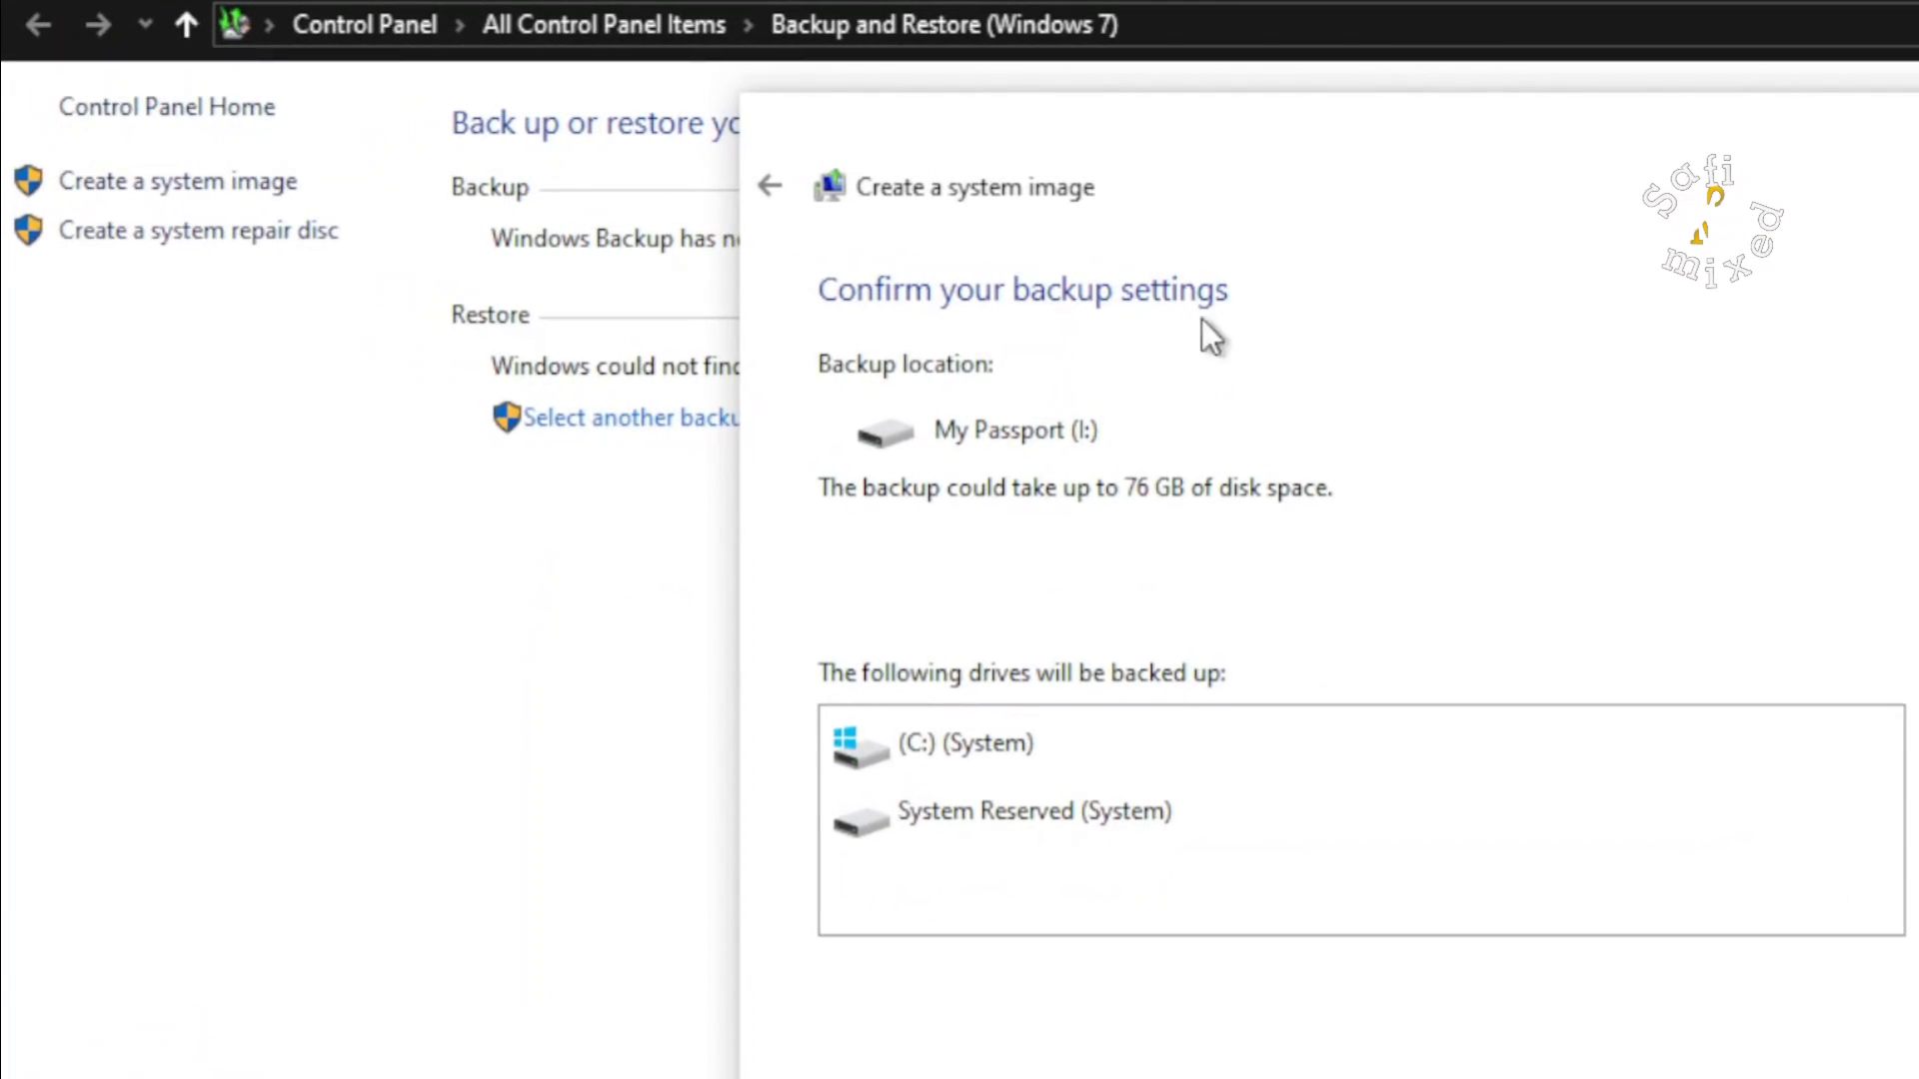
mouse_move(1192, 466)
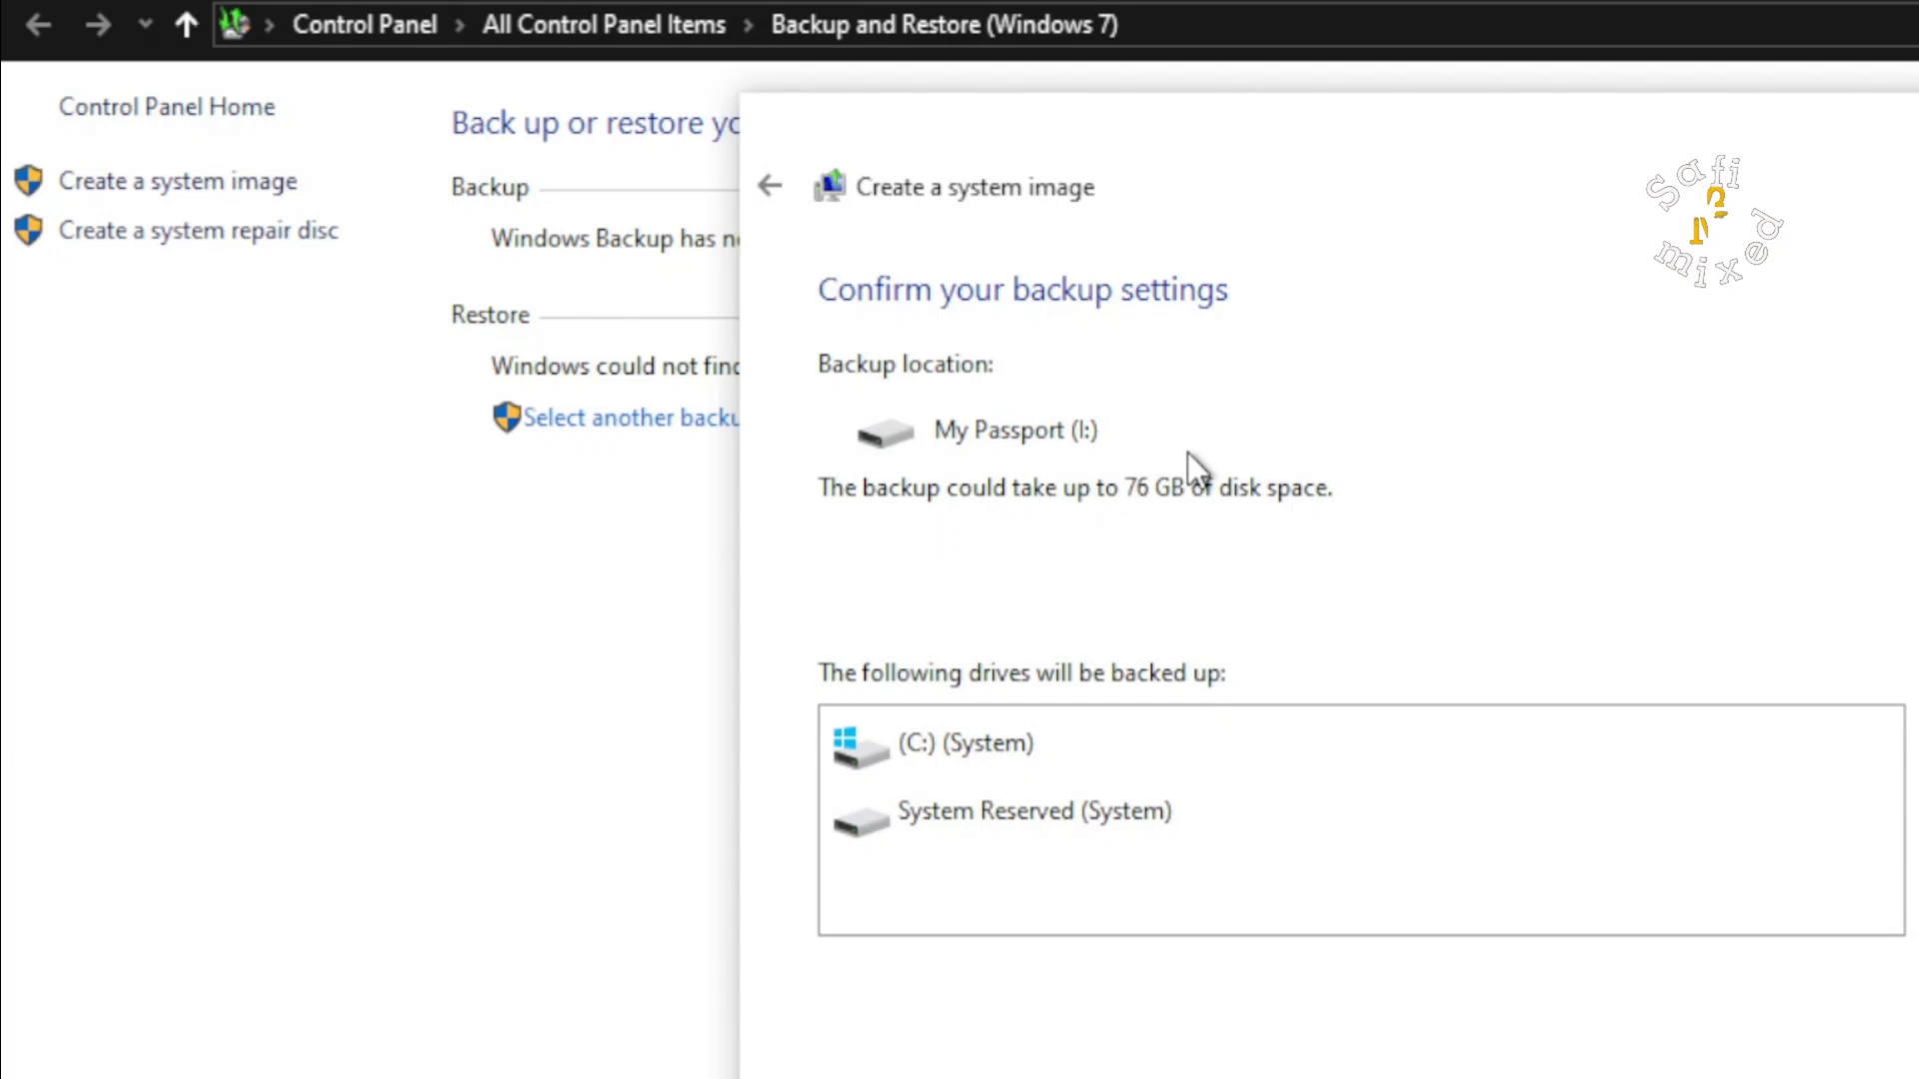
mouse_move(1184, 525)
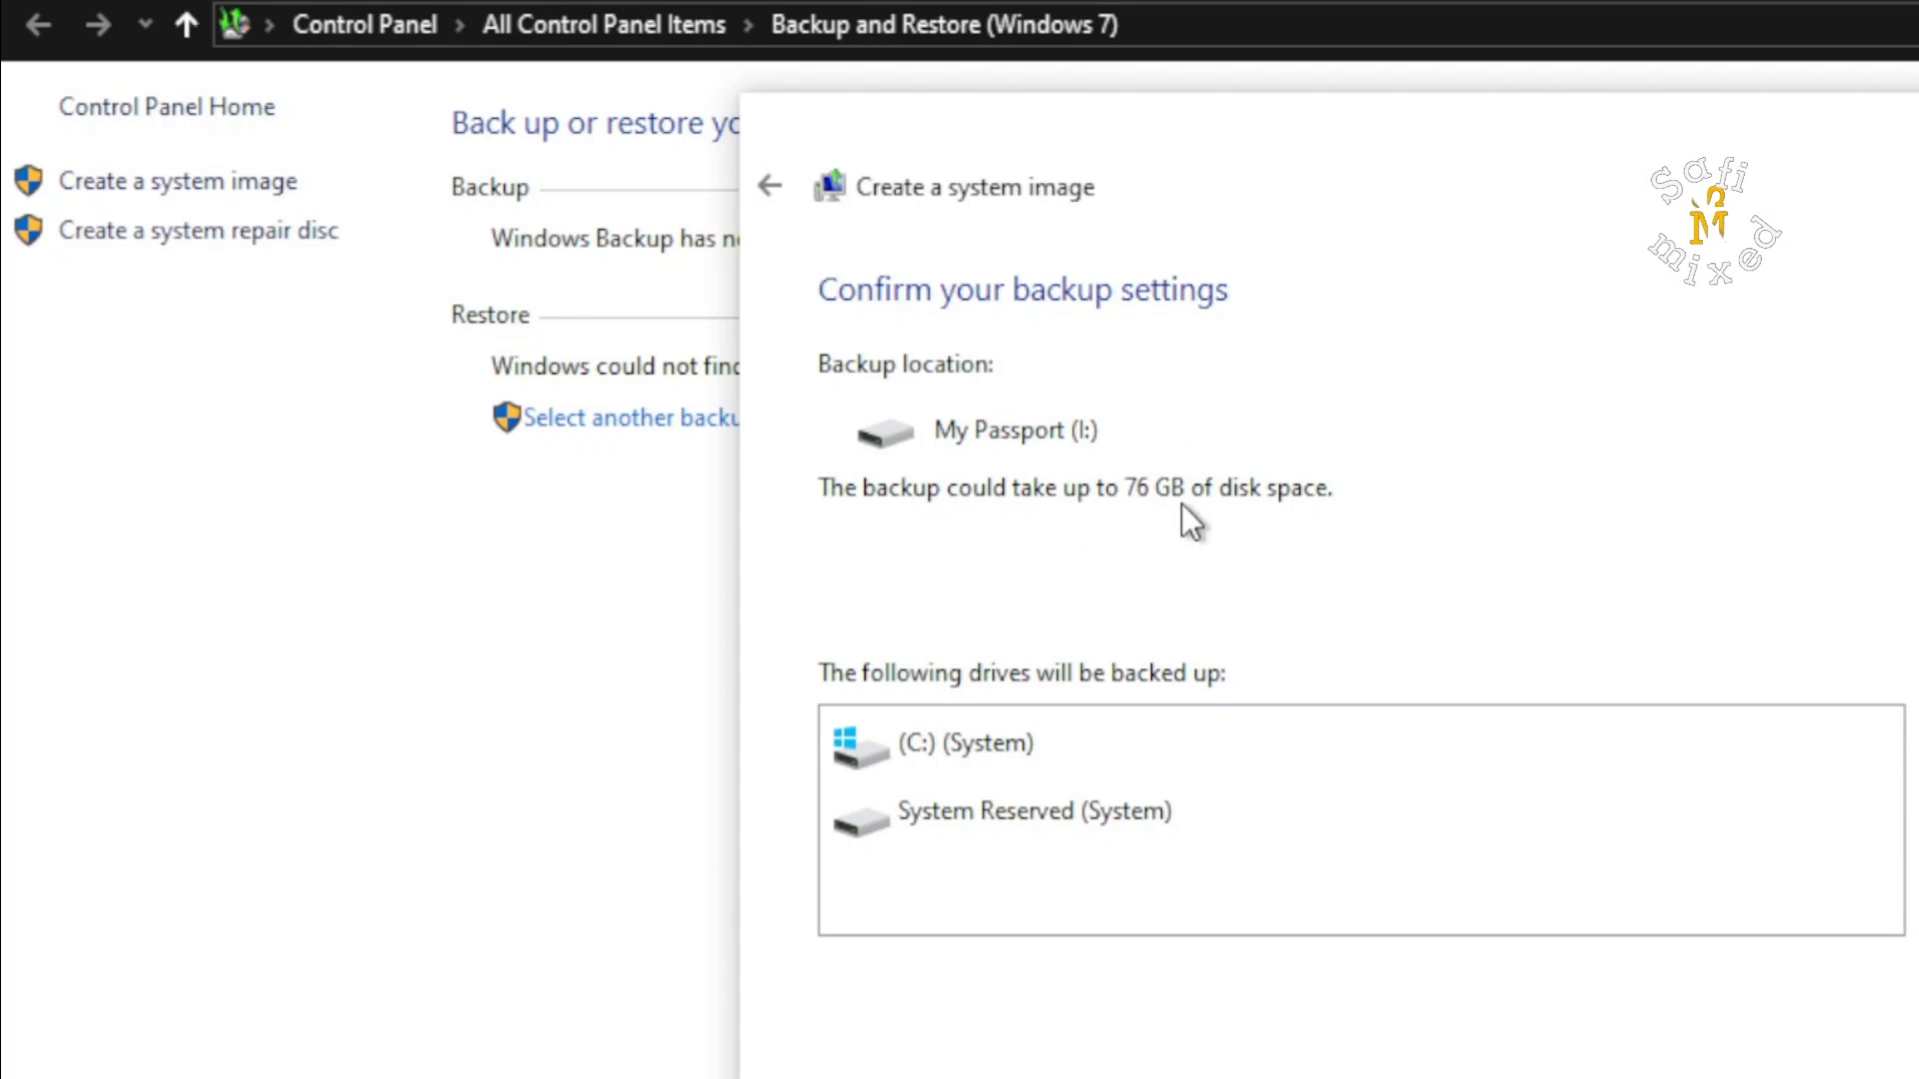
mouse_move(1376, 532)
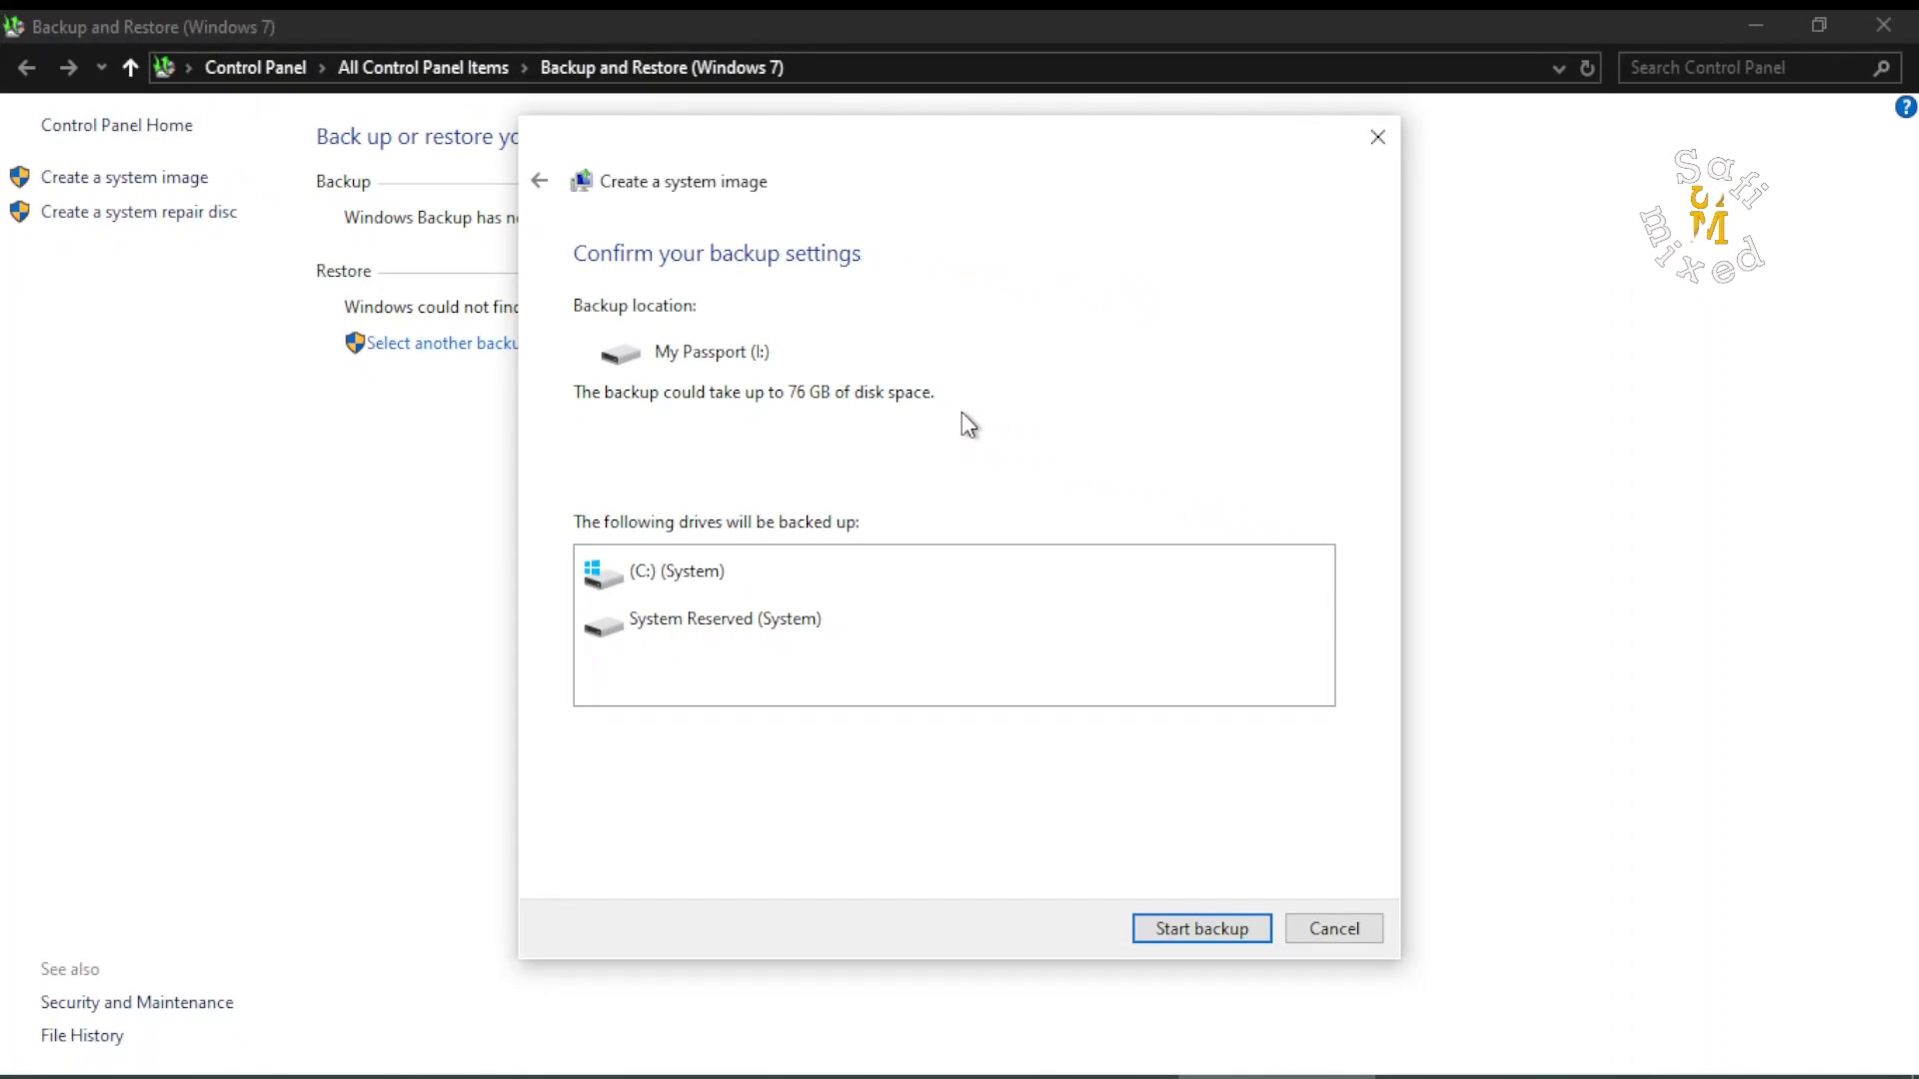
mouse_move(973, 821)
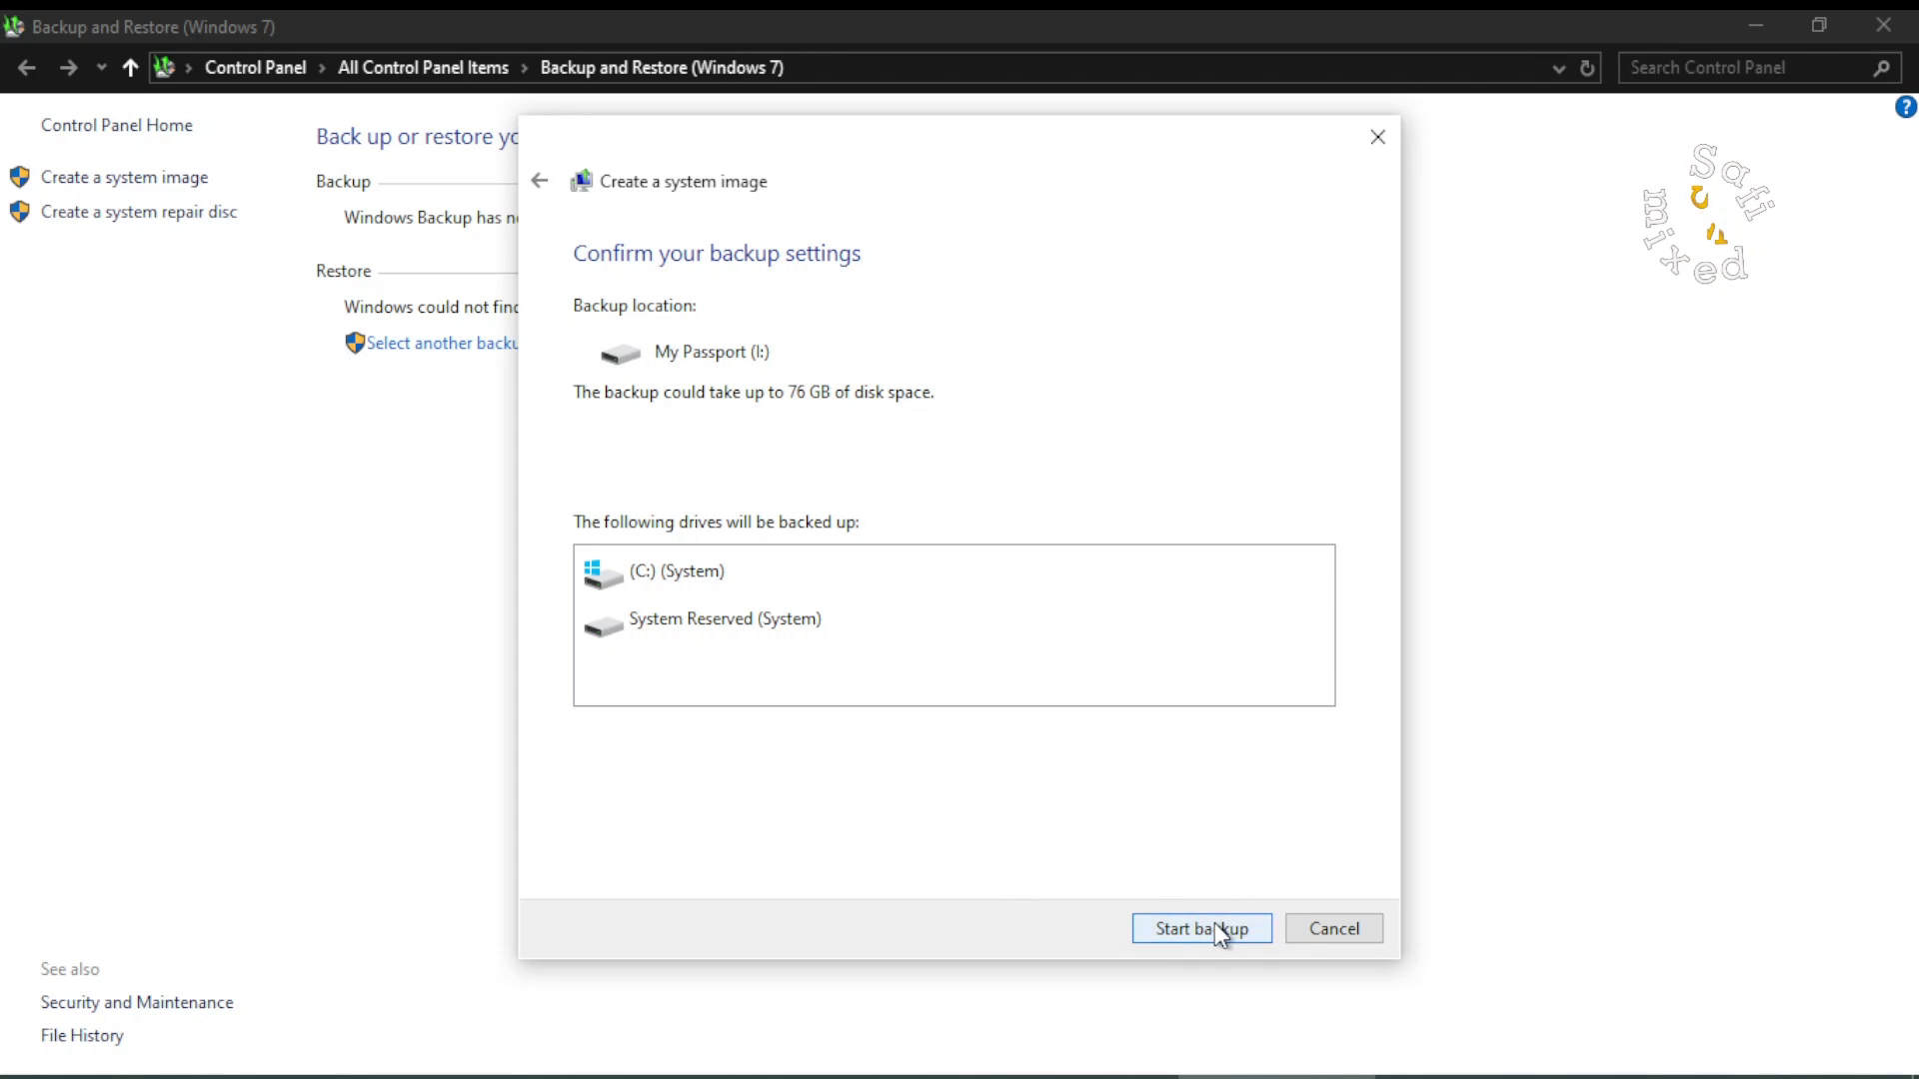
Back up the system image to My Passport (I:) and decline the system repair disc.
left_click(1201, 929)
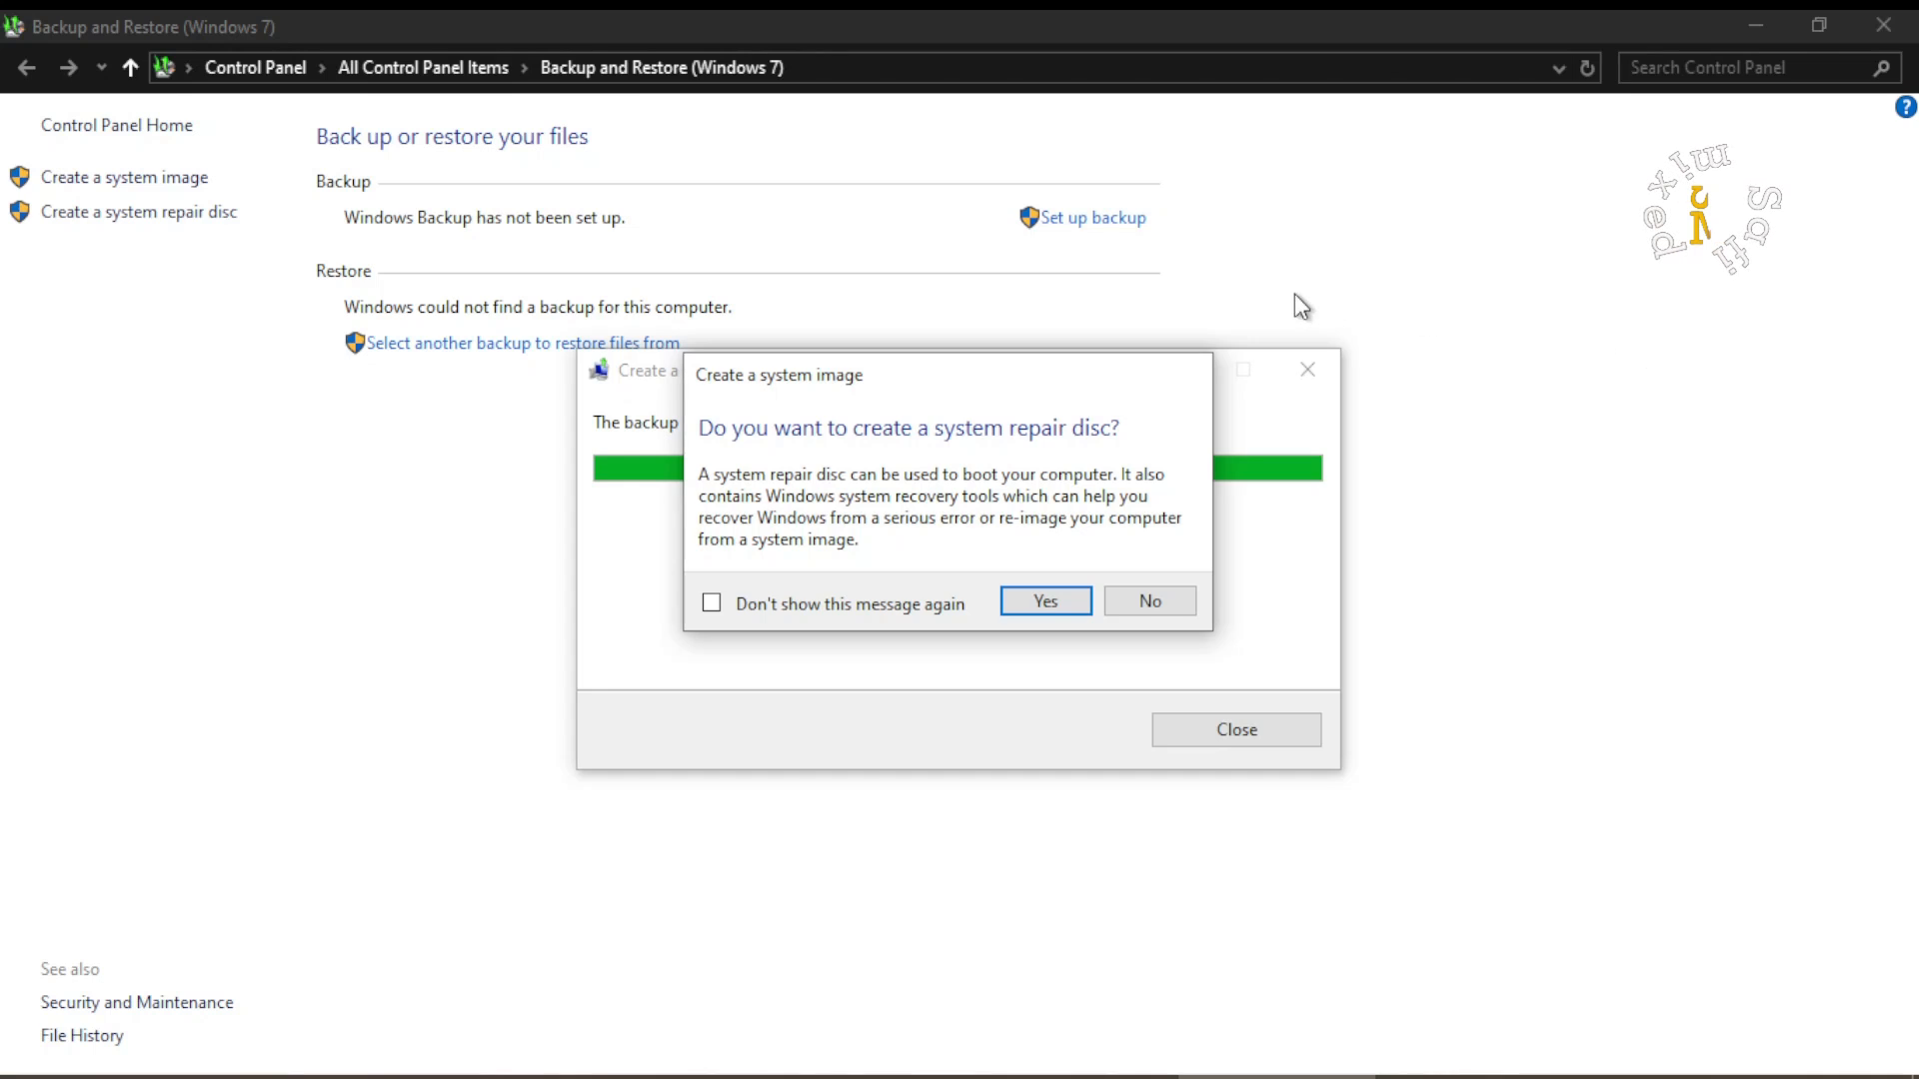
mouse_move(1148, 434)
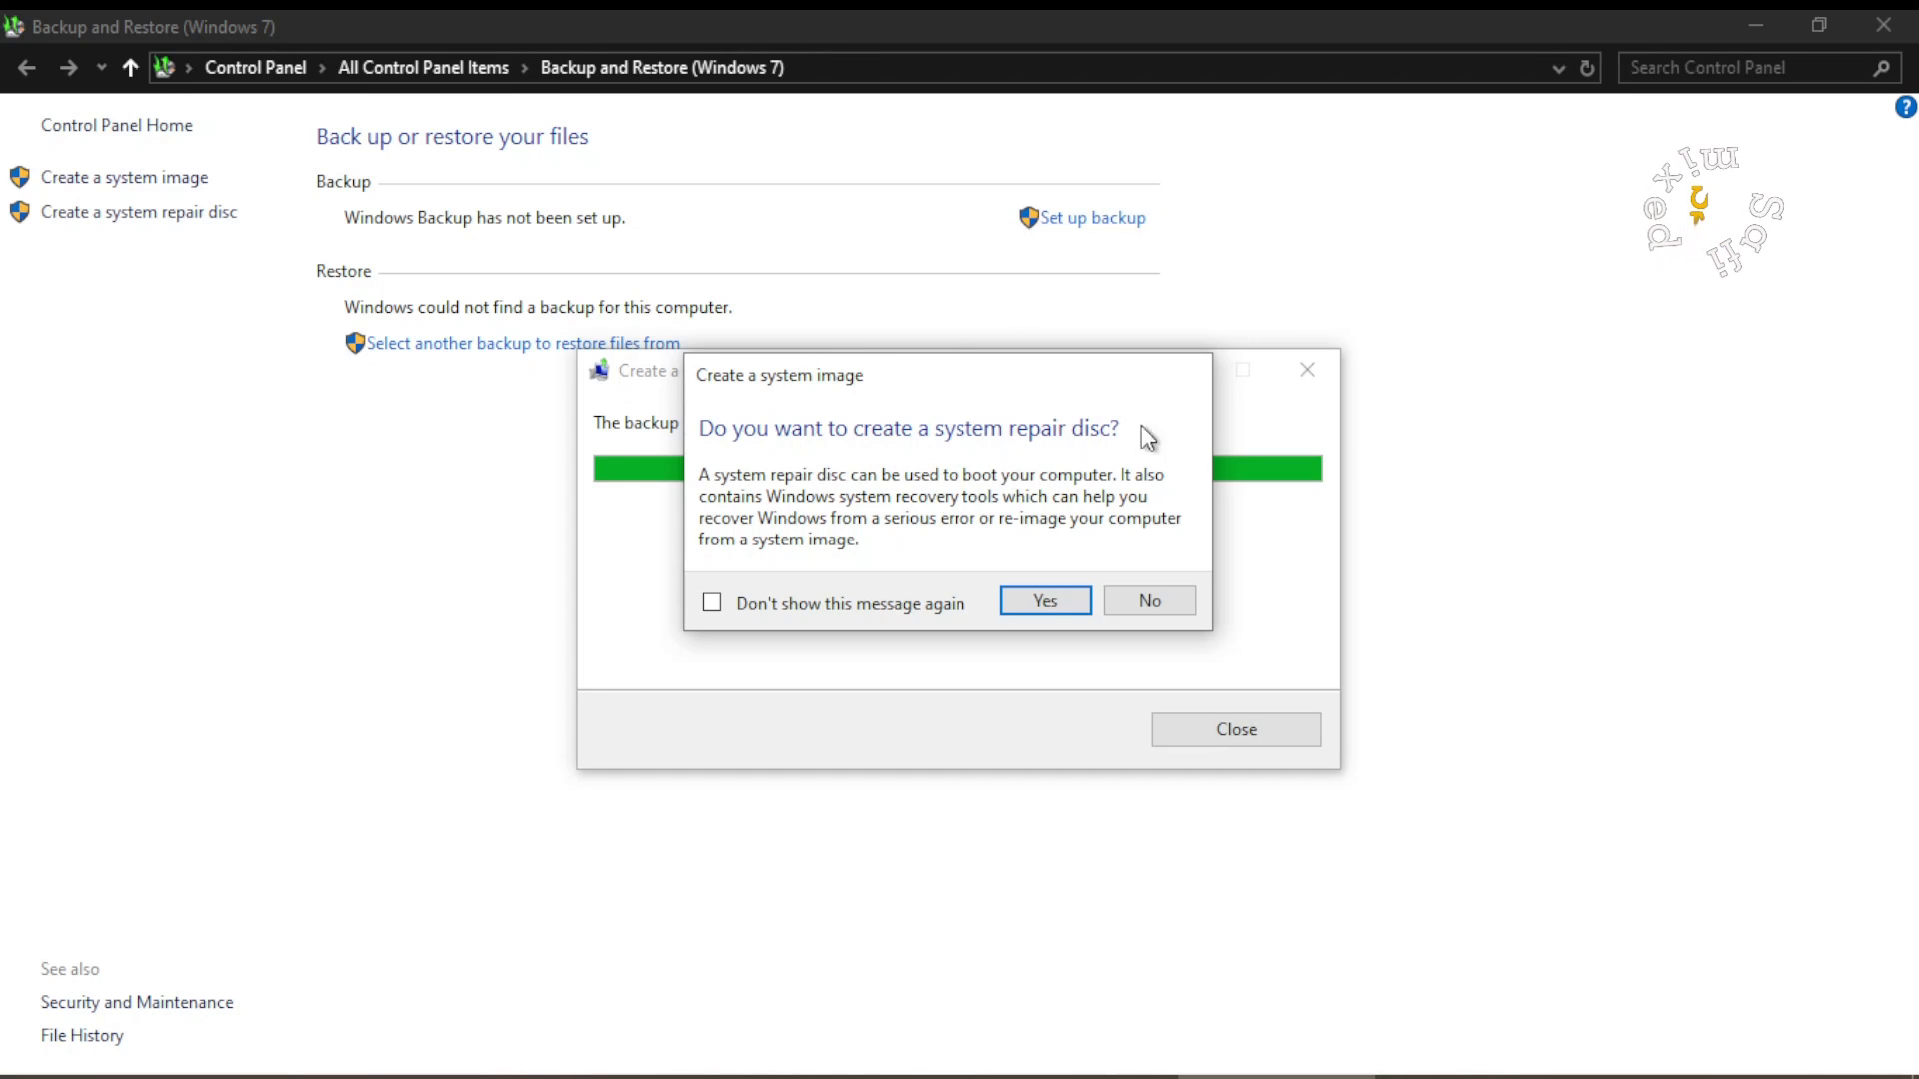
mouse_move(1092, 491)
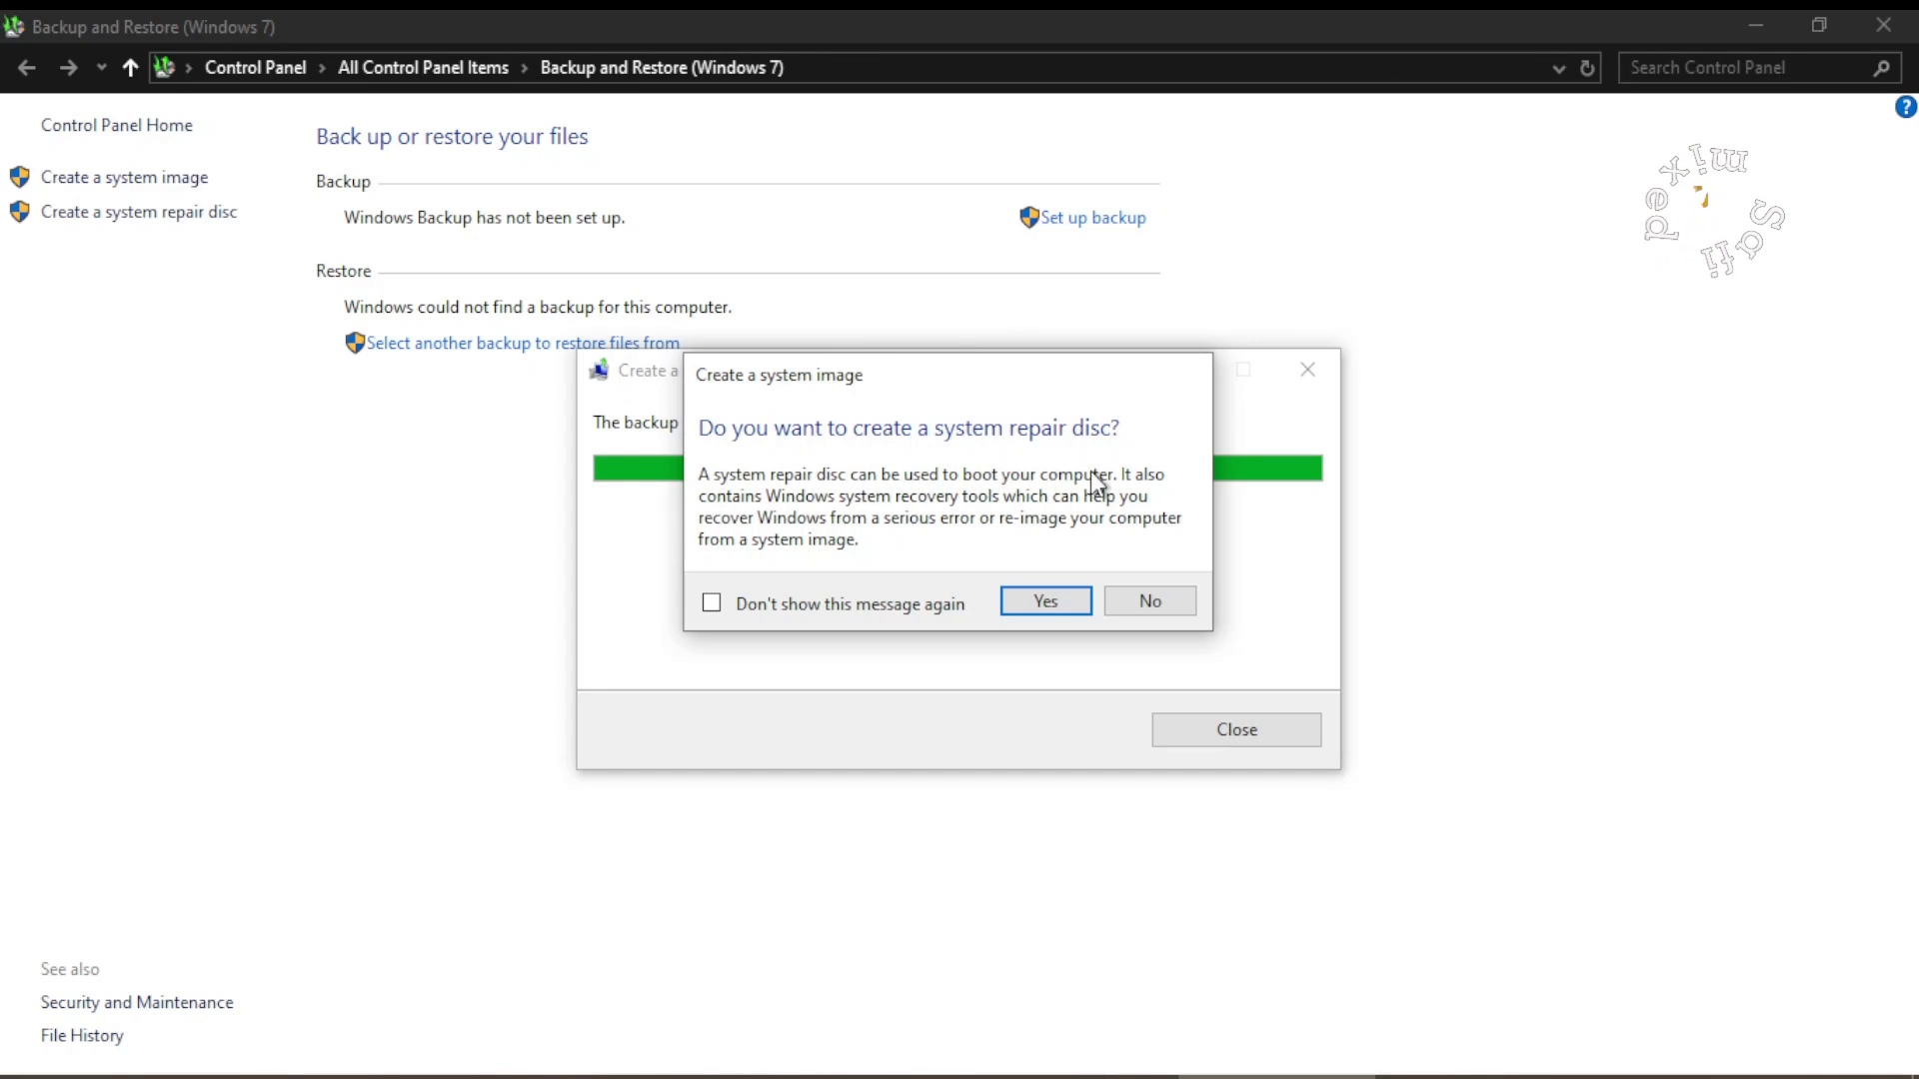
mouse_move(1153, 635)
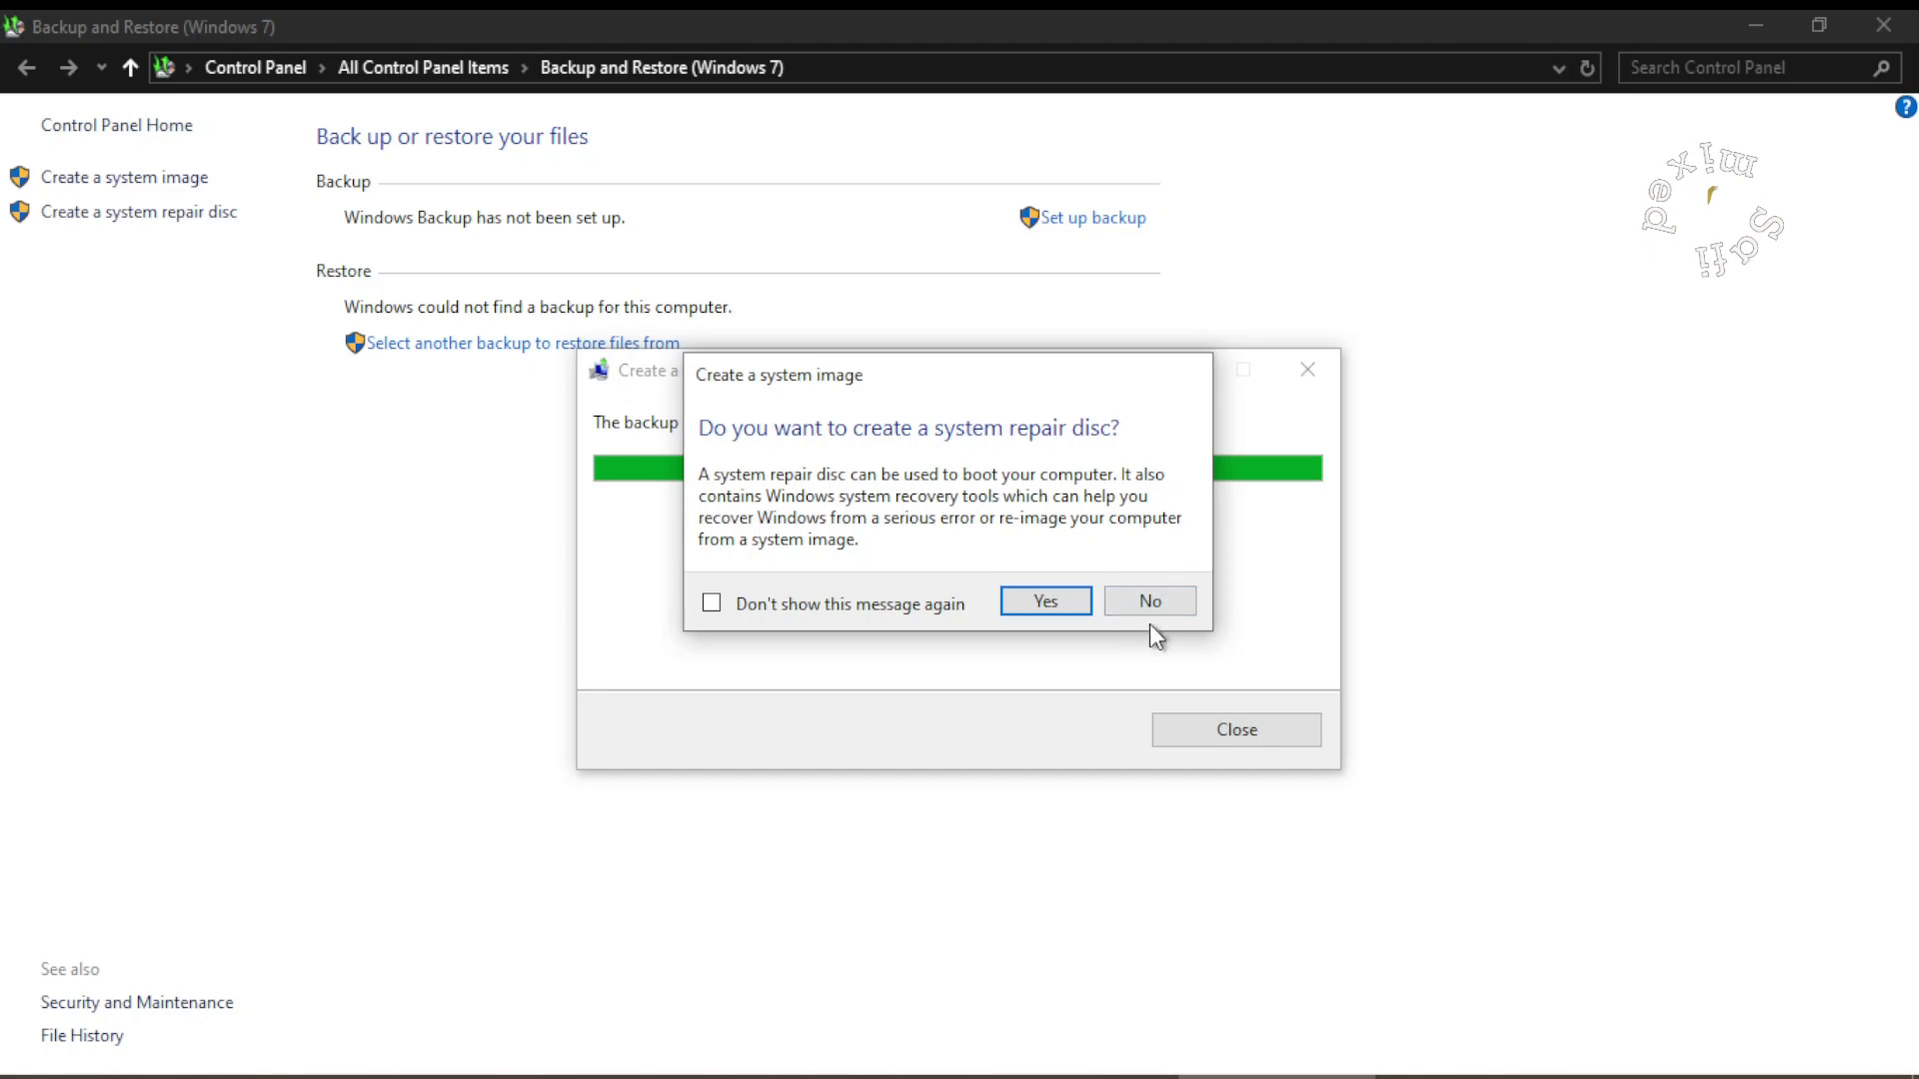
left_click(1149, 600)
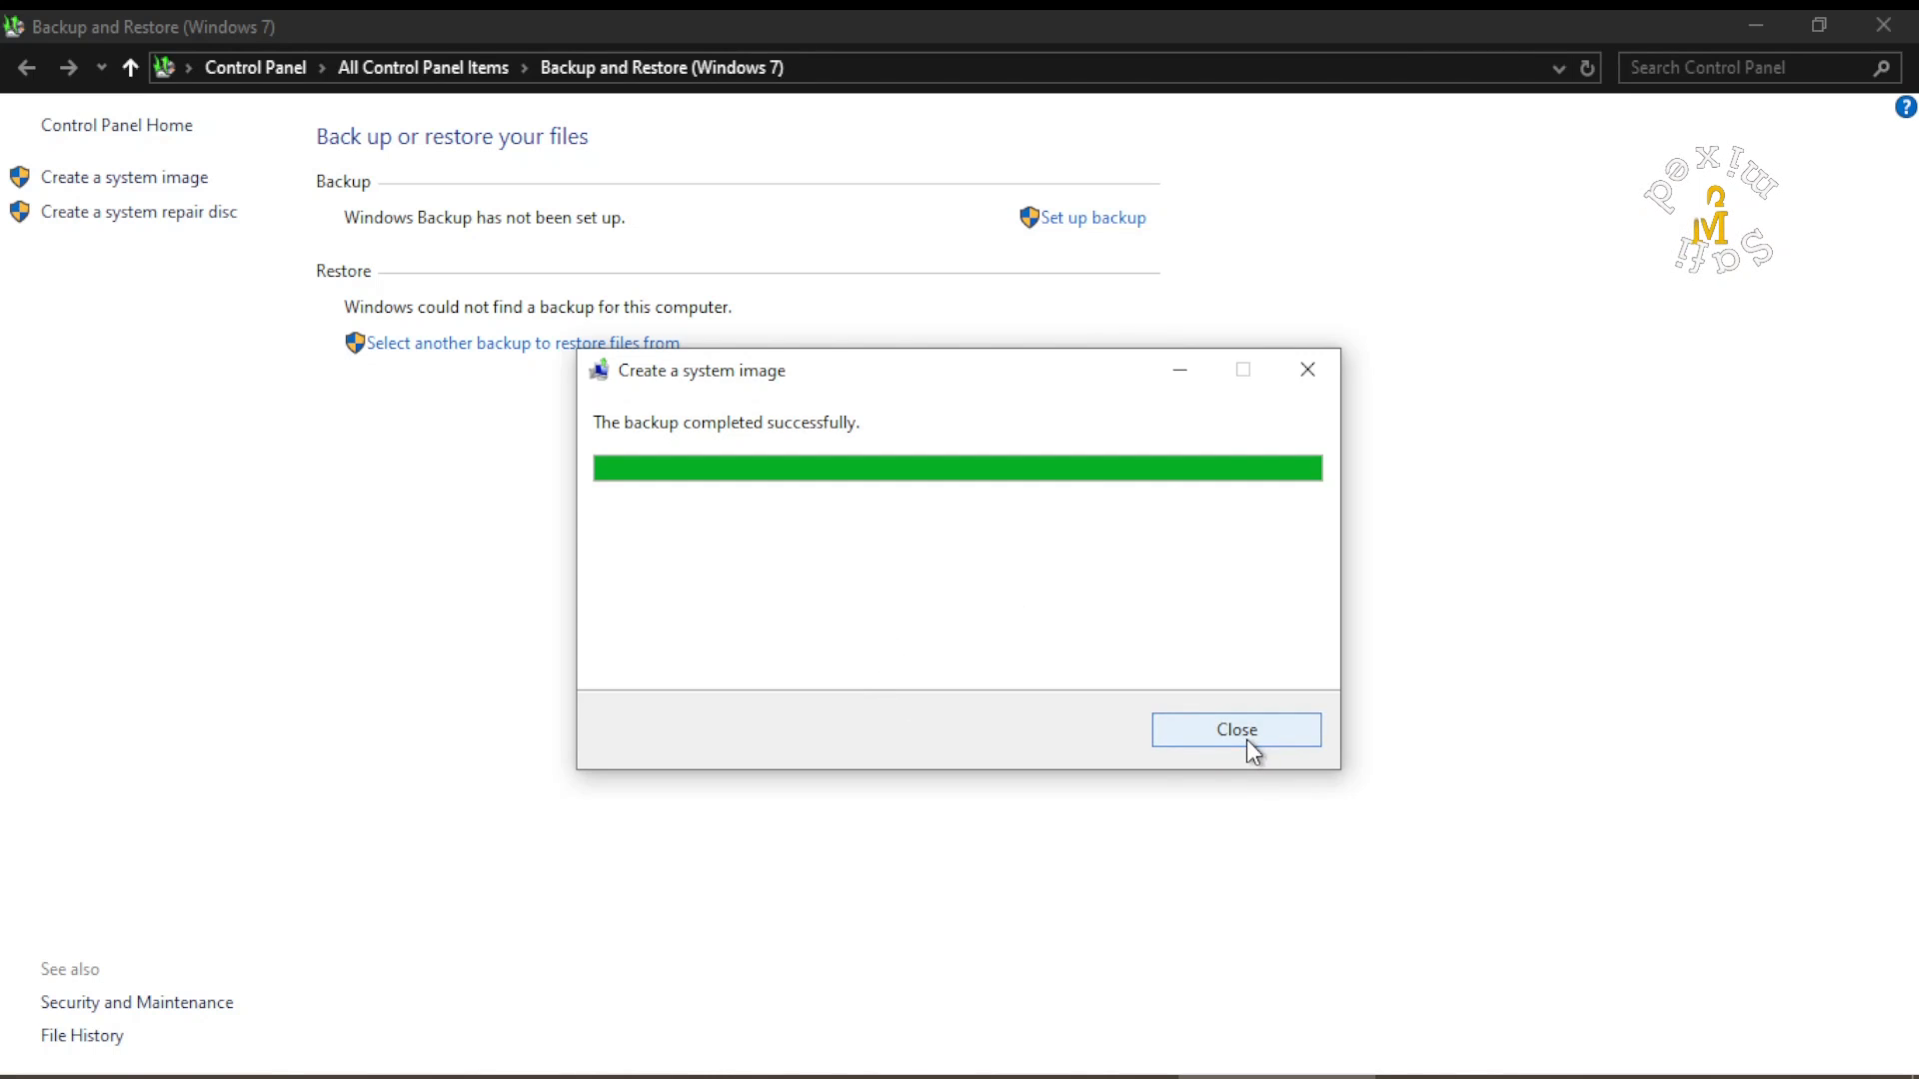
Close the backup completed dialog, returning to Backup and Restore (Windows 7).
left_click(1236, 730)
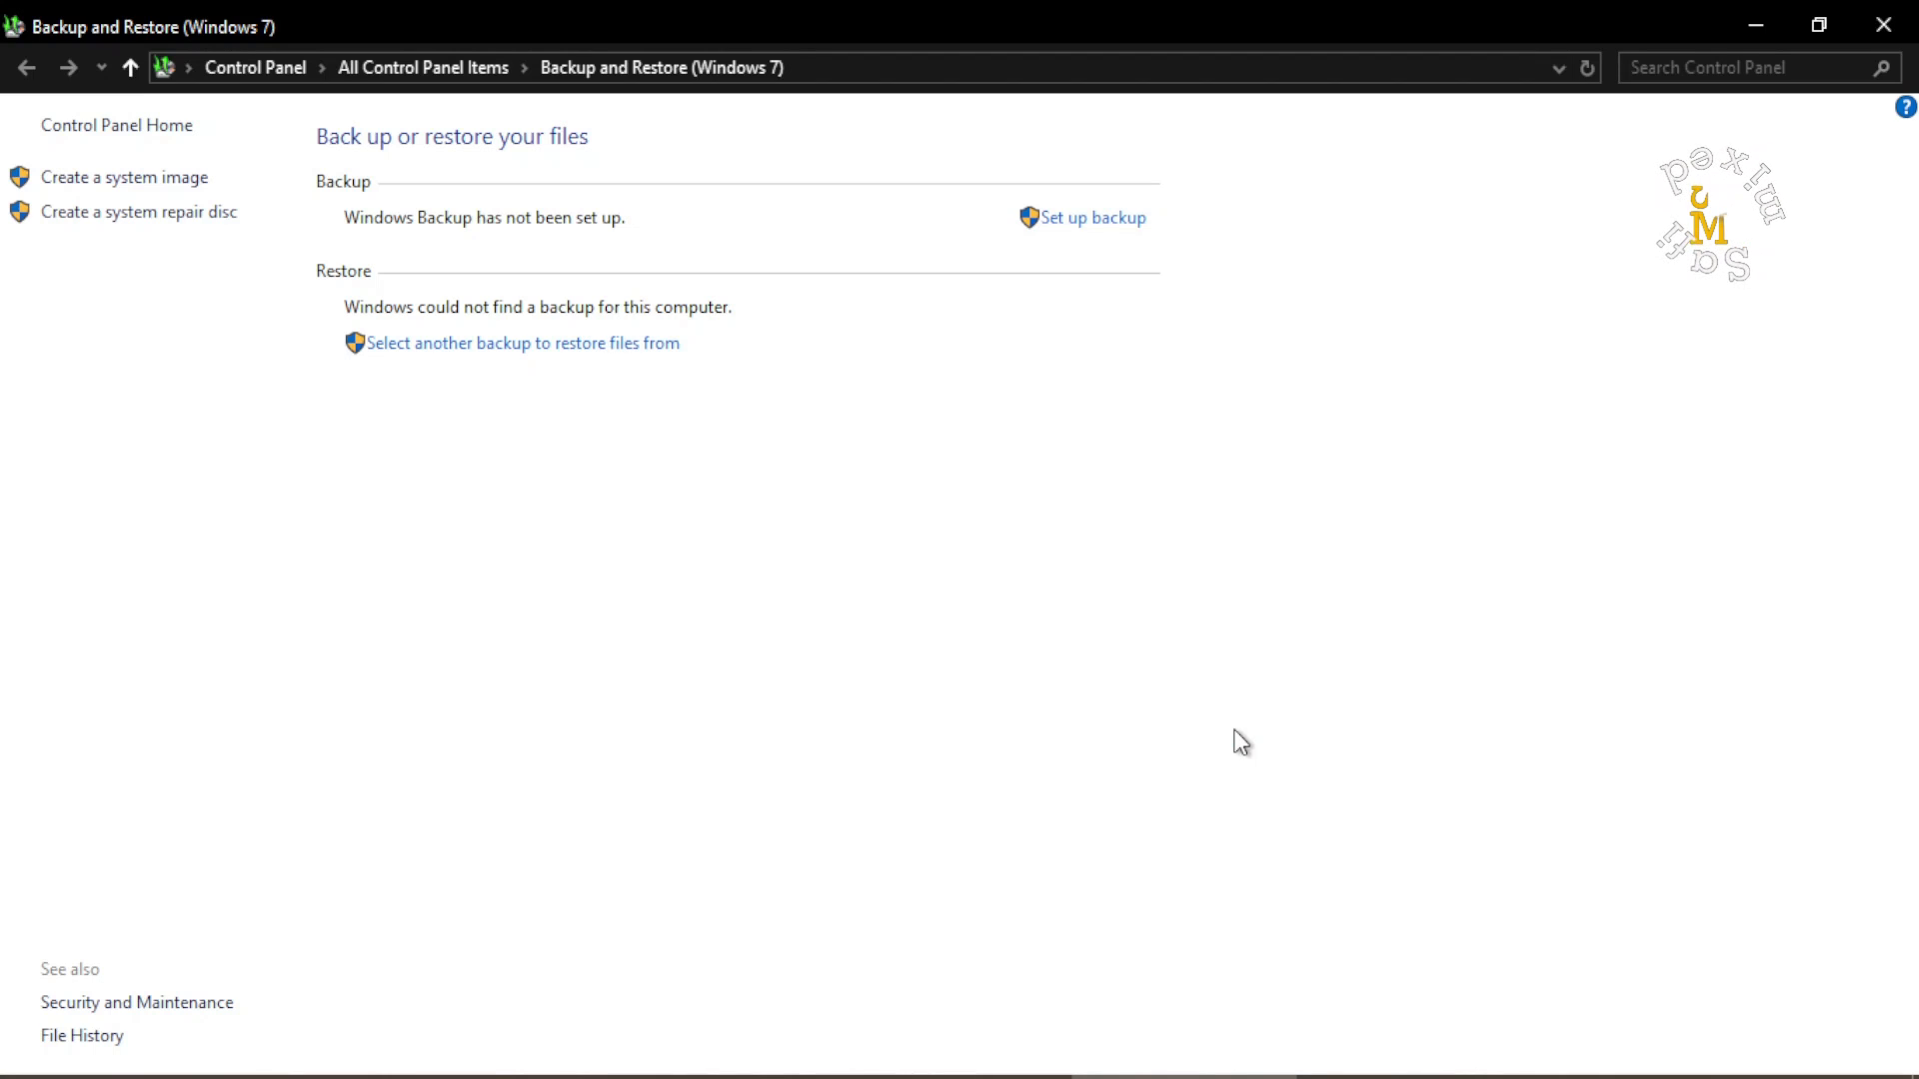
mouse_move(1244, 722)
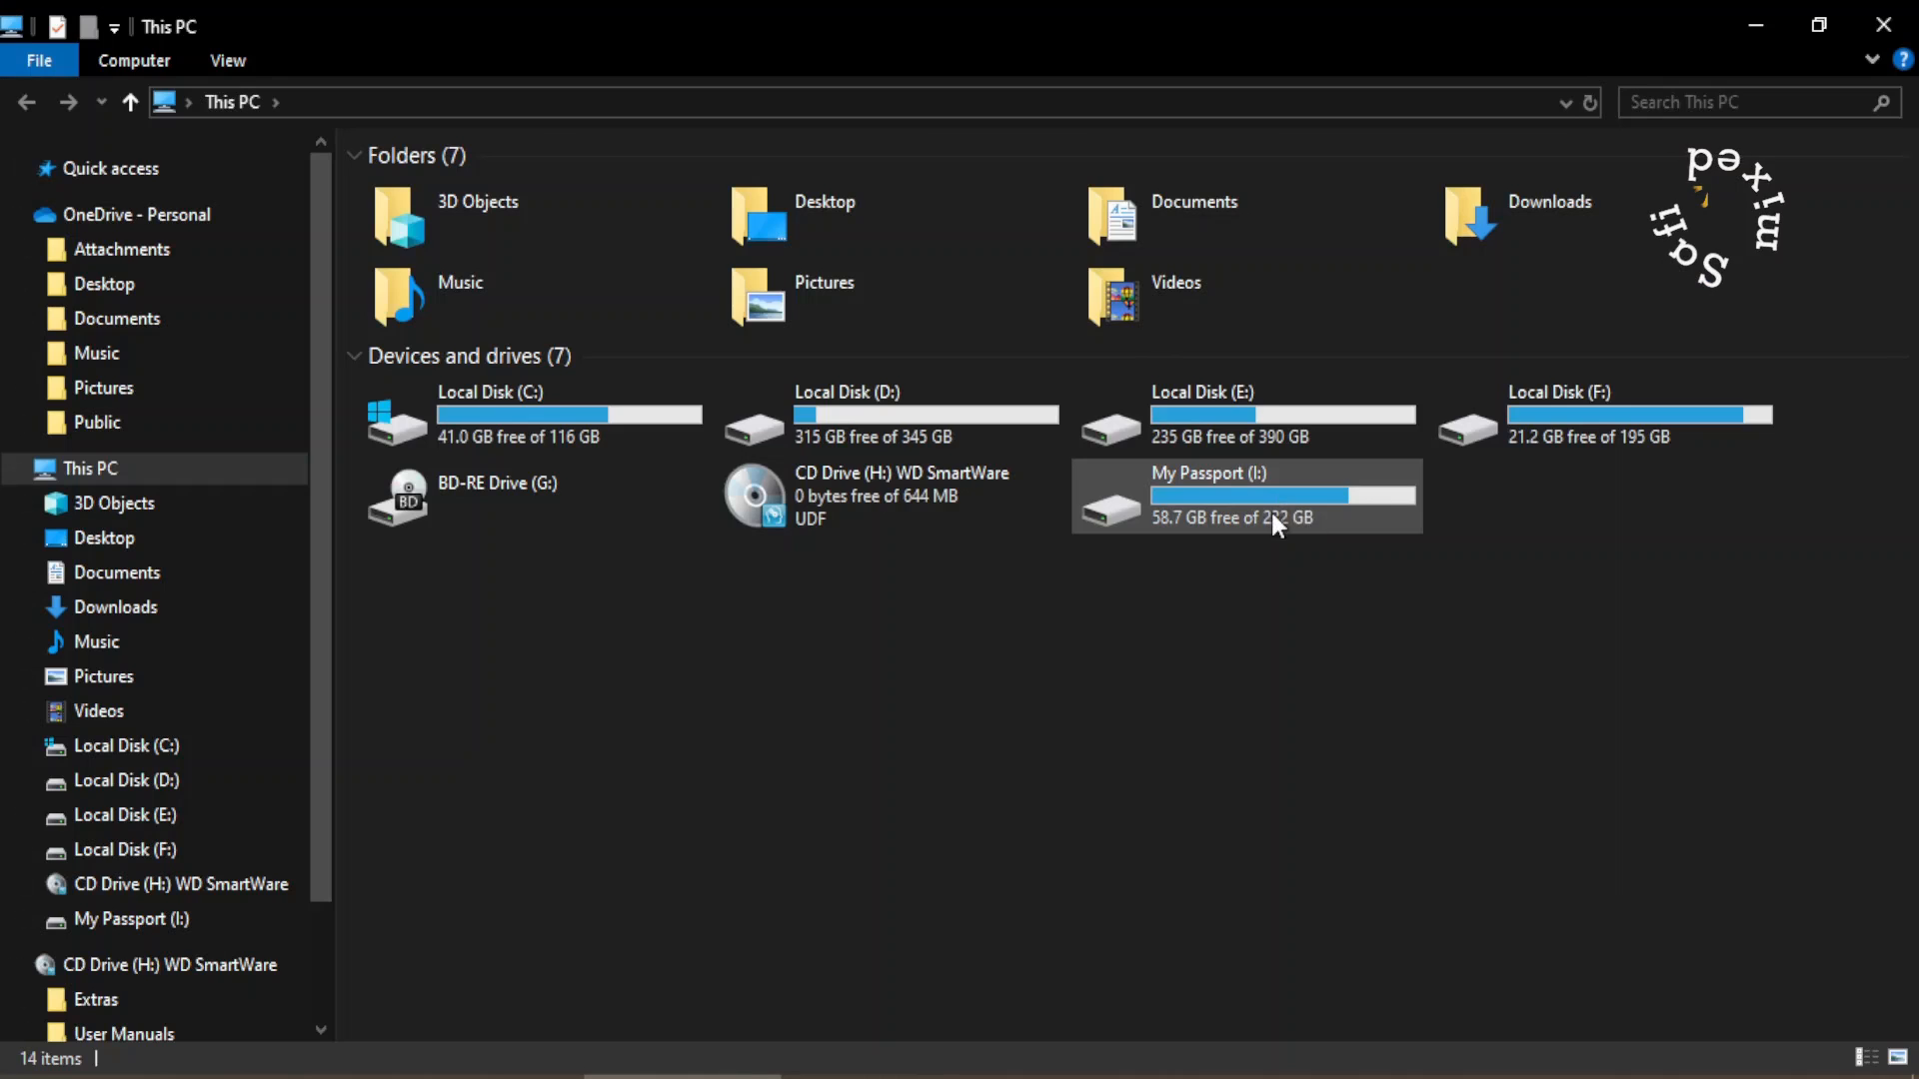
Open My Passport (I:) and grant permanent access to the WindowsImageBackup folder.
double_click(1244, 497)
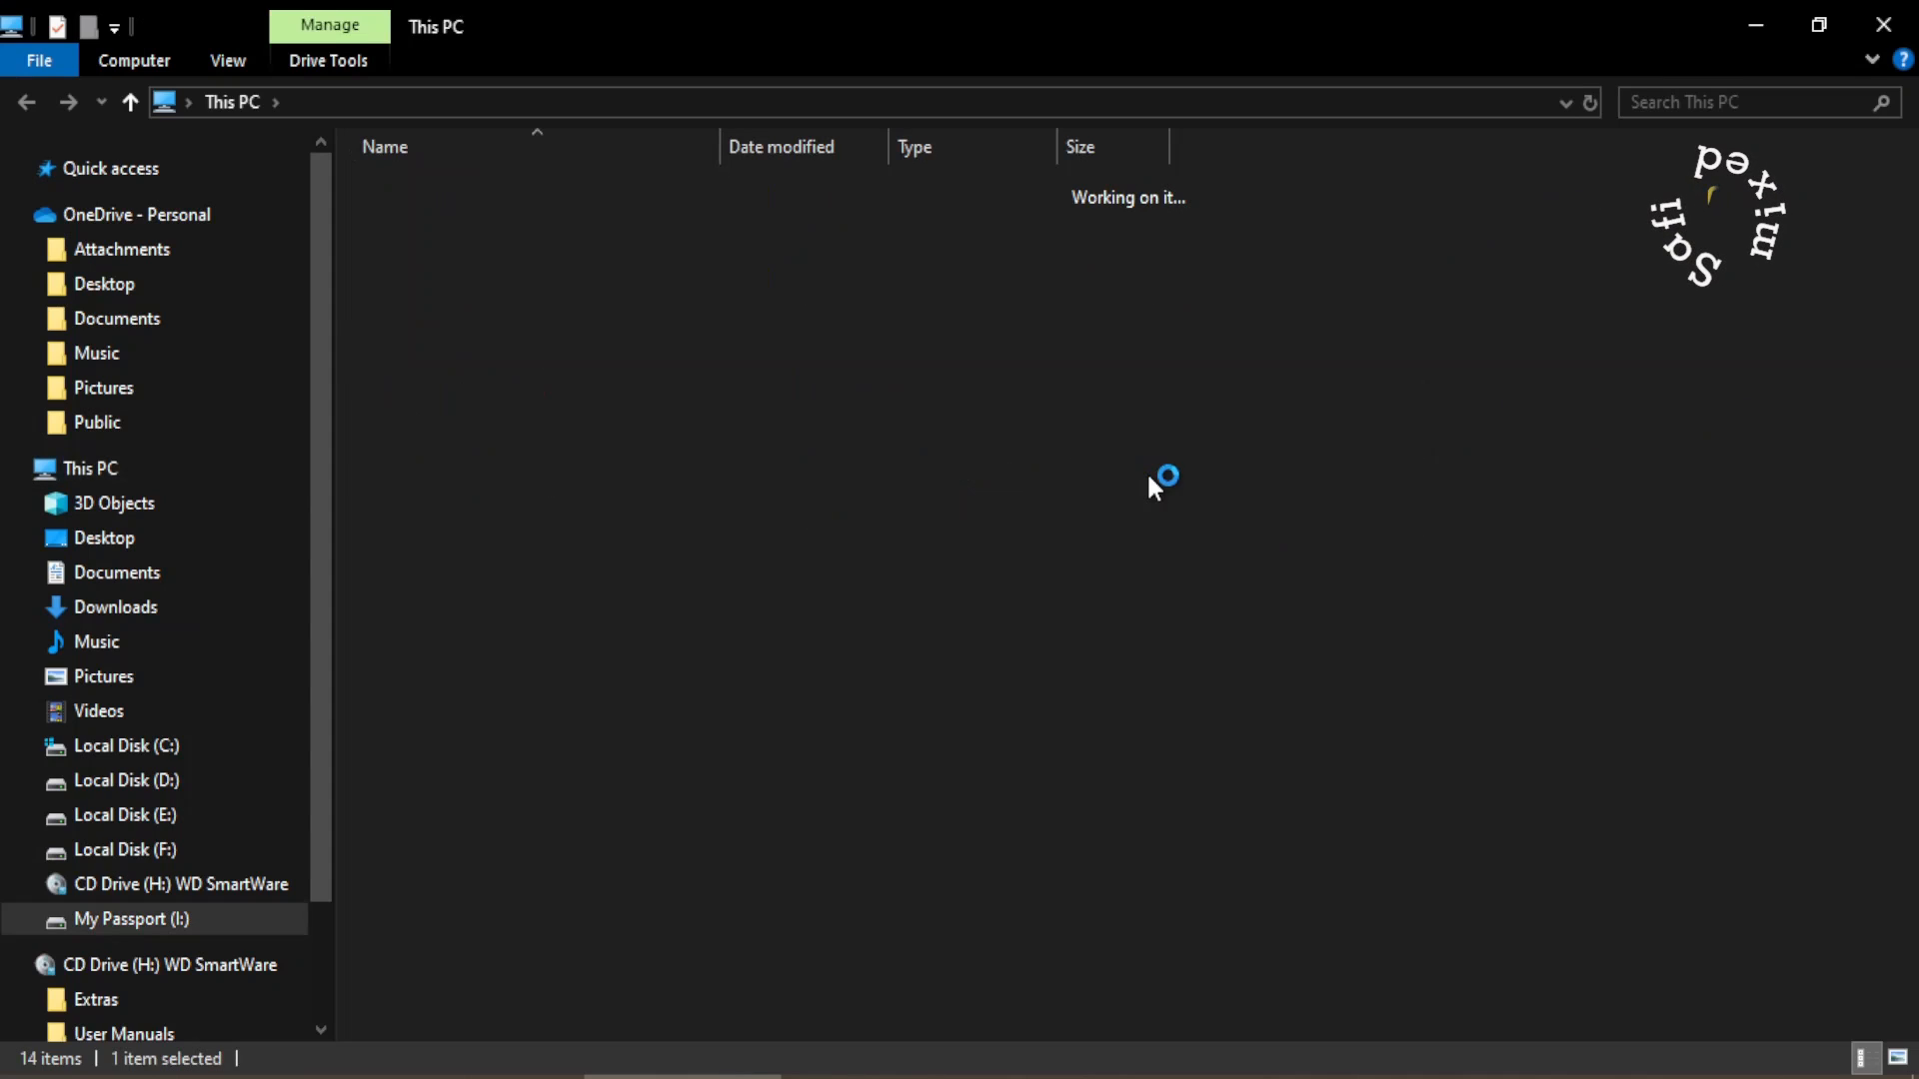
left_click(133, 919)
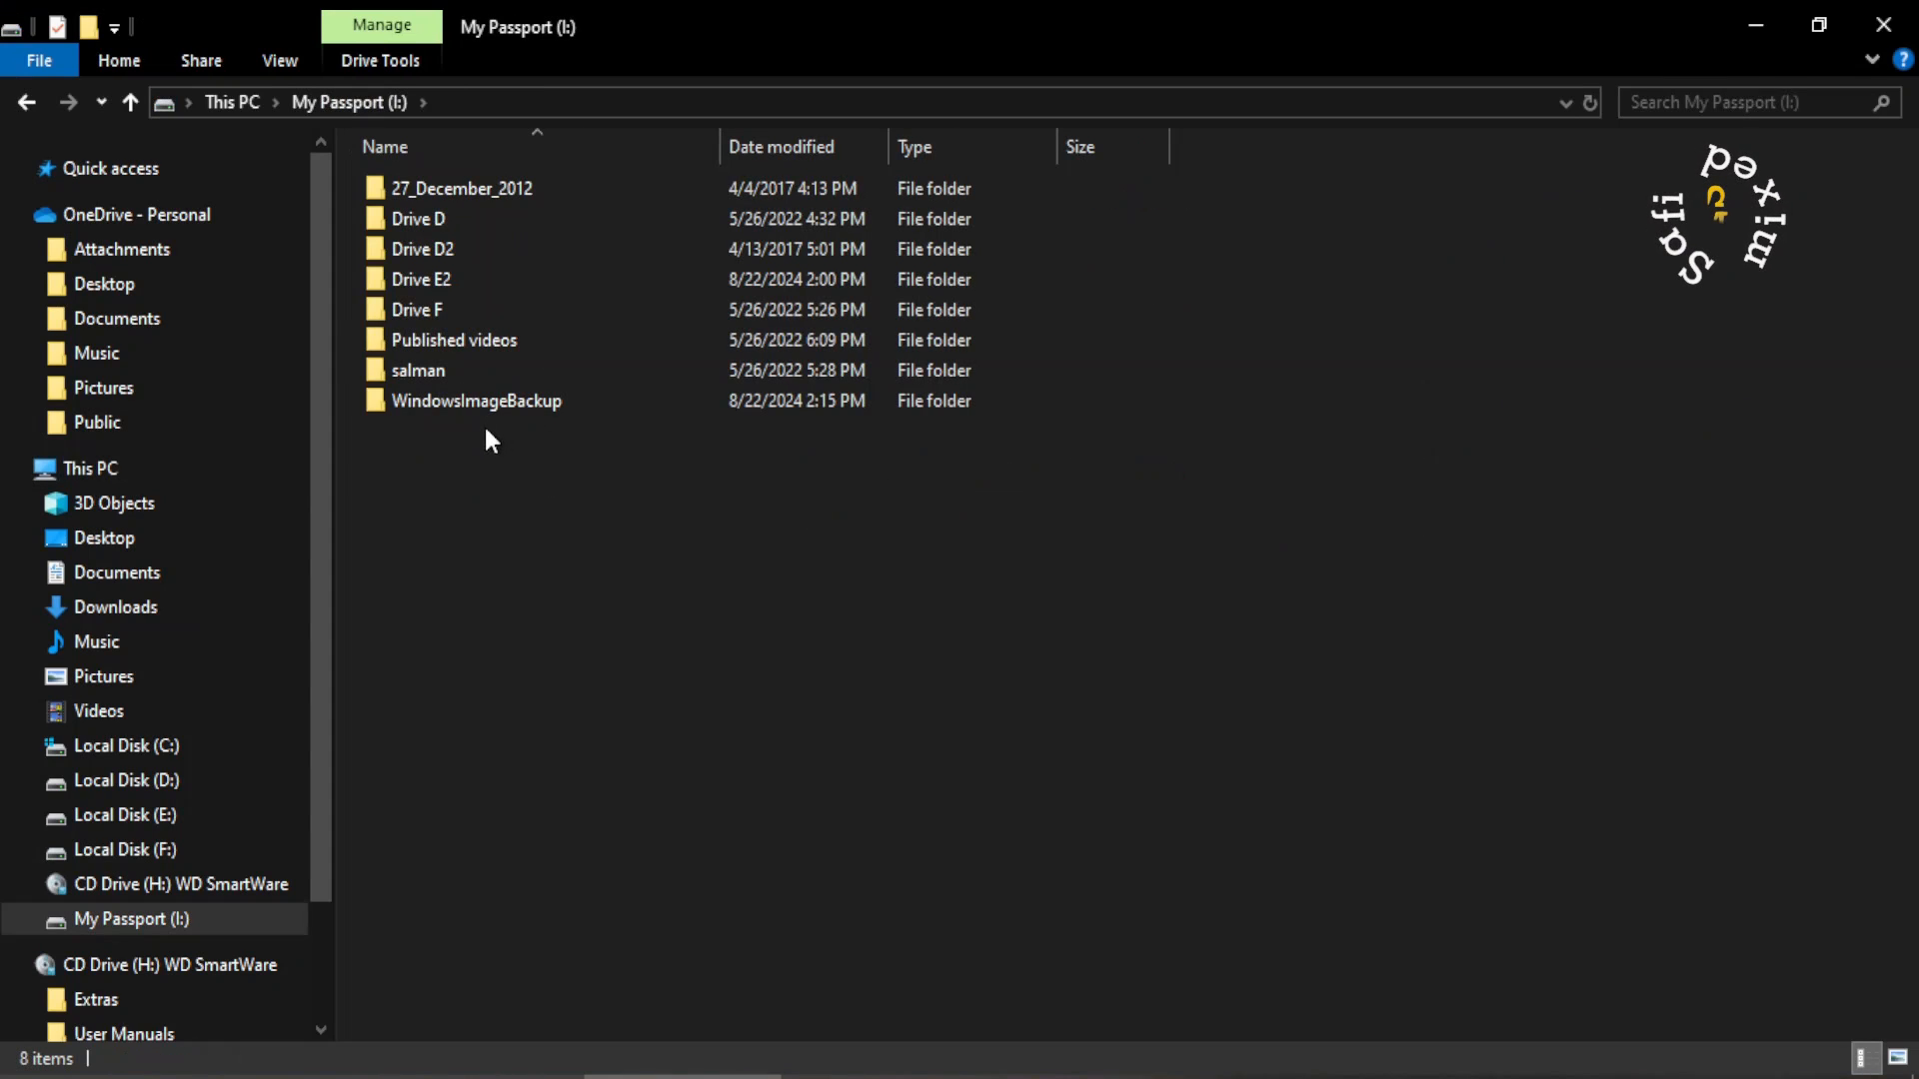
mouse_move(524, 409)
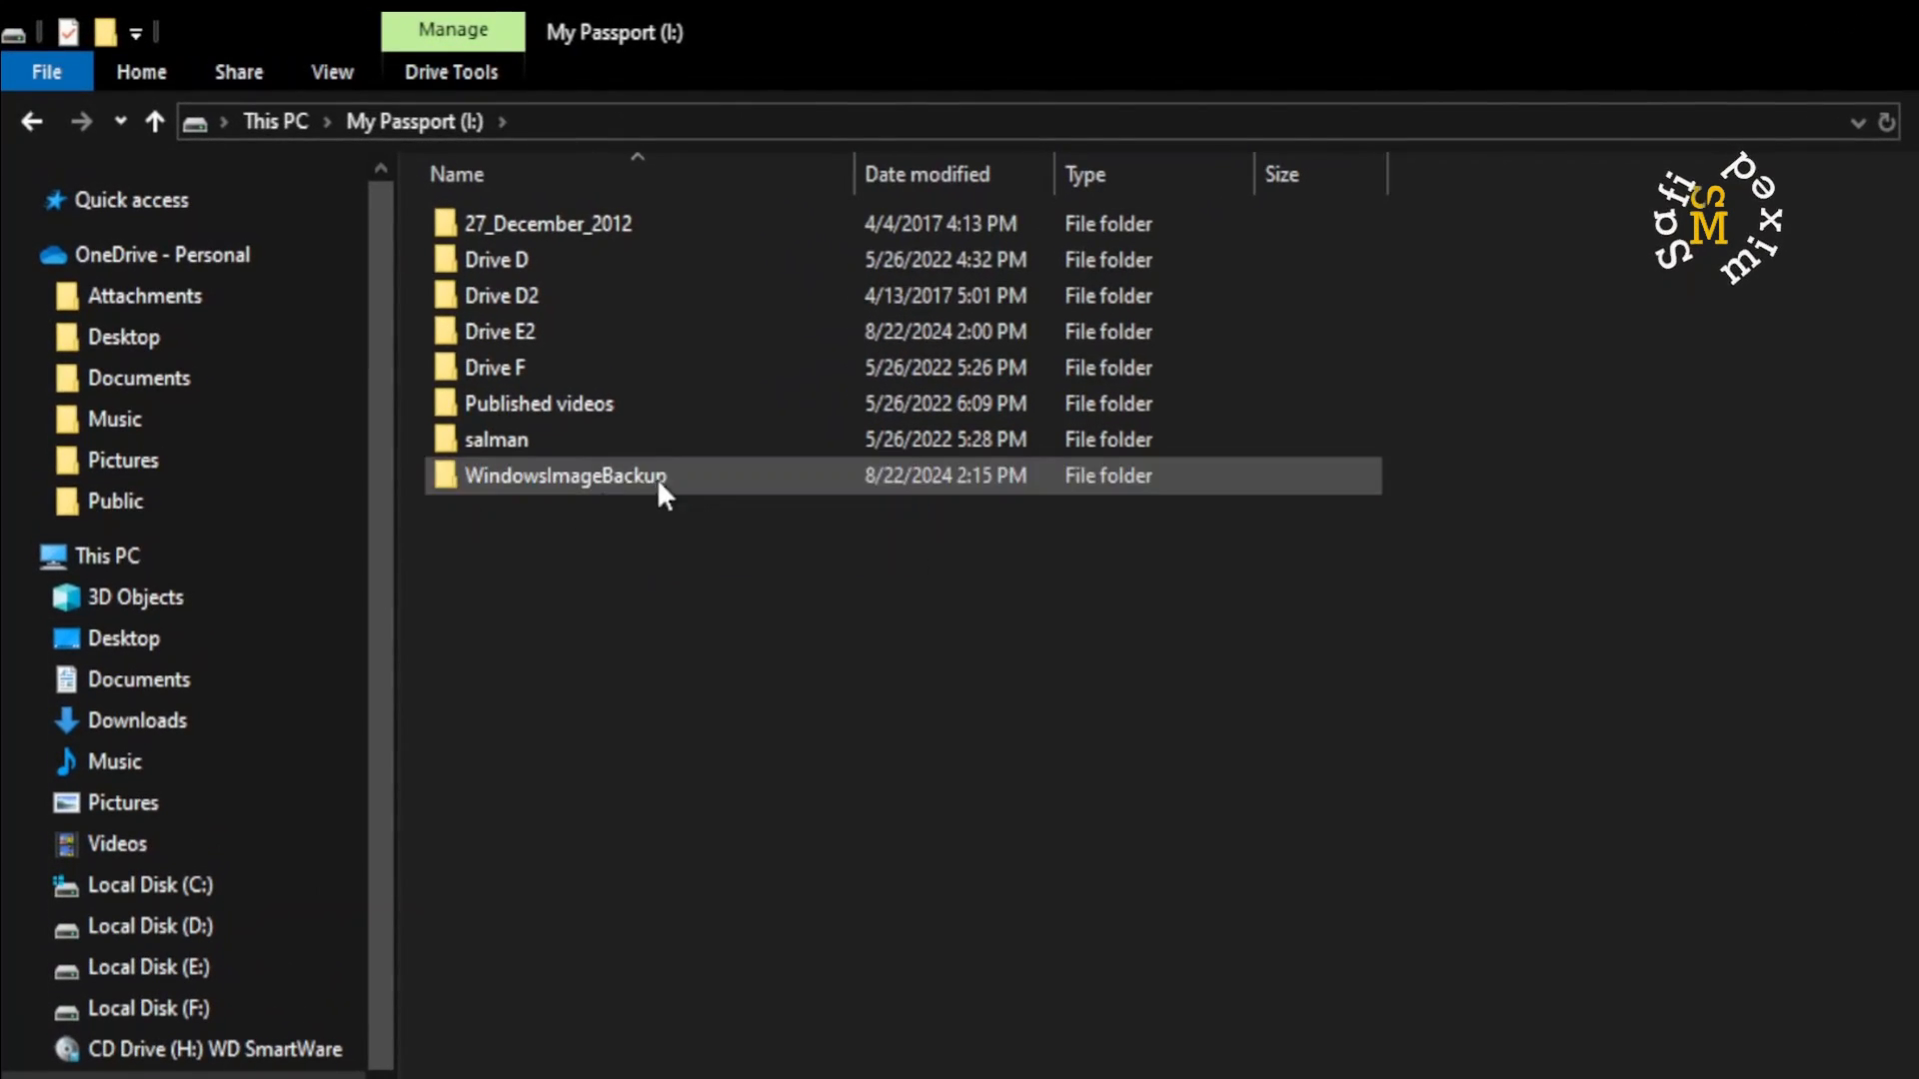
double_click(540, 473)
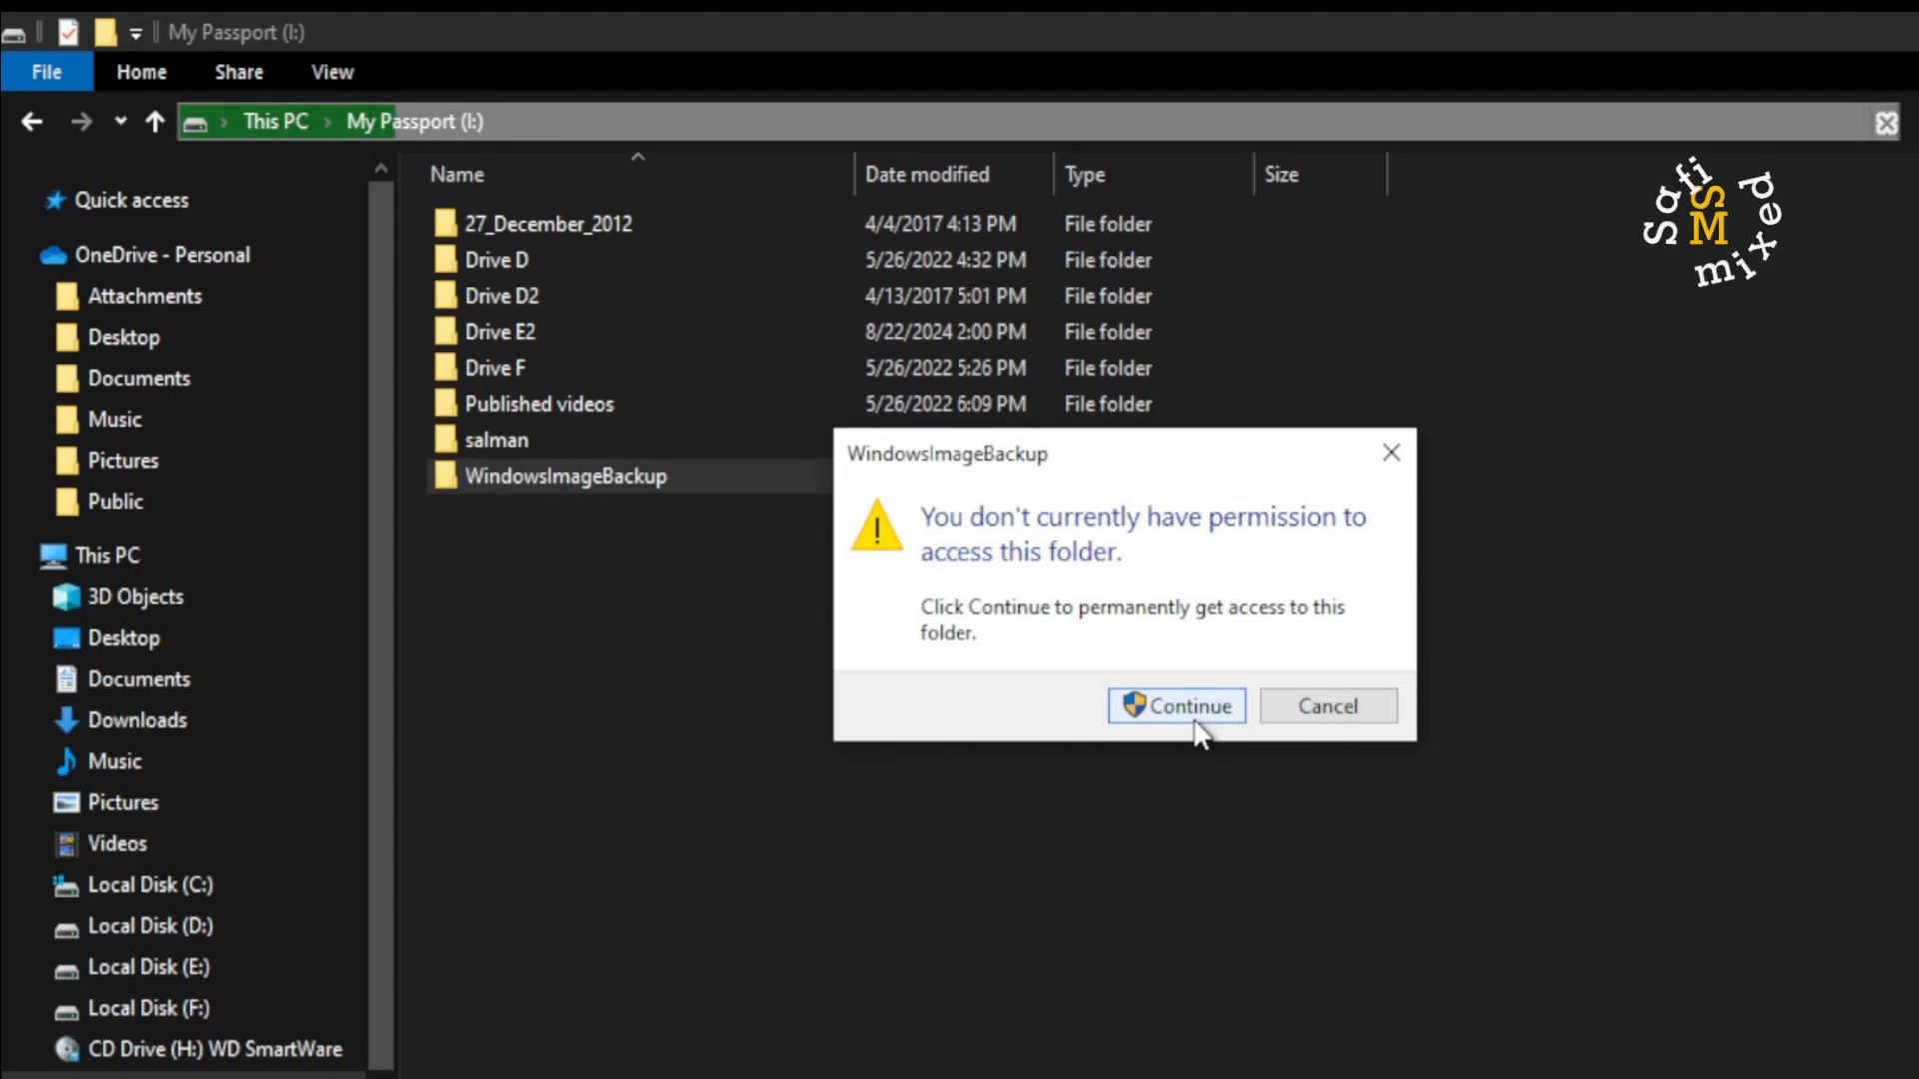
left_click(1176, 707)
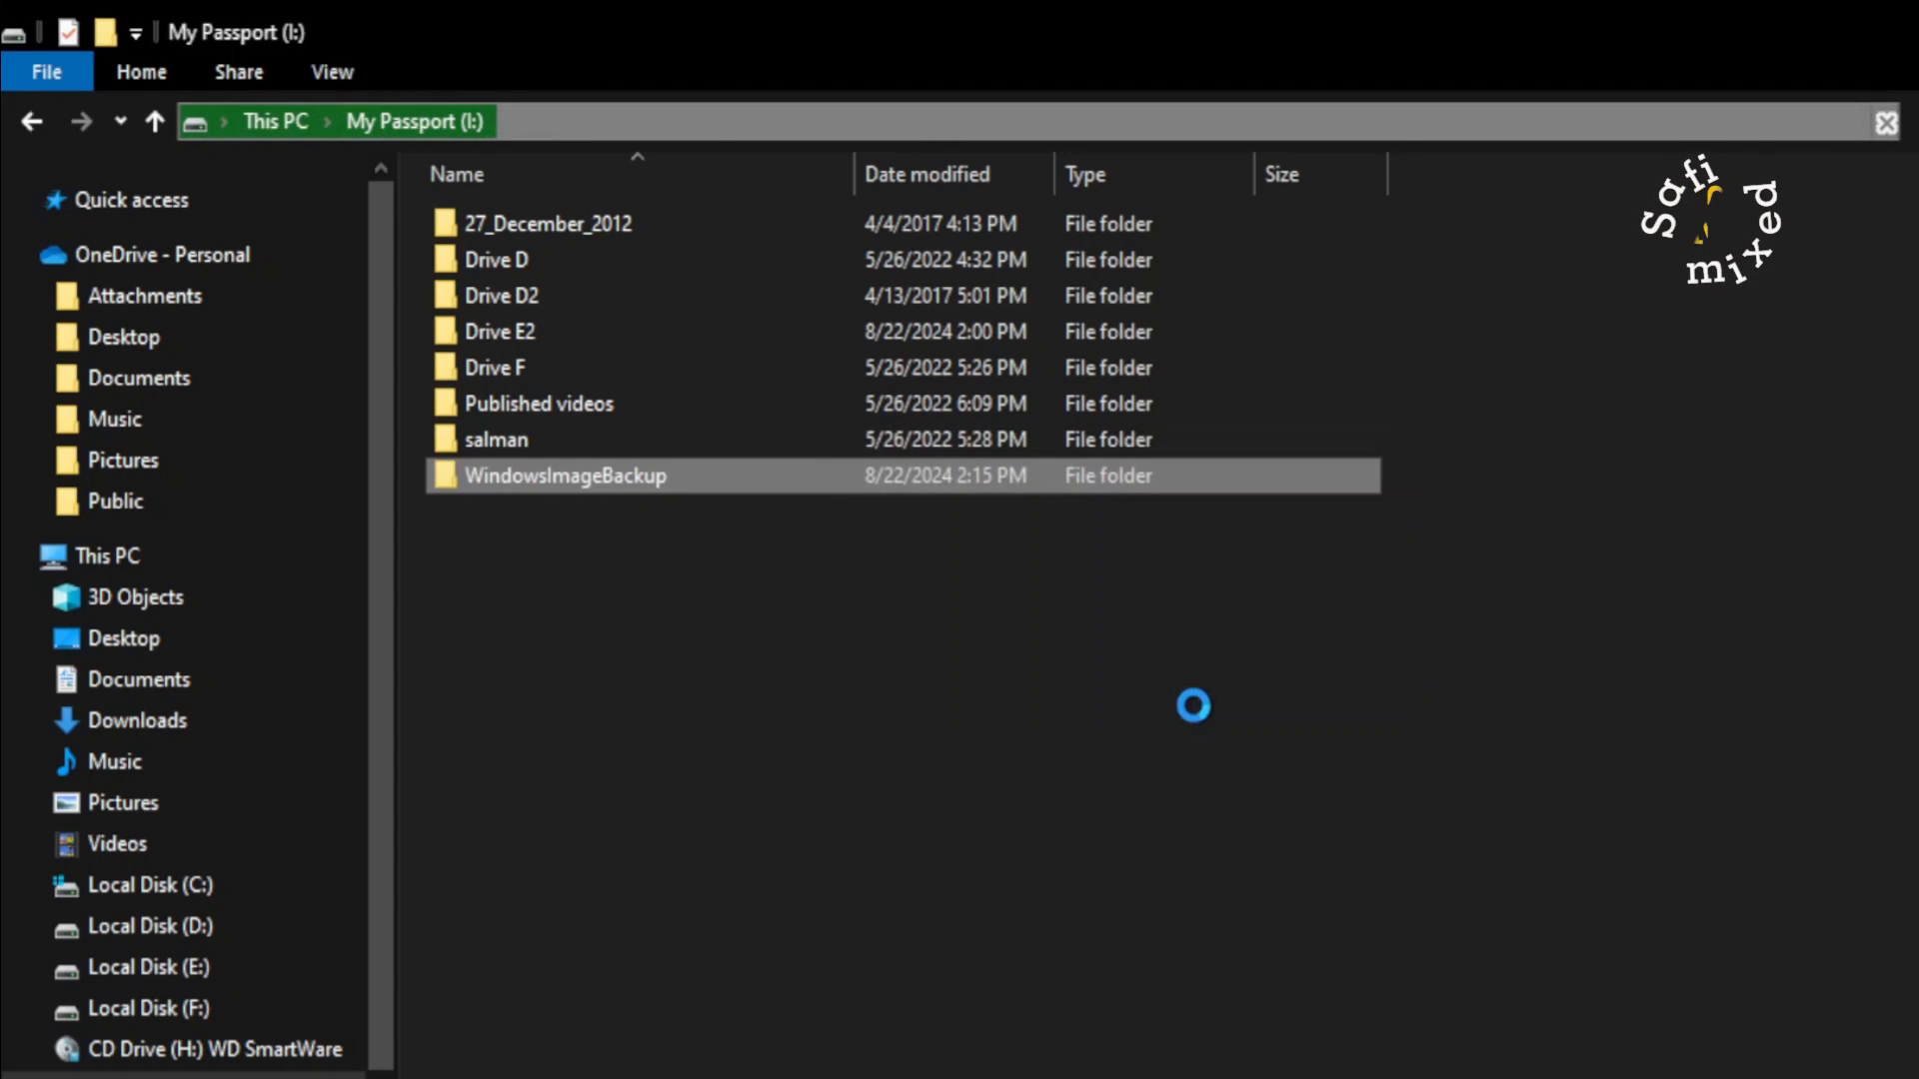
Unlock the SalmanSafi backup folder to view its contents, then return to My Passport (I:).
double_click(564, 475)
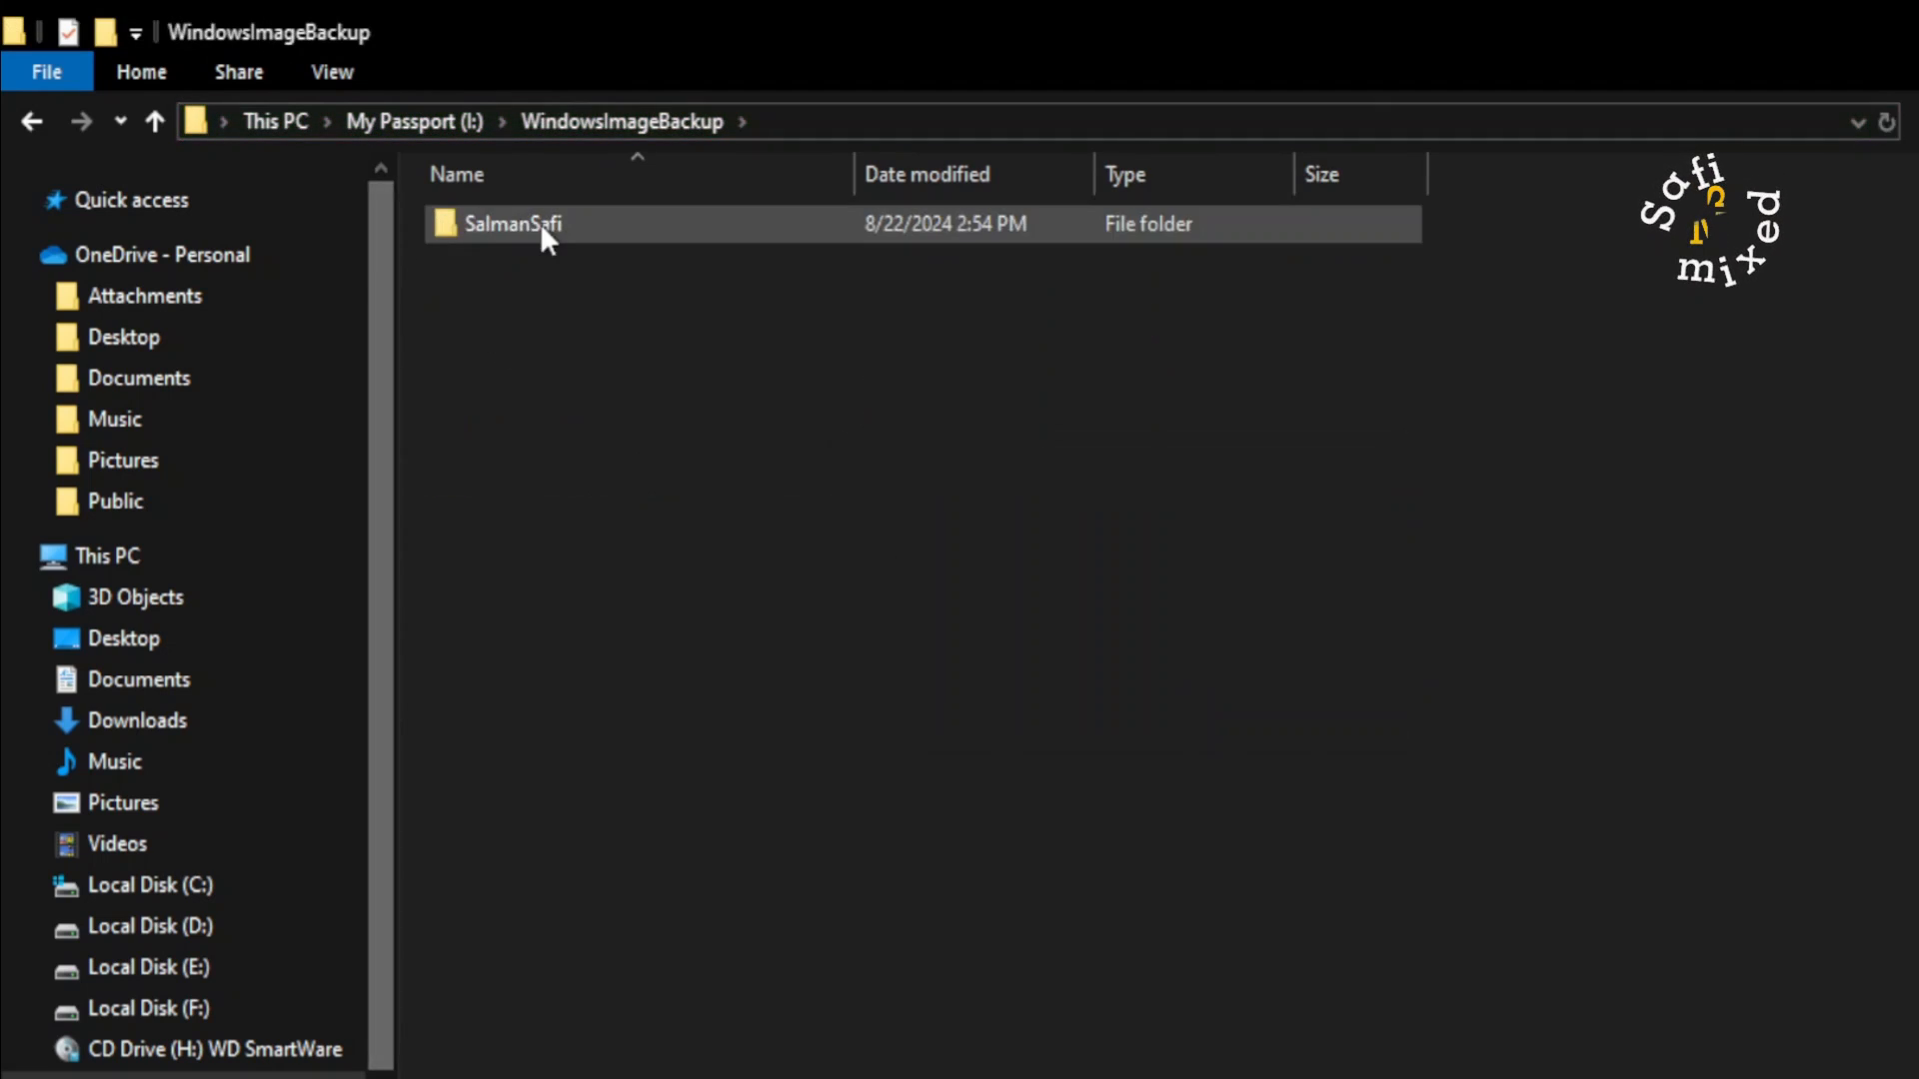
mouse_move(536, 247)
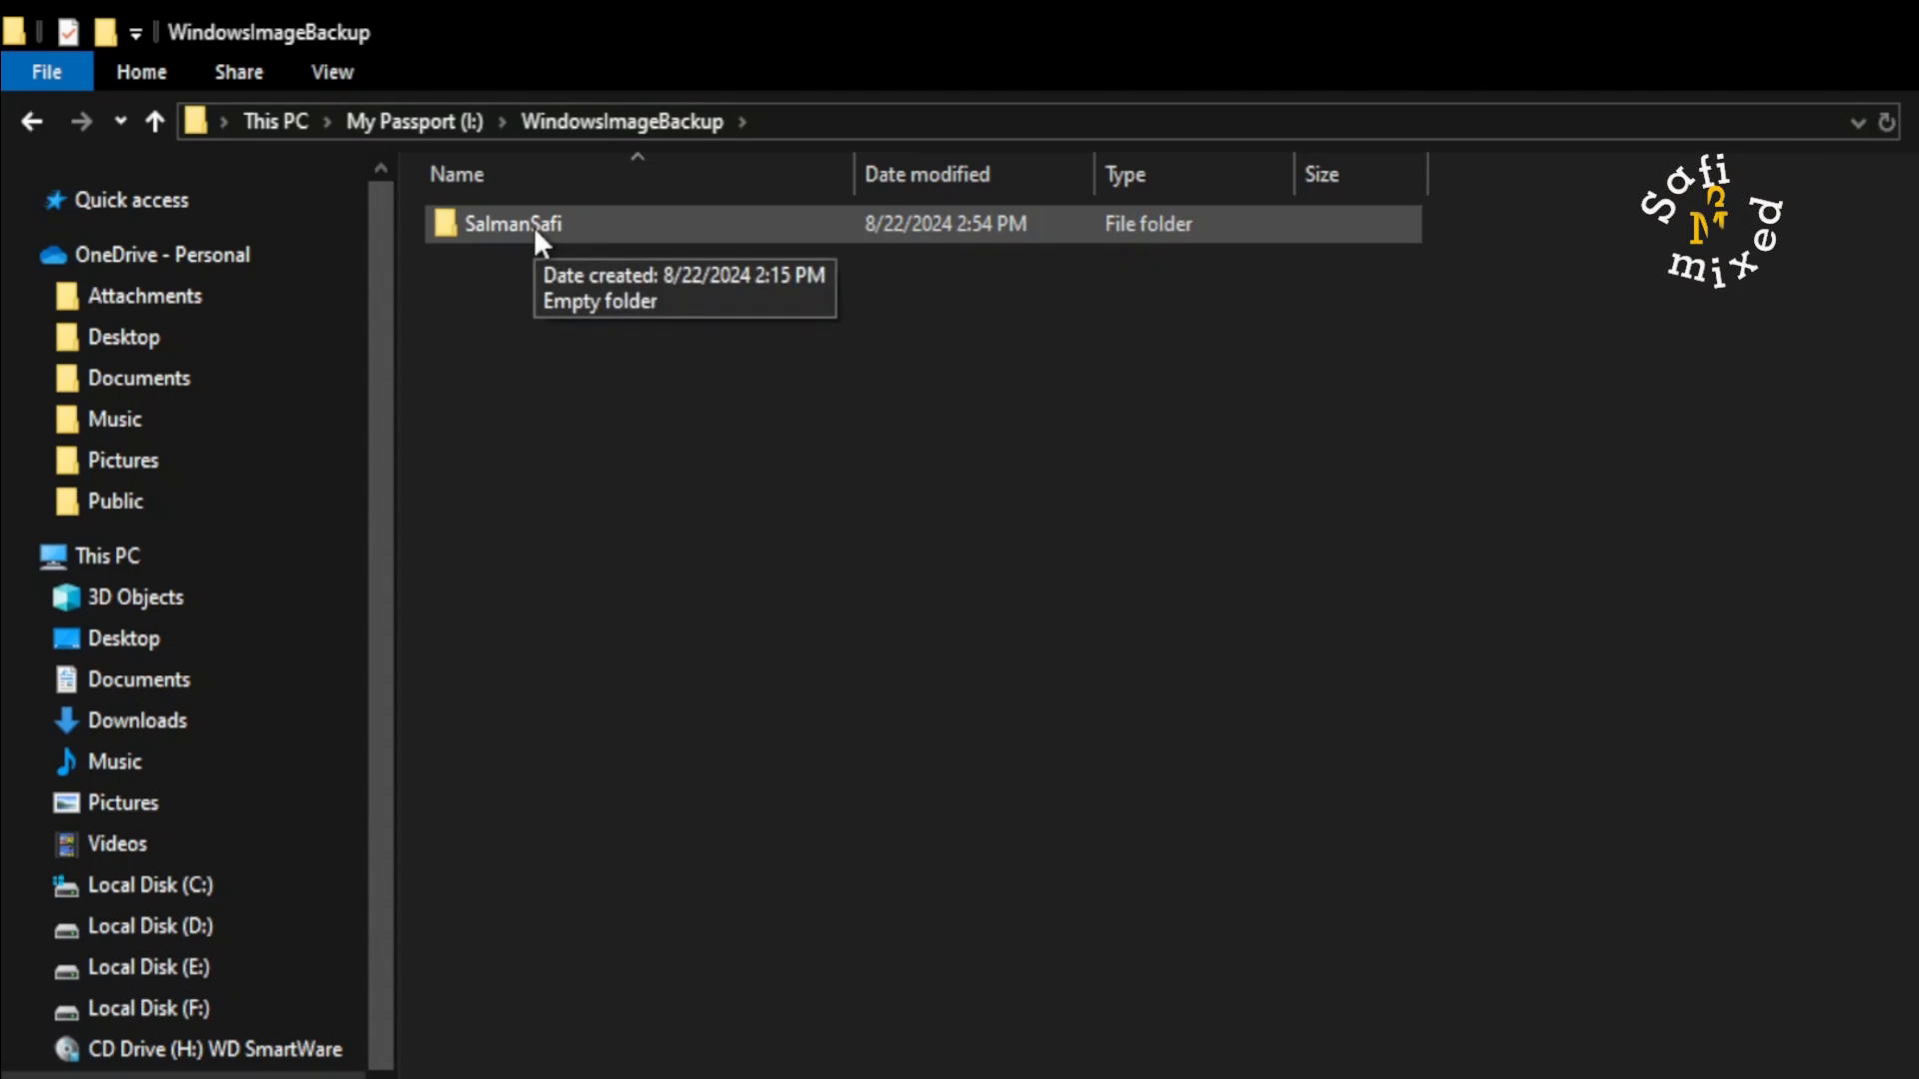
double_click(513, 224)
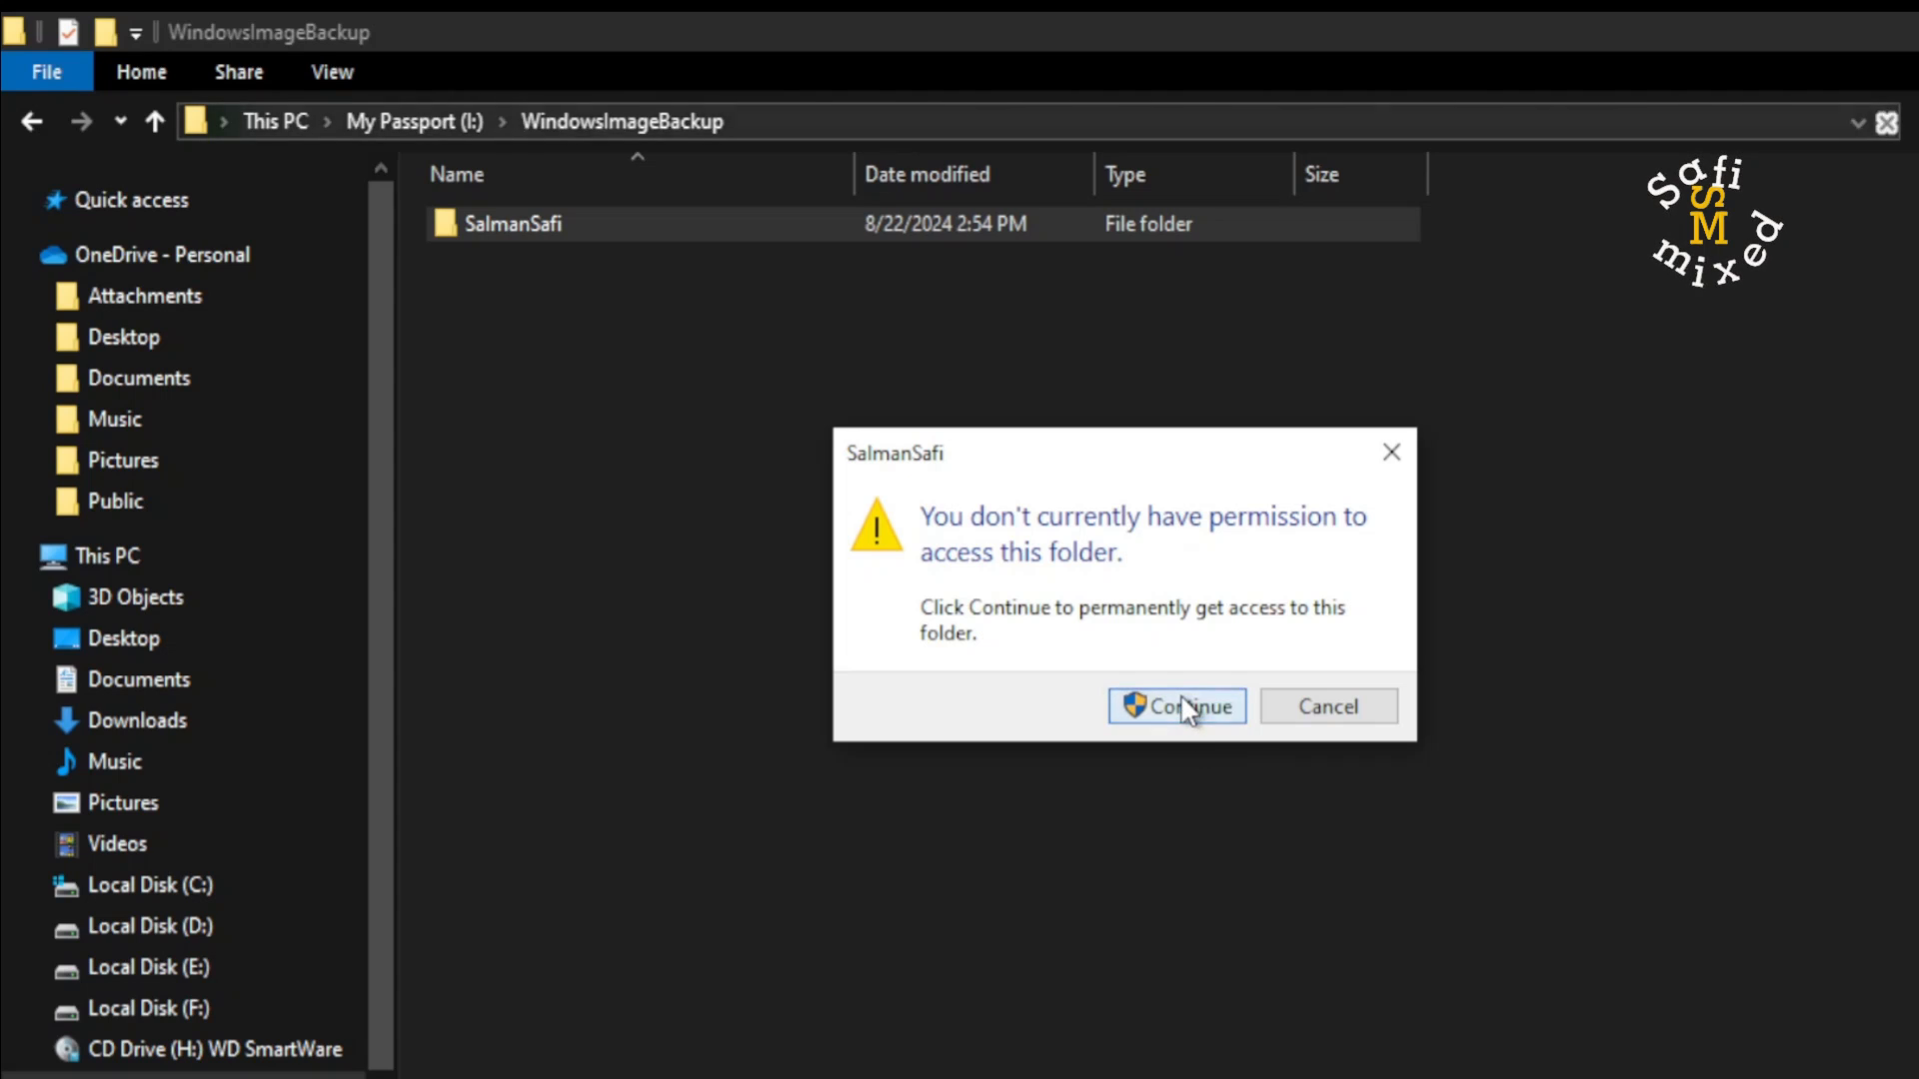
left_click(1176, 707)
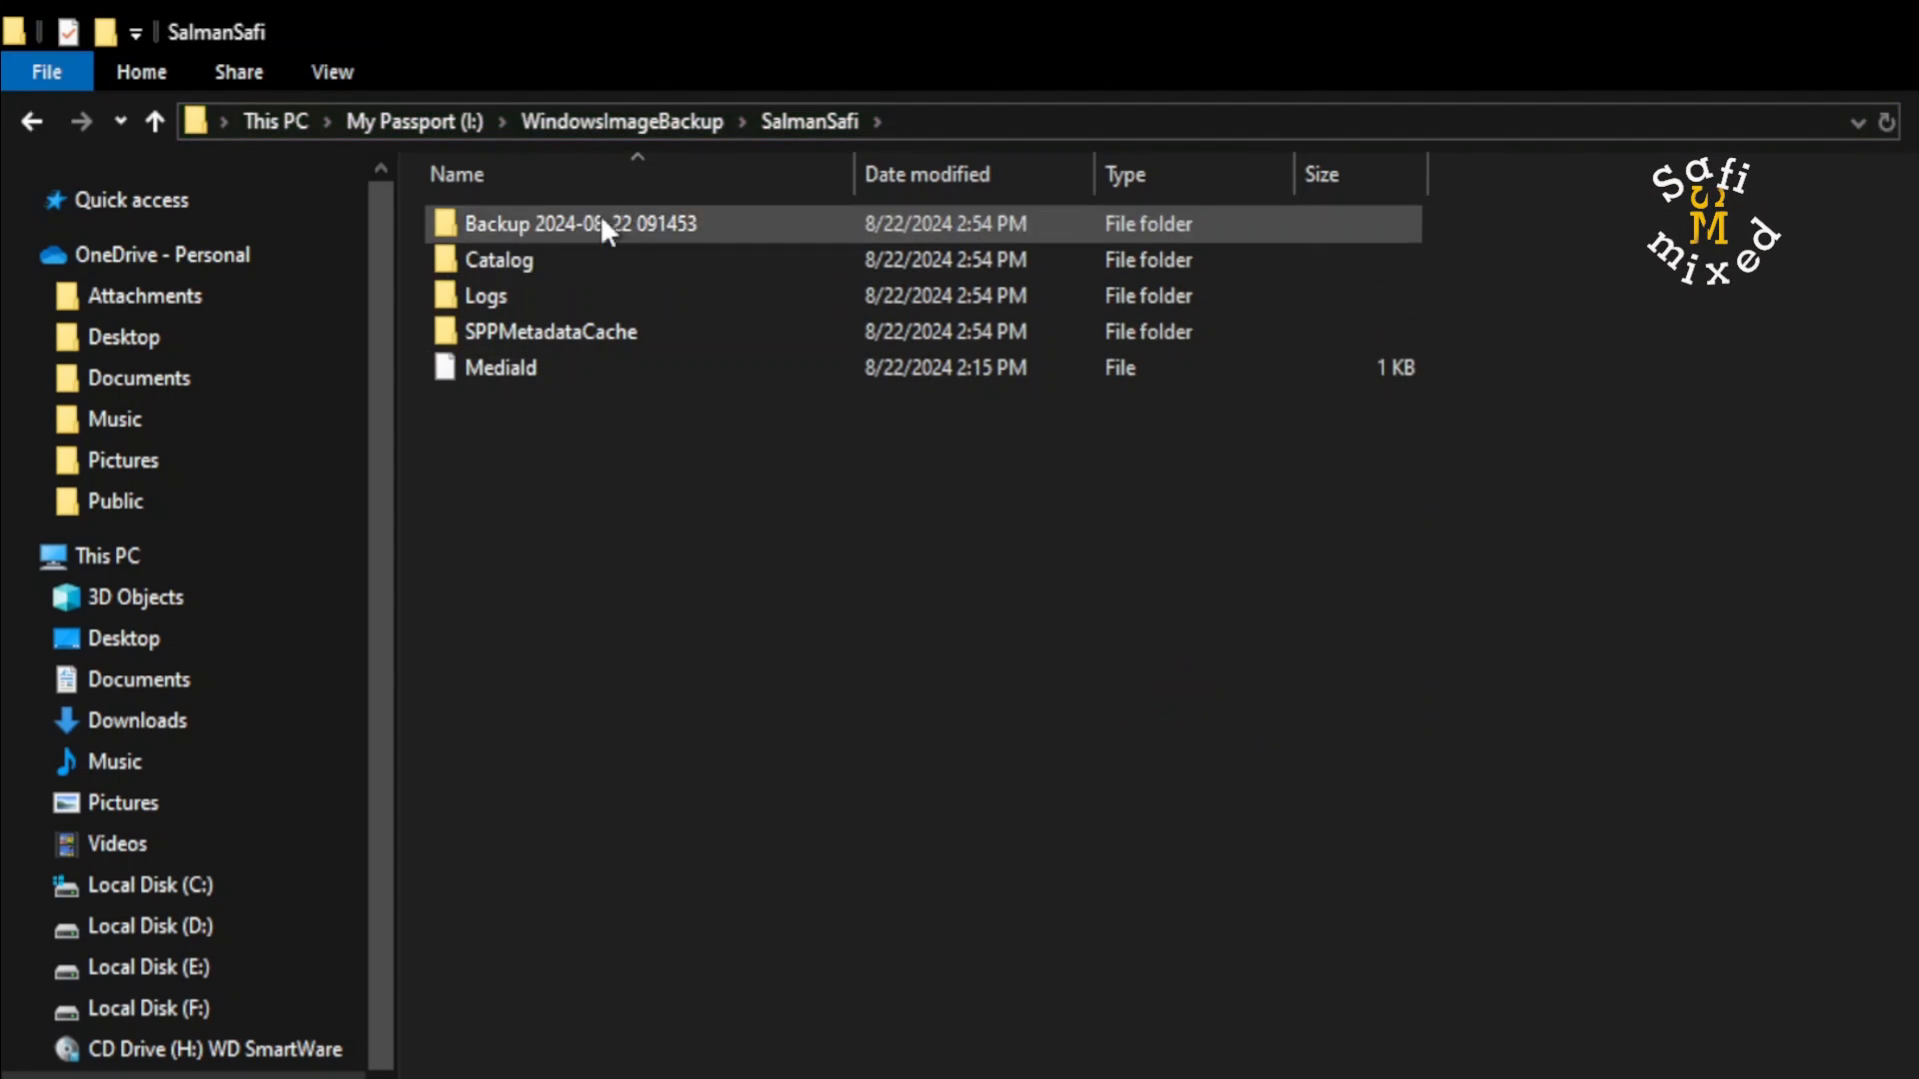
left_click(576, 617)
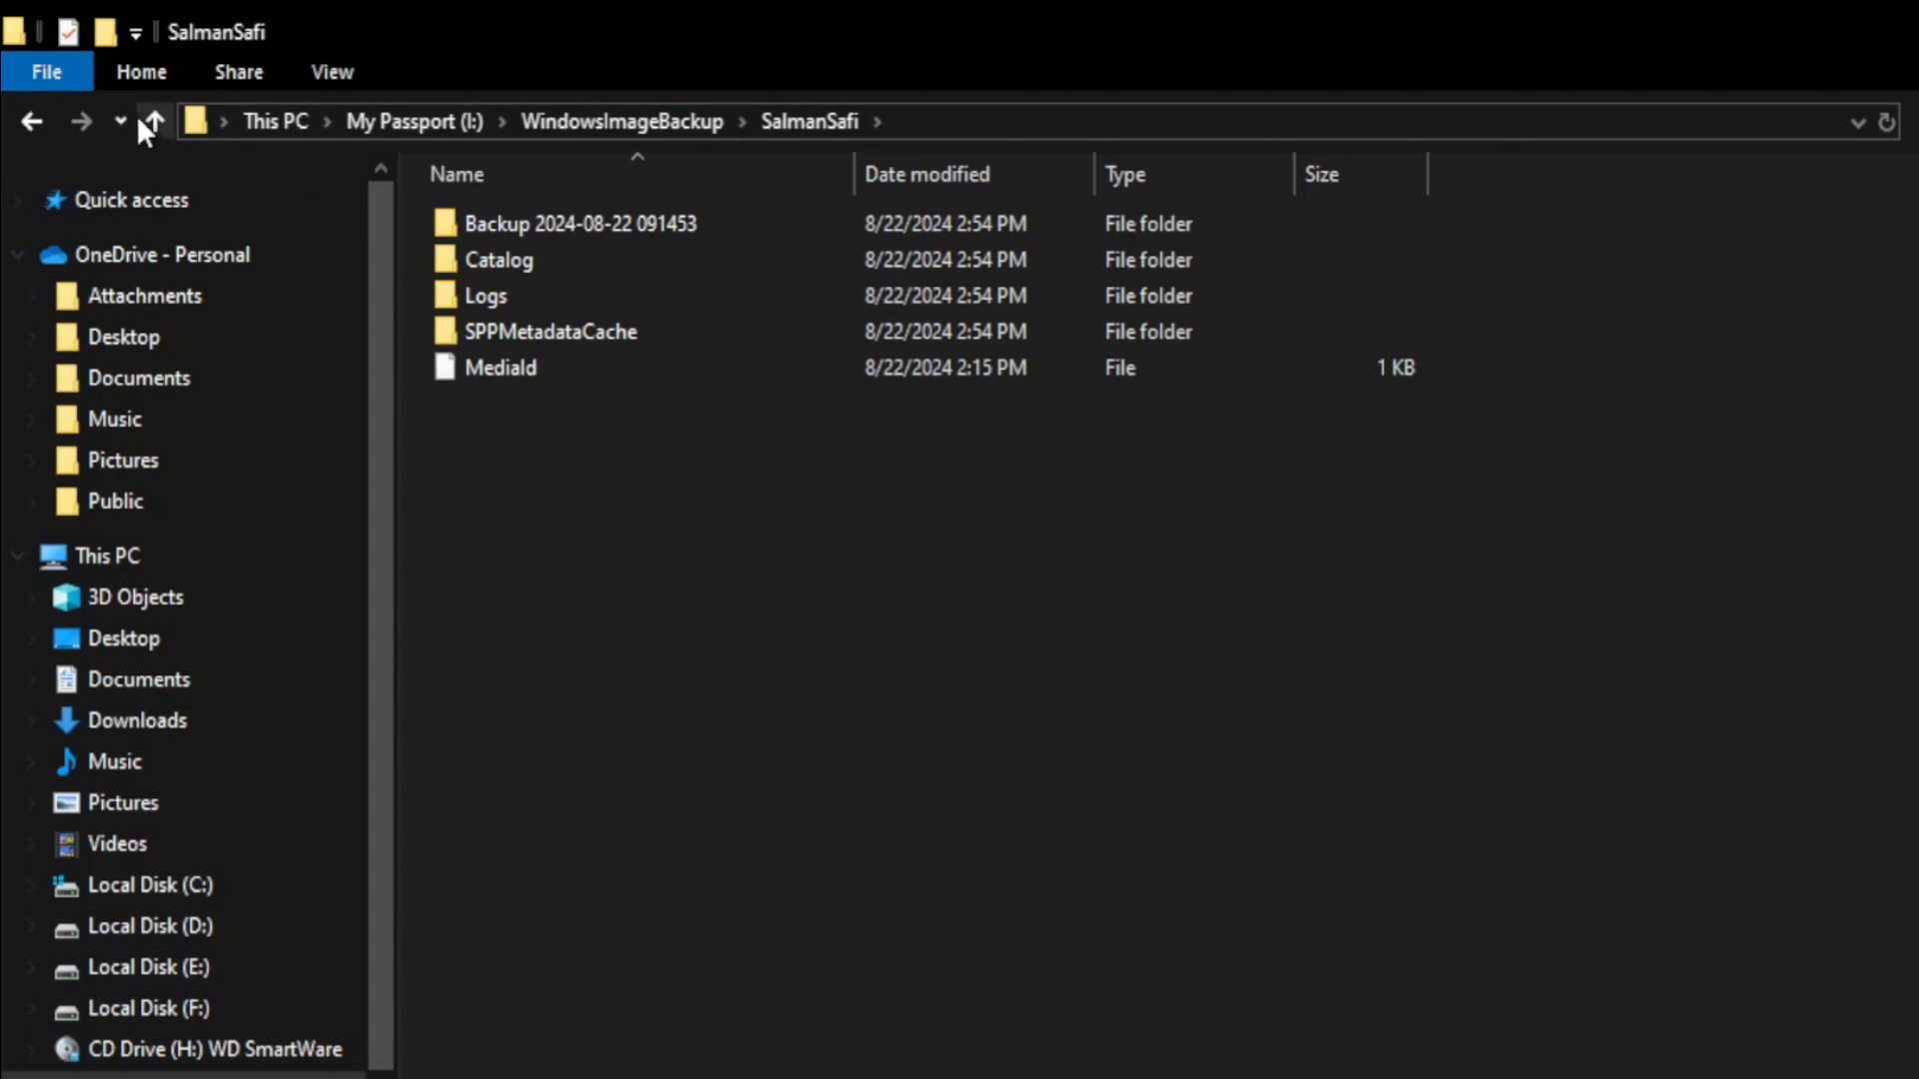
mouse_move(573, 137)
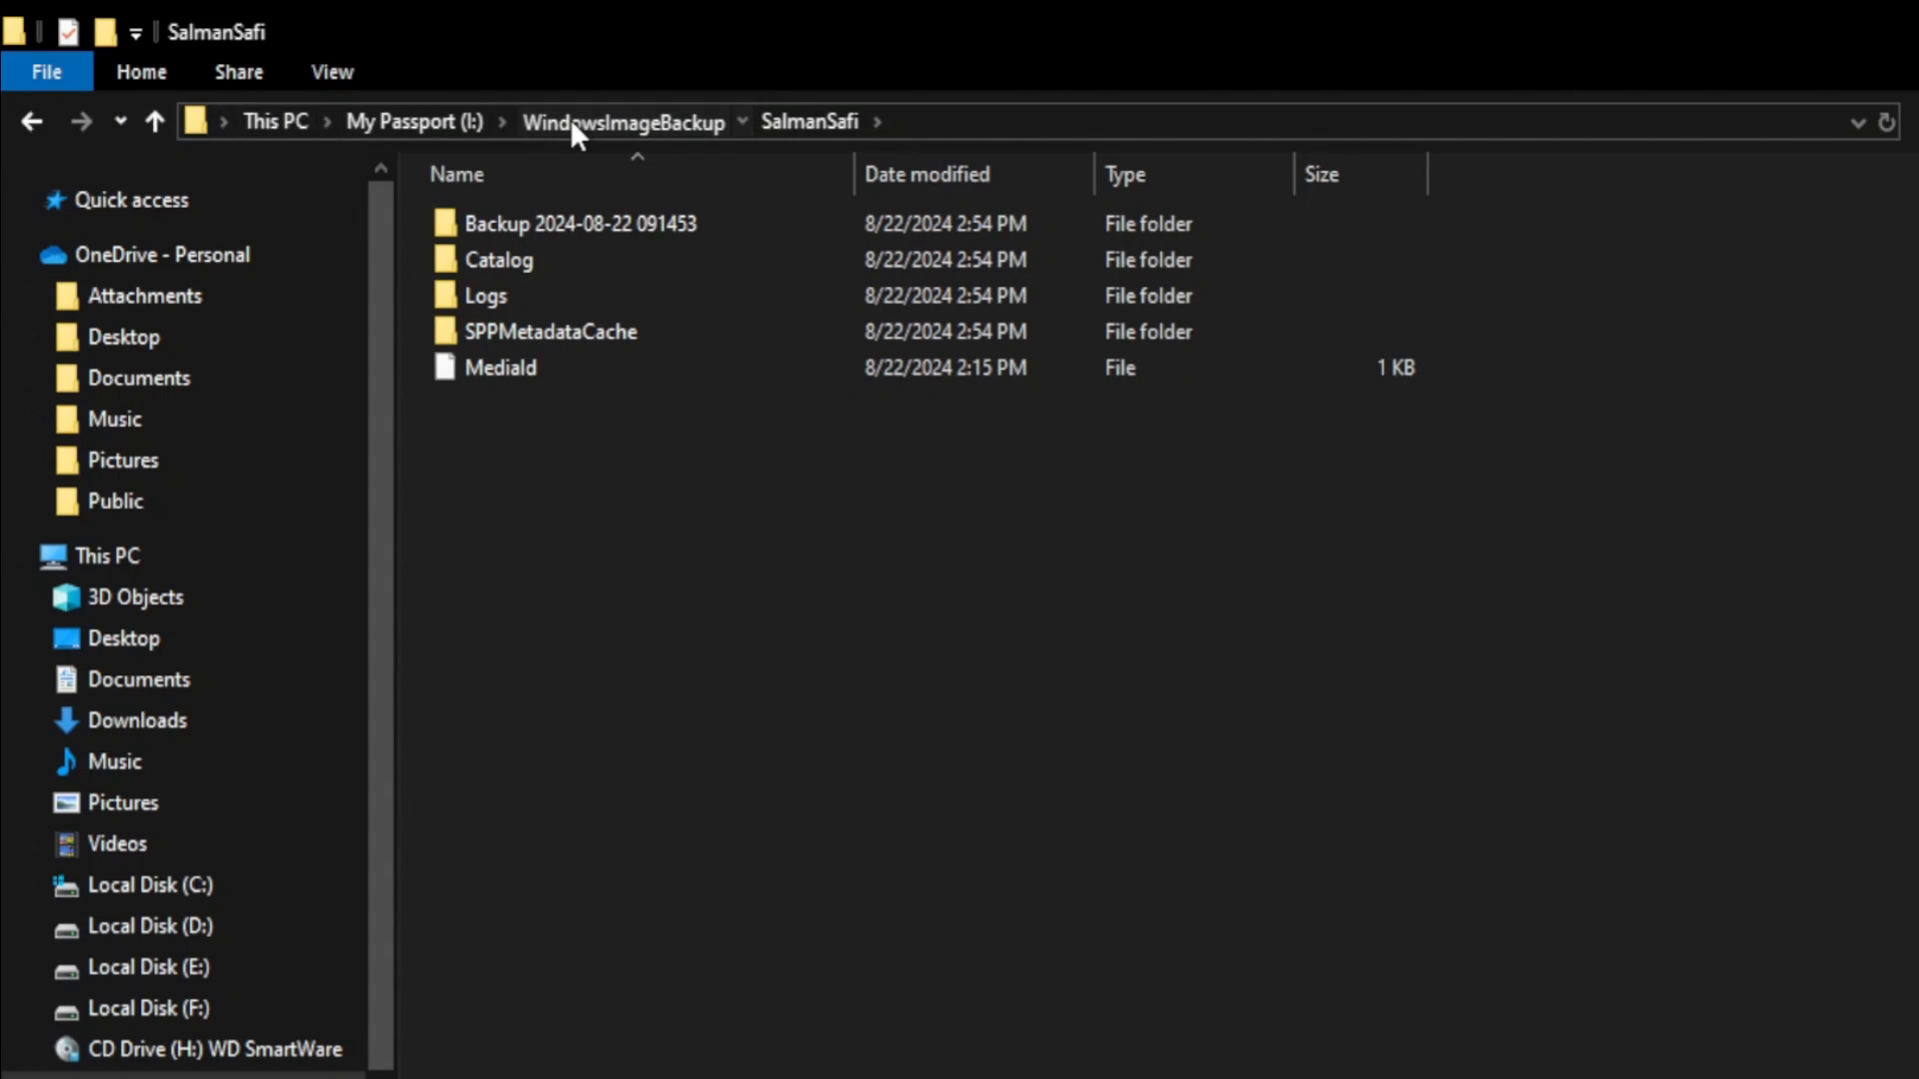
left_click(620, 122)
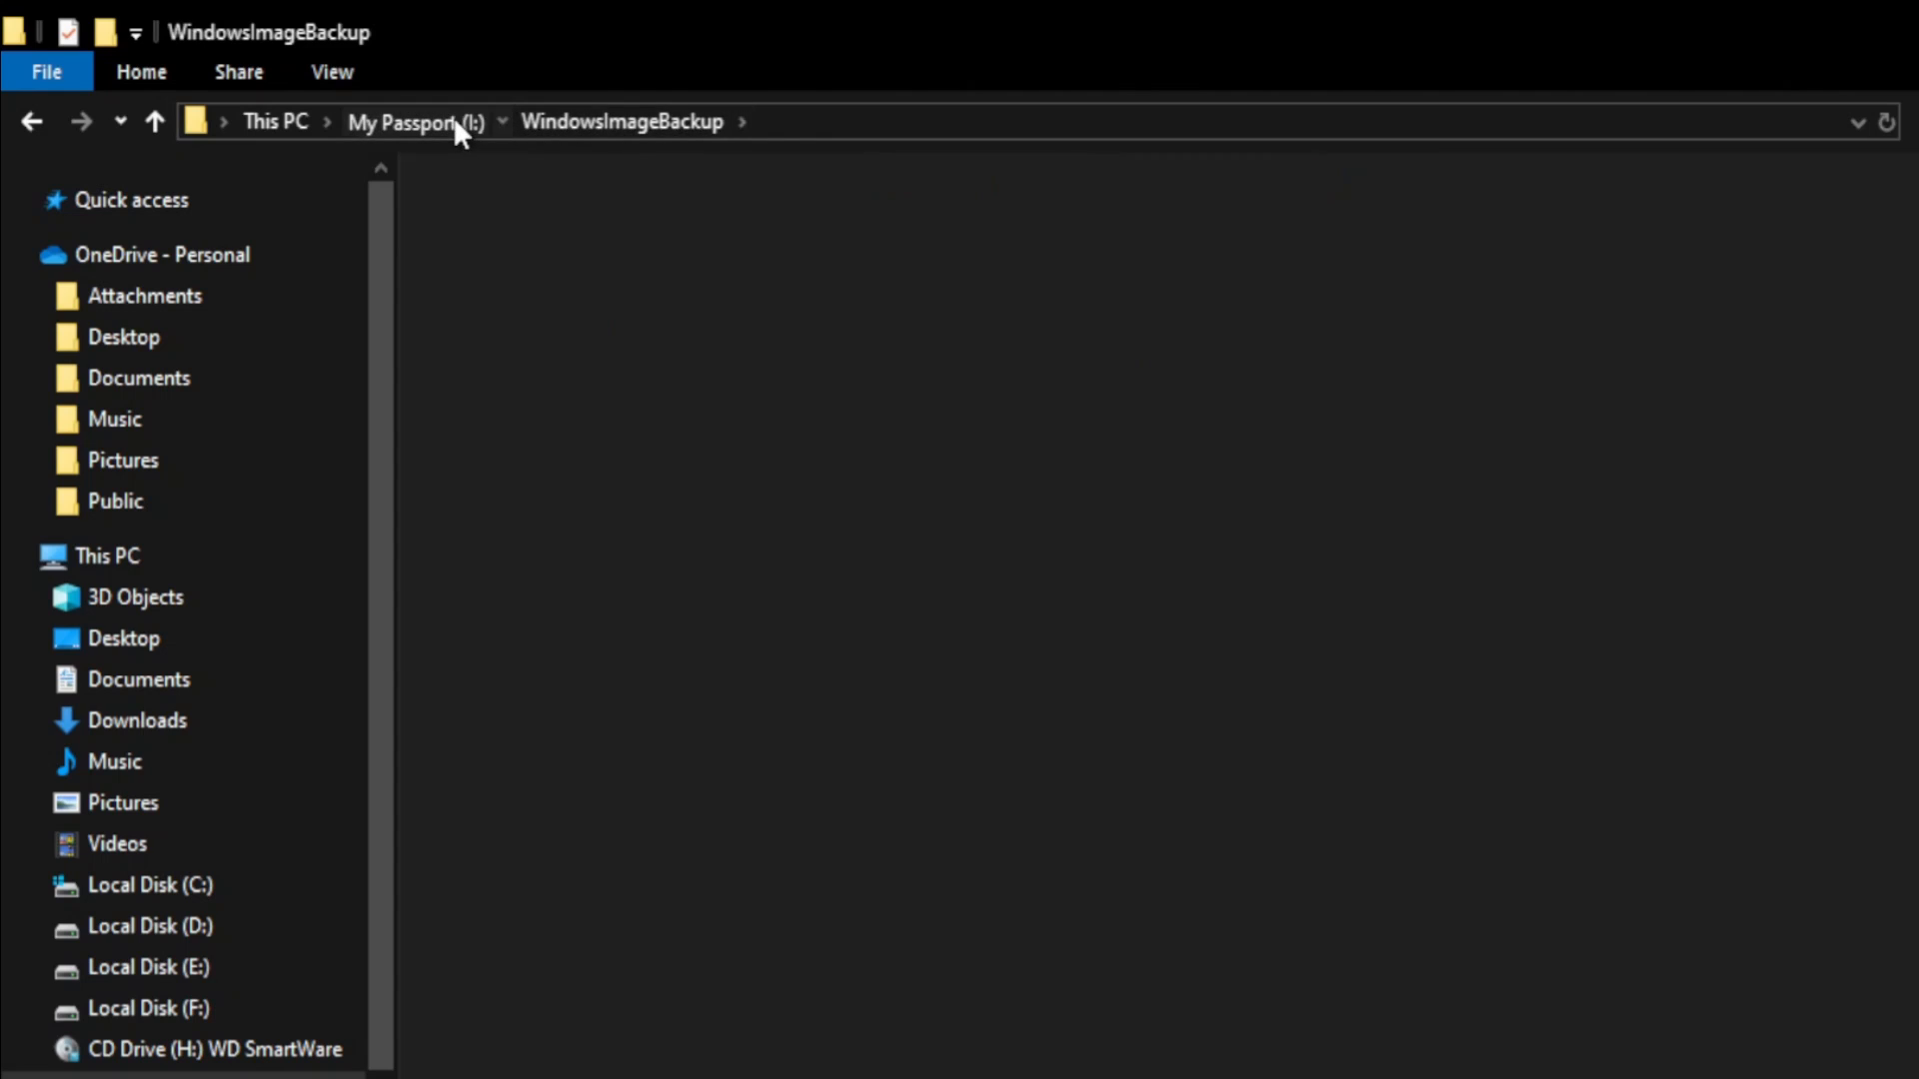
left_click(402, 122)
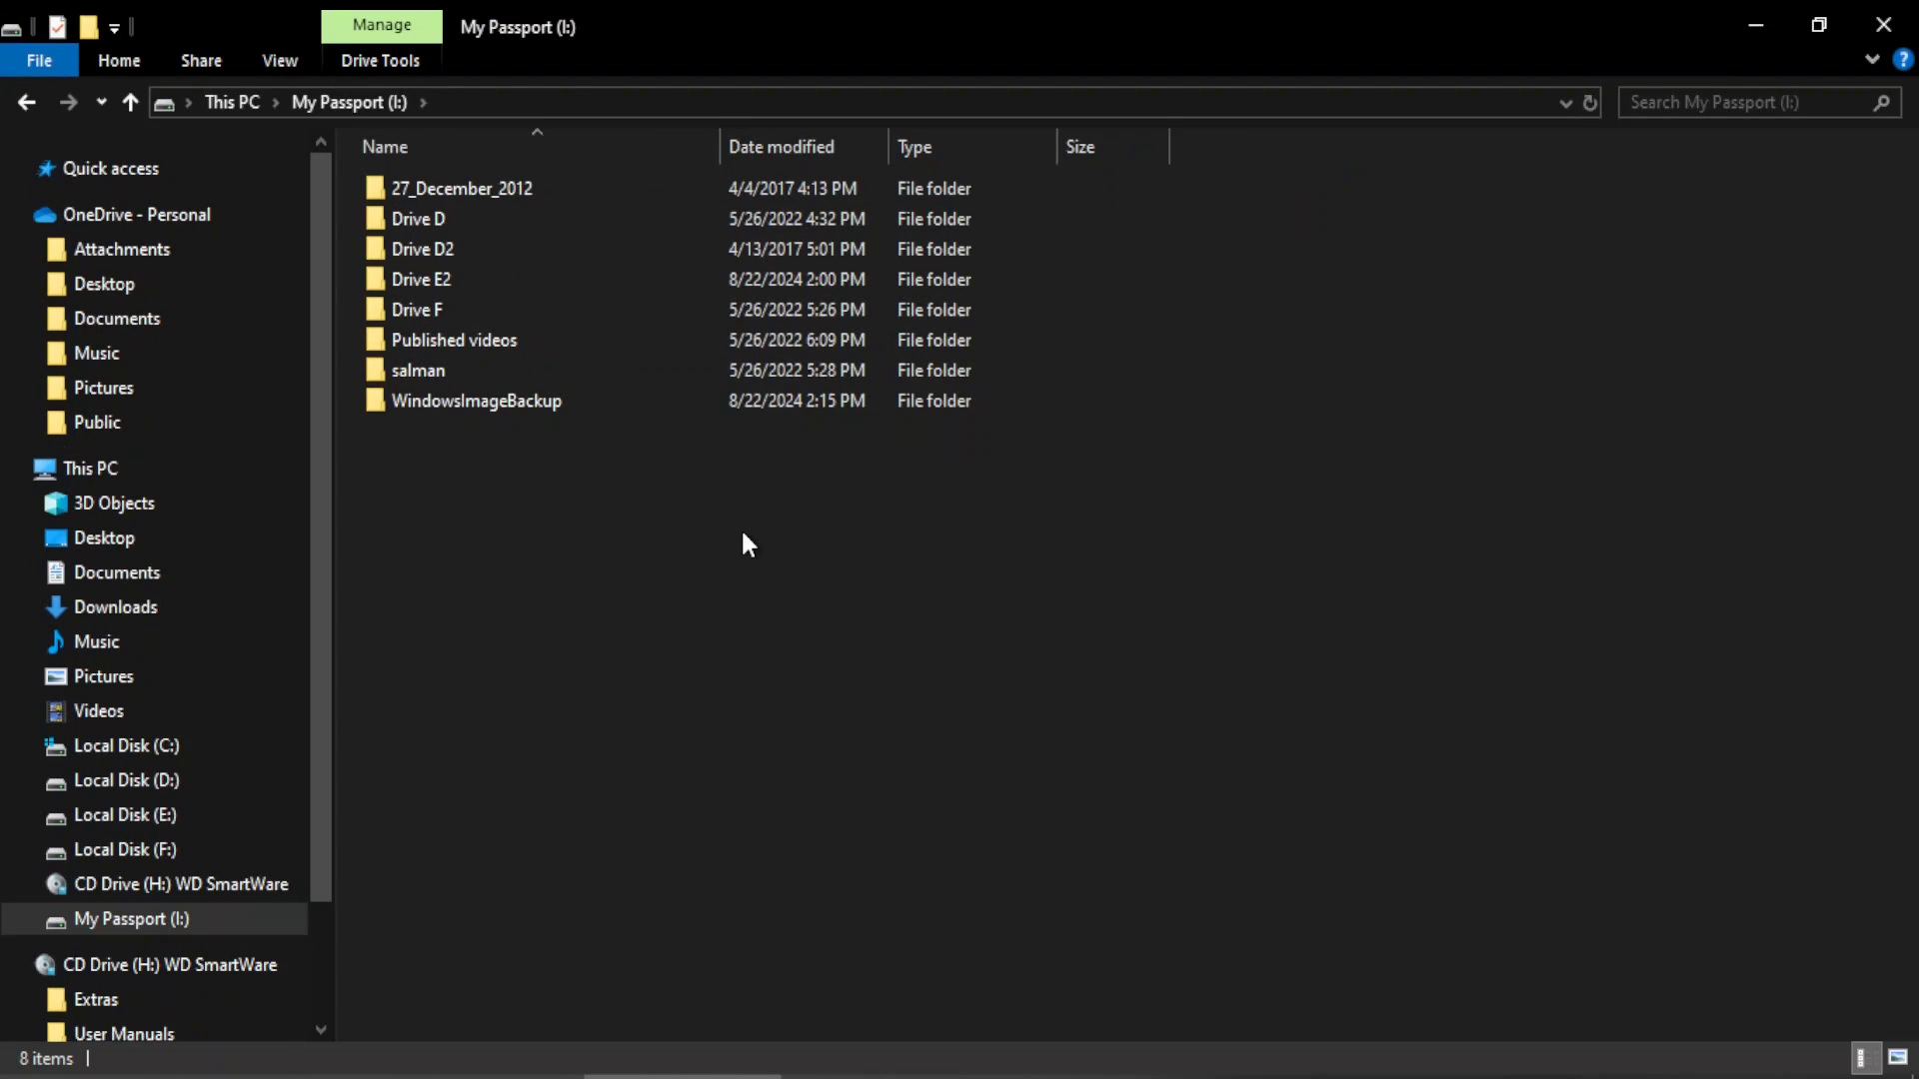